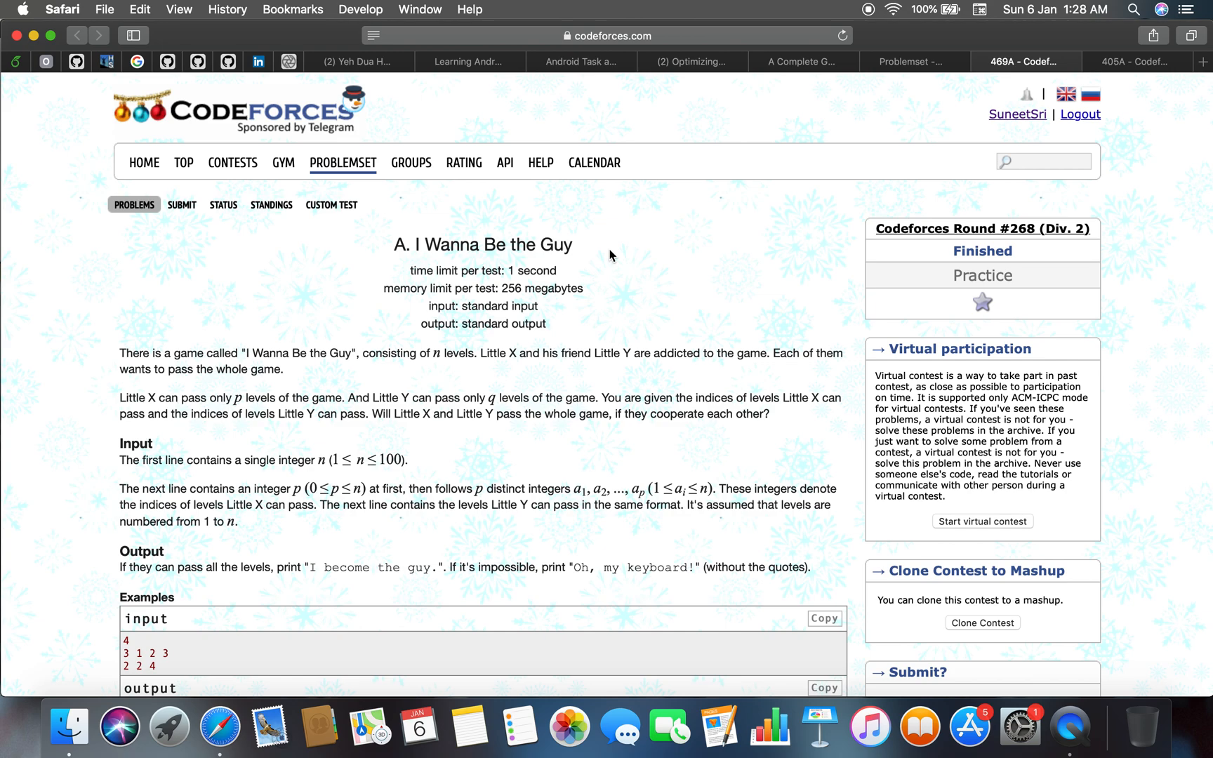
Step: Scroll through the 'I Wanna Be the Guy' problem statement and its examples
{"action": "scroll", "scroll_direction": "down", "scroll_amount": 3}
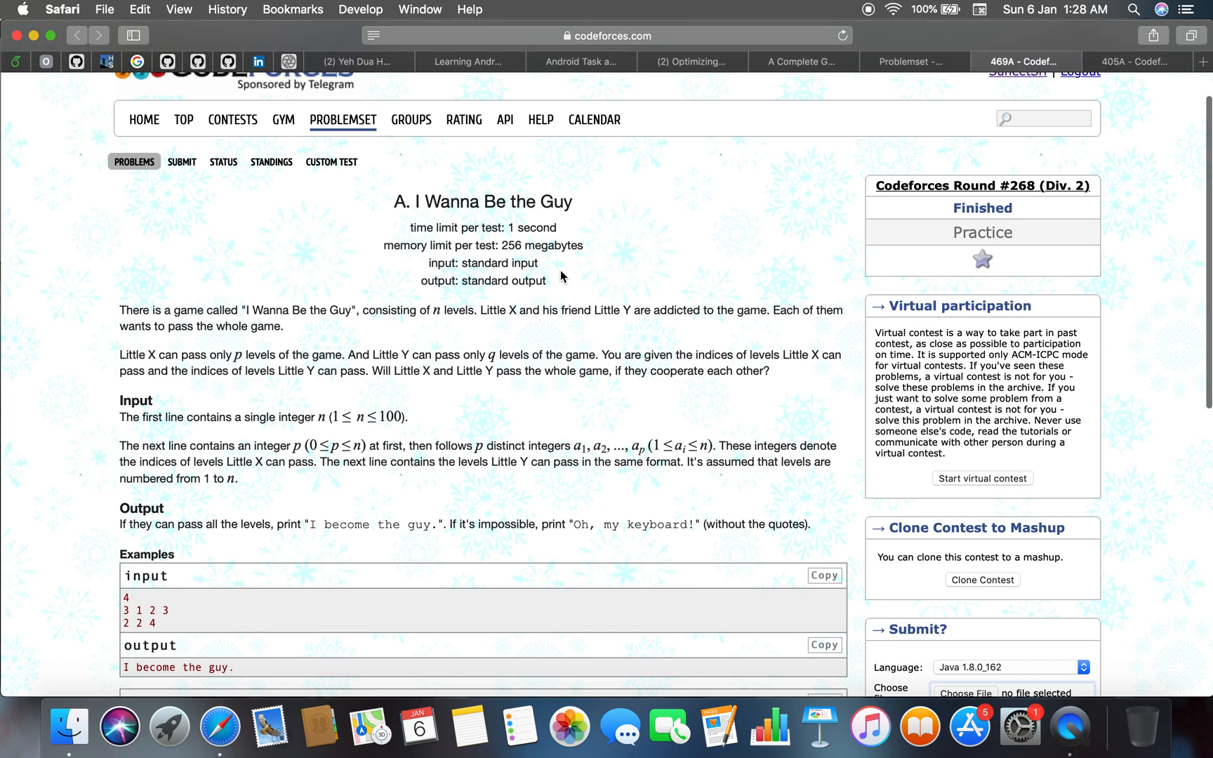
{"action": "scroll", "scroll_direction": "down", "scroll_amount": 3}
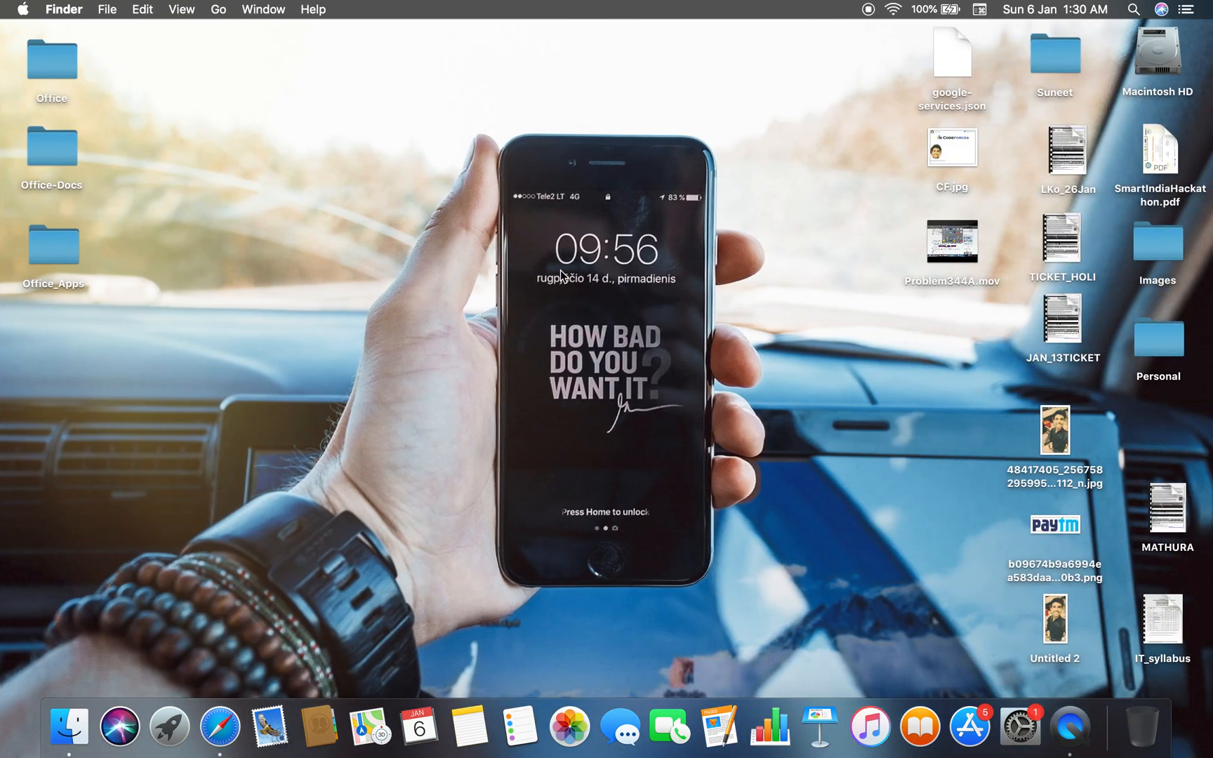
Step: Launch IntelliJ IDEA from the Dock while glancing back at the problem page
{"action": "left_click", "coordinate": [168, 726]}
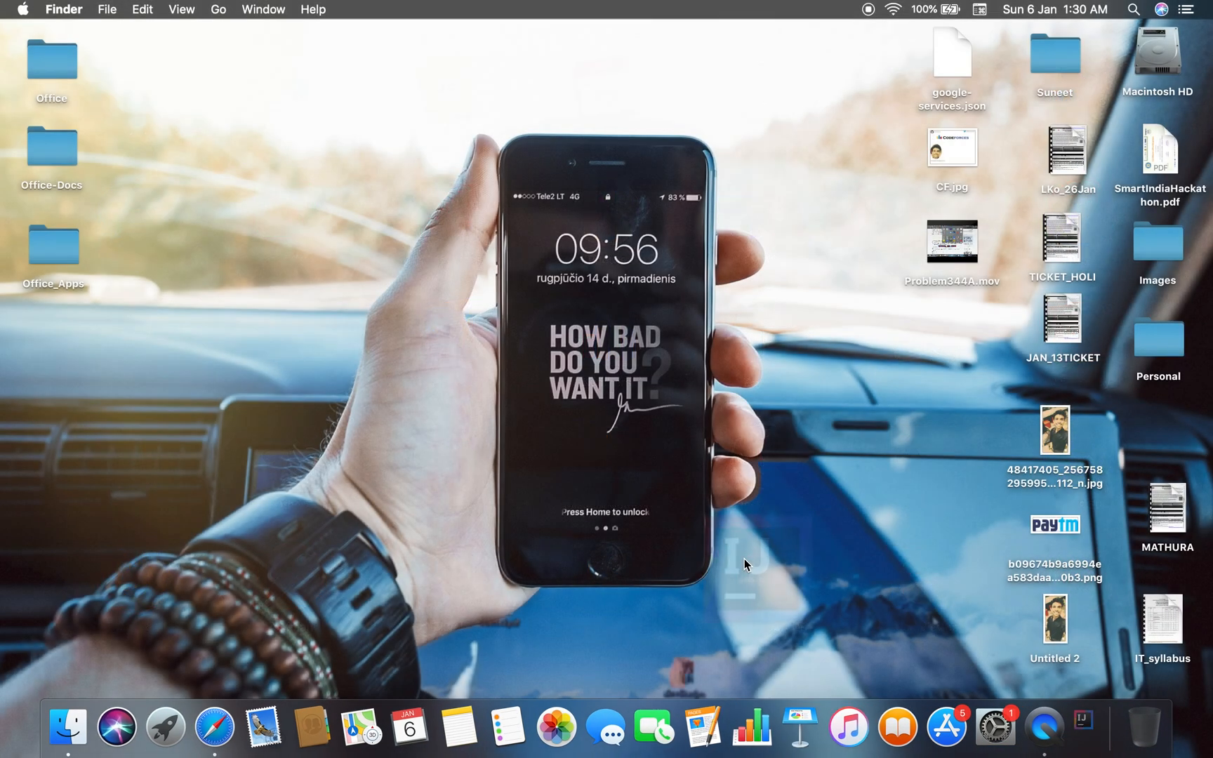
{"action": "left_click", "coordinate": [1082, 728]}
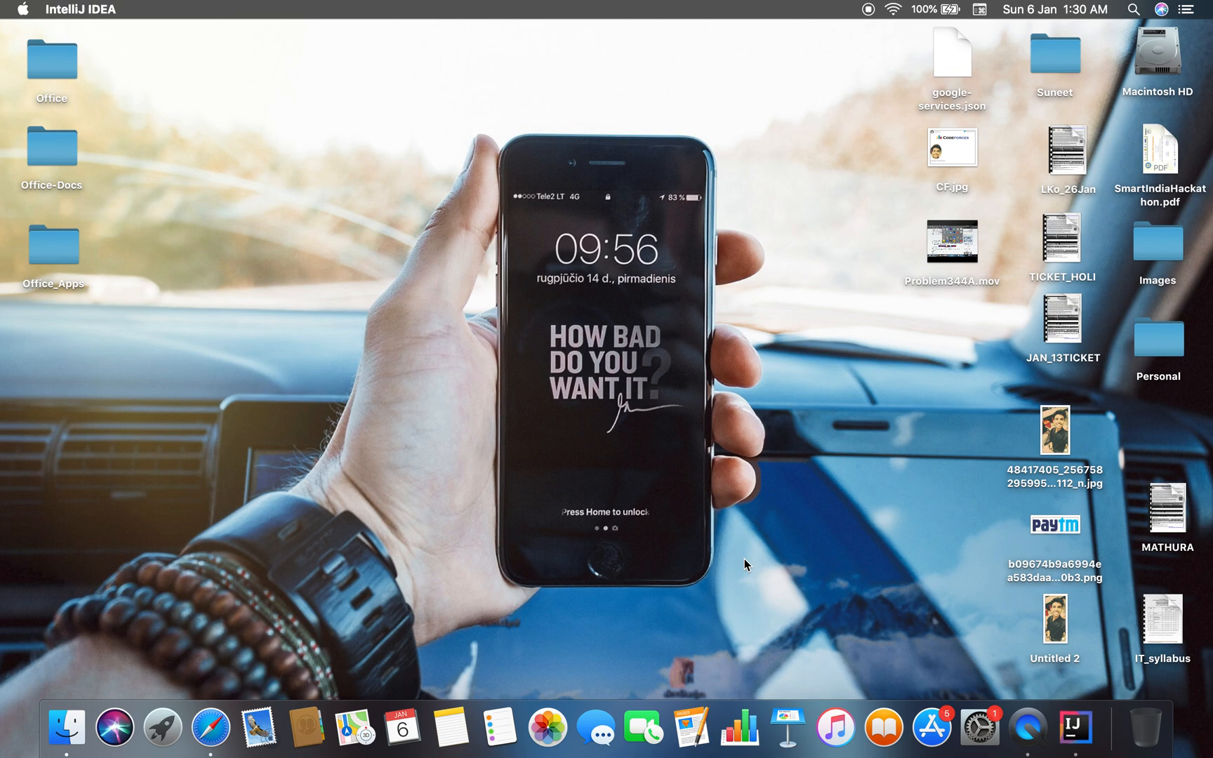
{"action": "left_click", "coordinate": [1077, 727]}
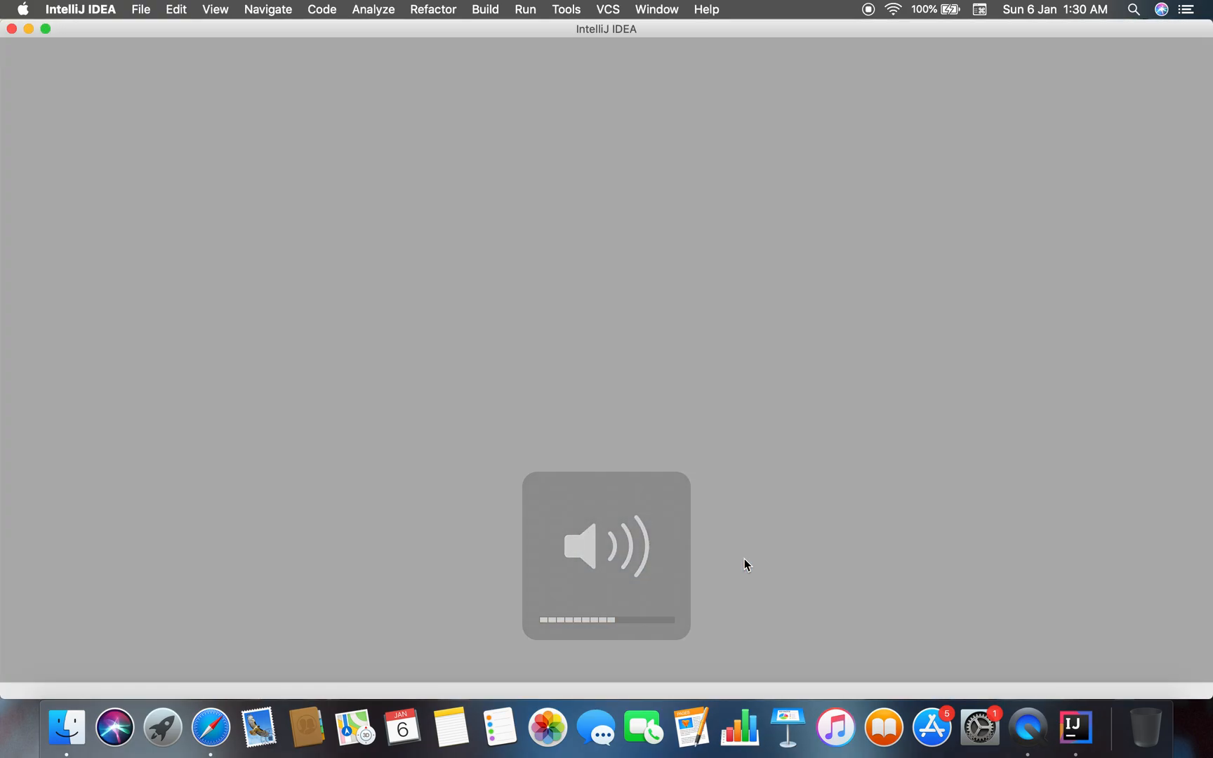
{"action": "left_click", "coordinate": [210, 728]}
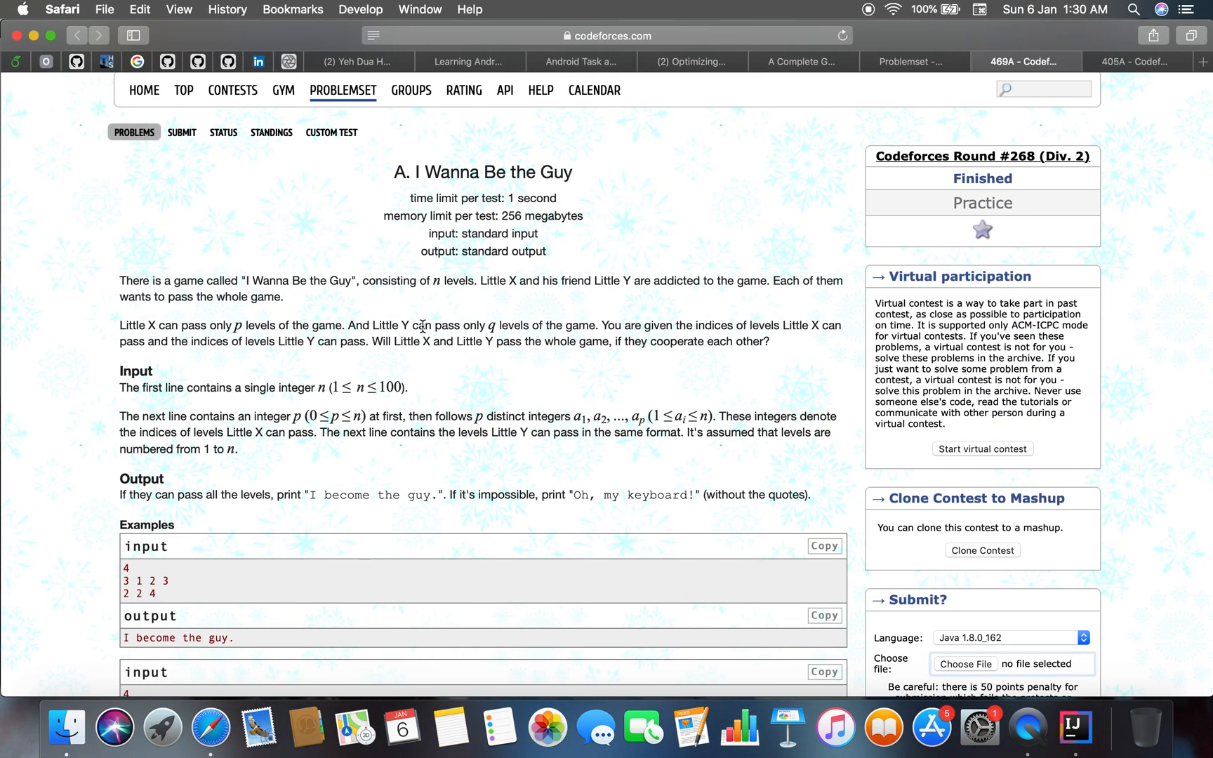
{"action": "left_click", "coordinate": [1075, 727]}
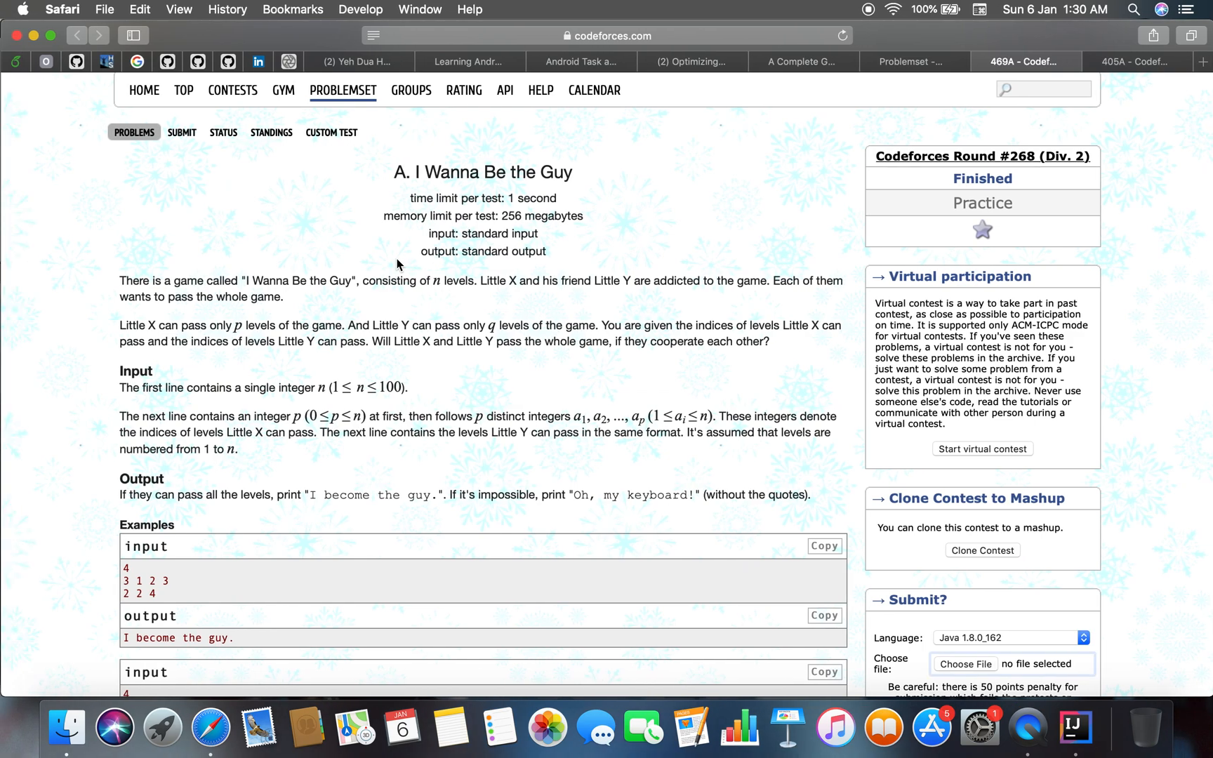
{"action": "left_click", "coordinate": [1072, 728]}
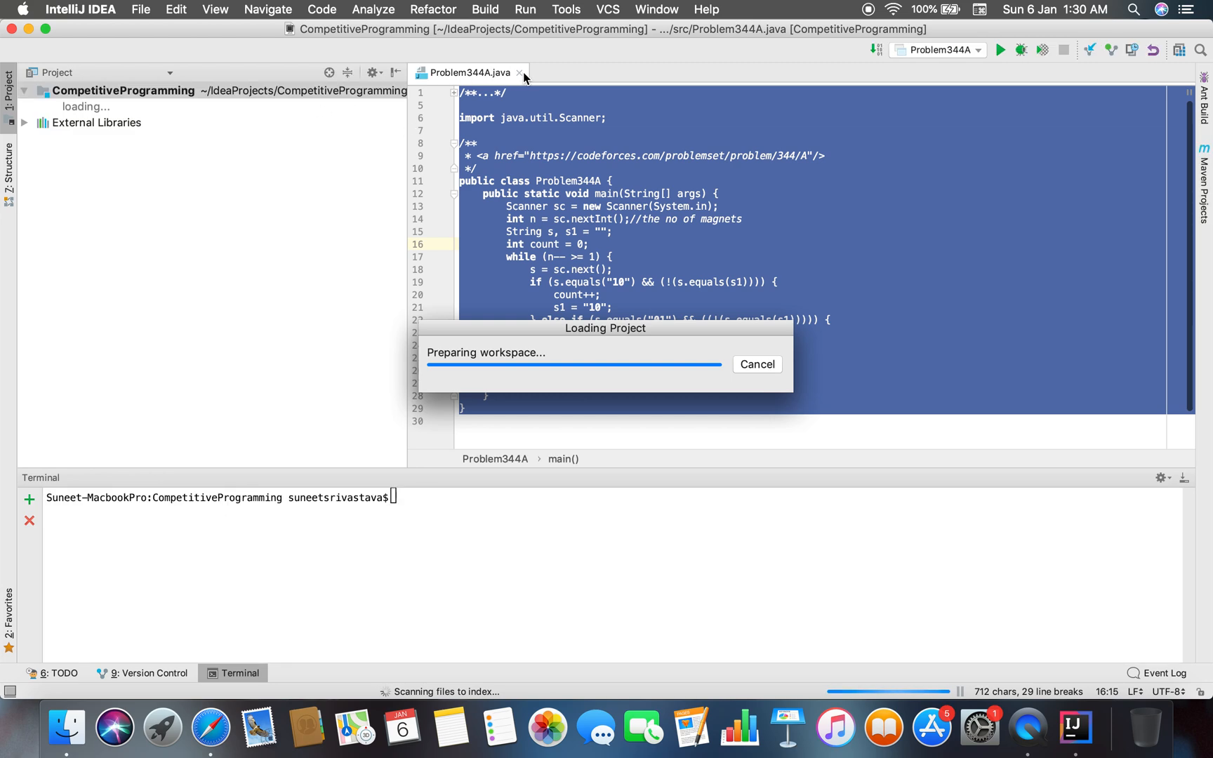
Step: Close Problem344A, create class Problem469A in src, add it to Git, and start an href
{"action": "left_click", "coordinate": [521, 73]}
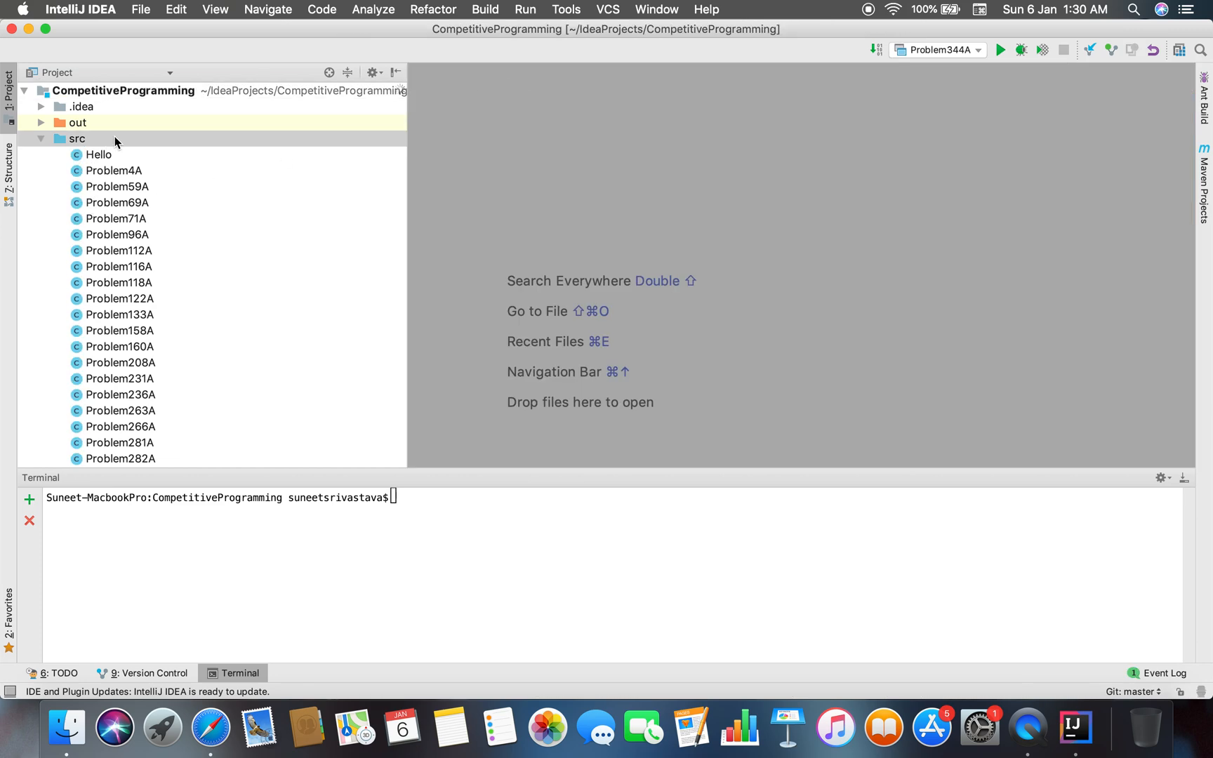
{"action": "right_click", "coordinate": [76, 139]}
{"action": "type", "text": "Problem"}
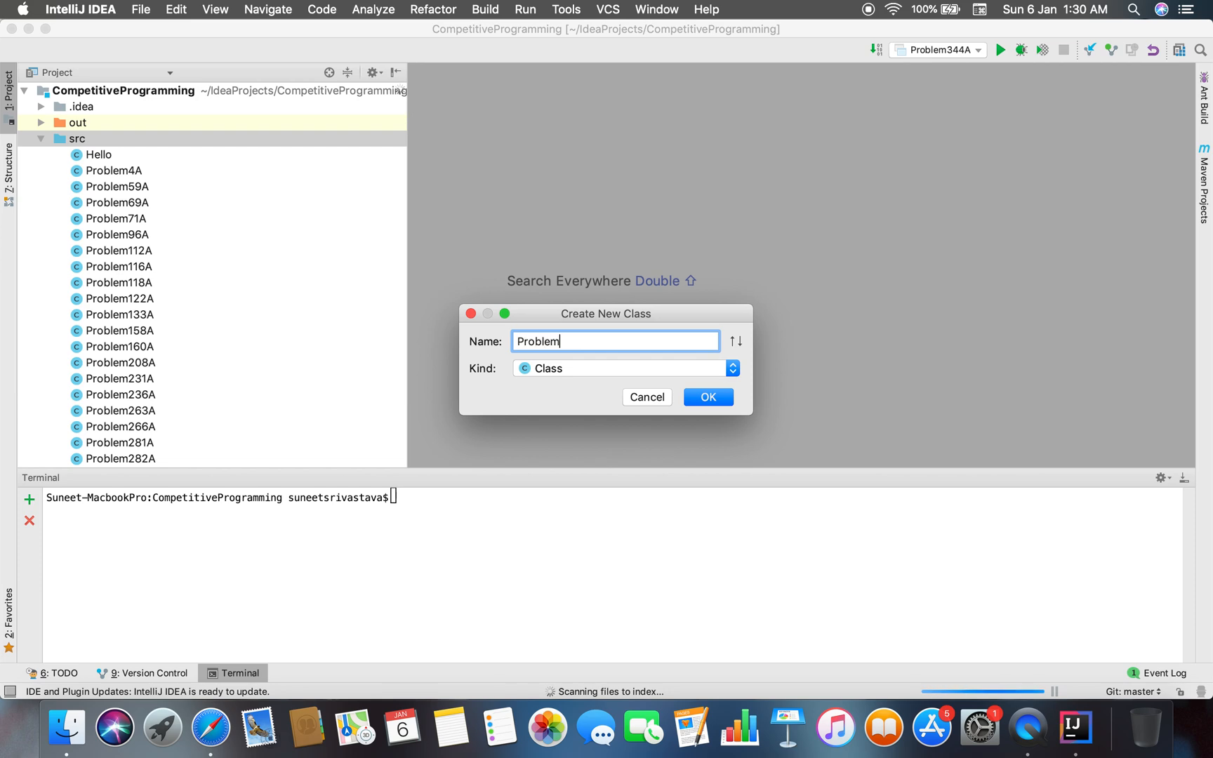
{"action": "type", "text": "469"}
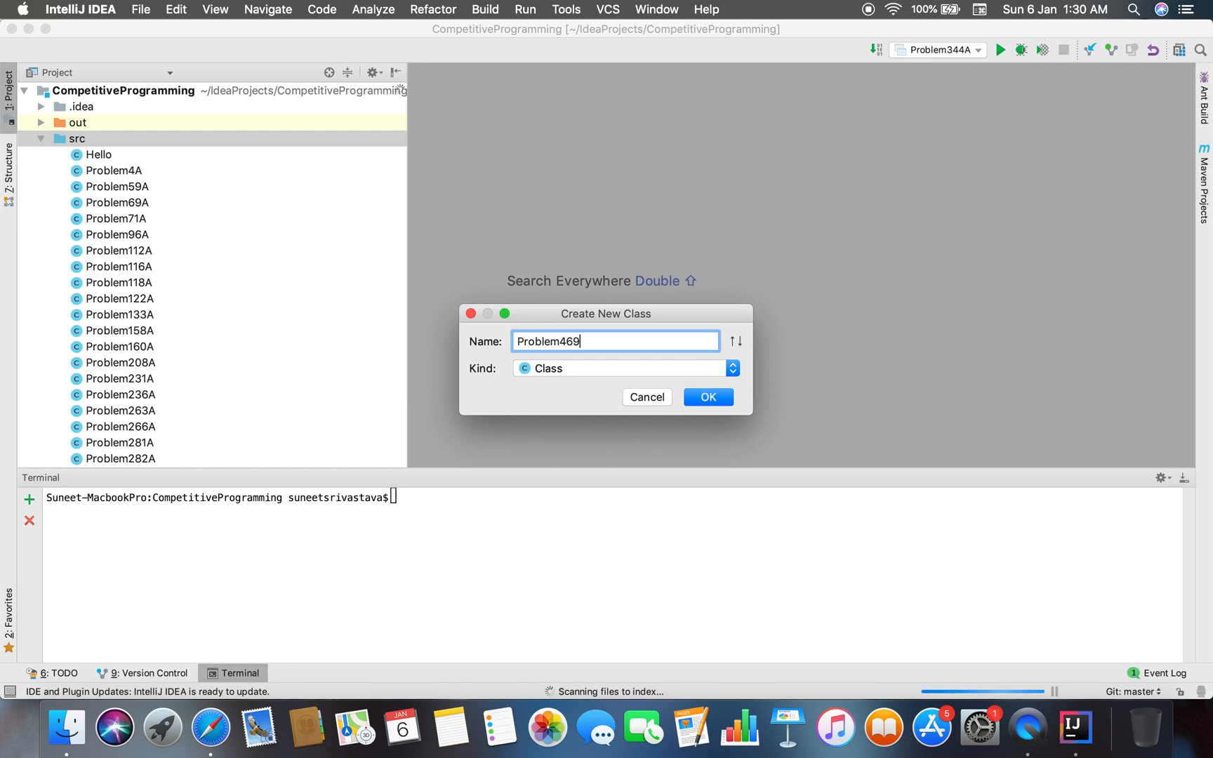
{"action": "left_click", "coordinate": [706, 397]}
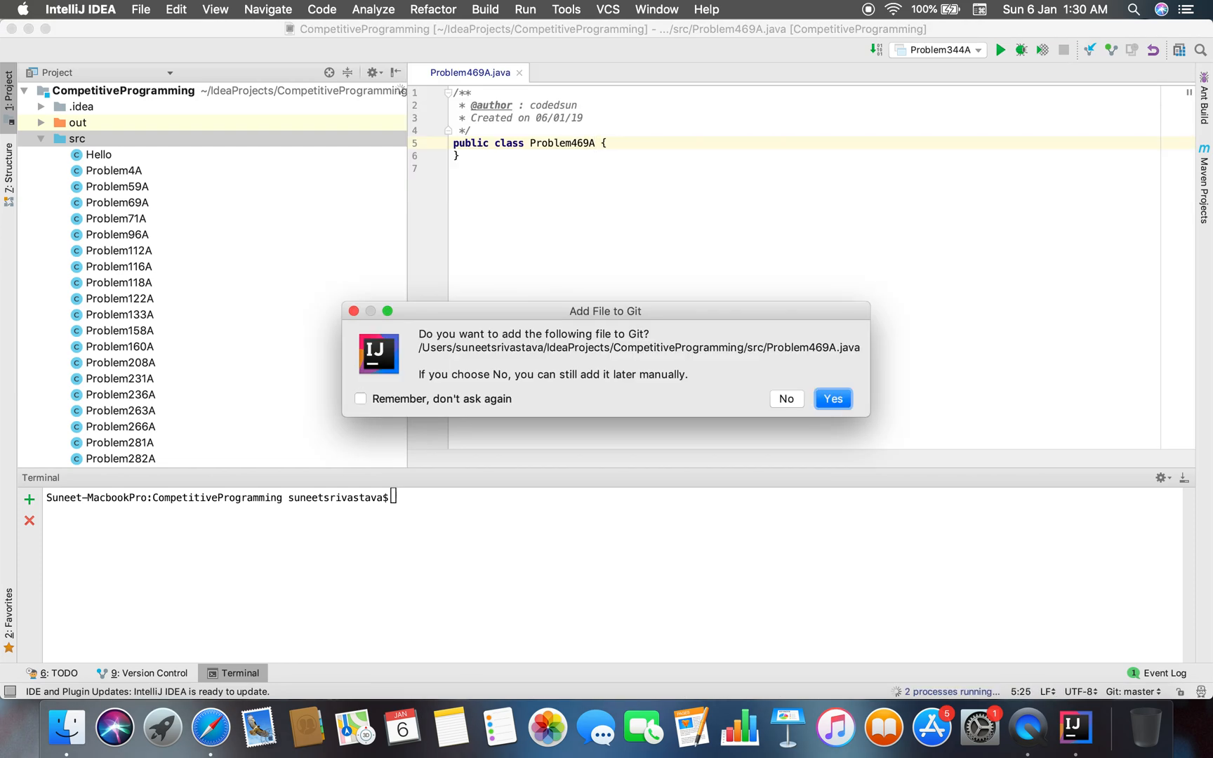
{"action": "left_click", "coordinate": [832, 399]}
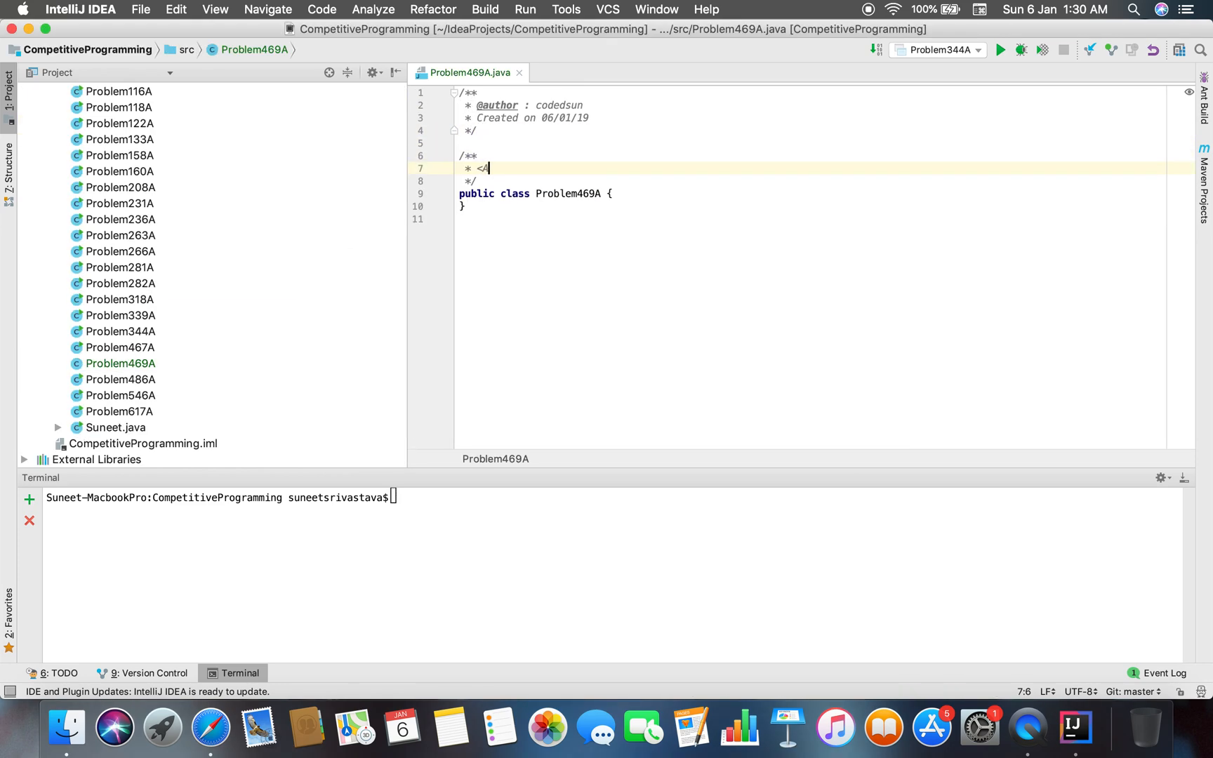
{"action": "type", "text": "href"}
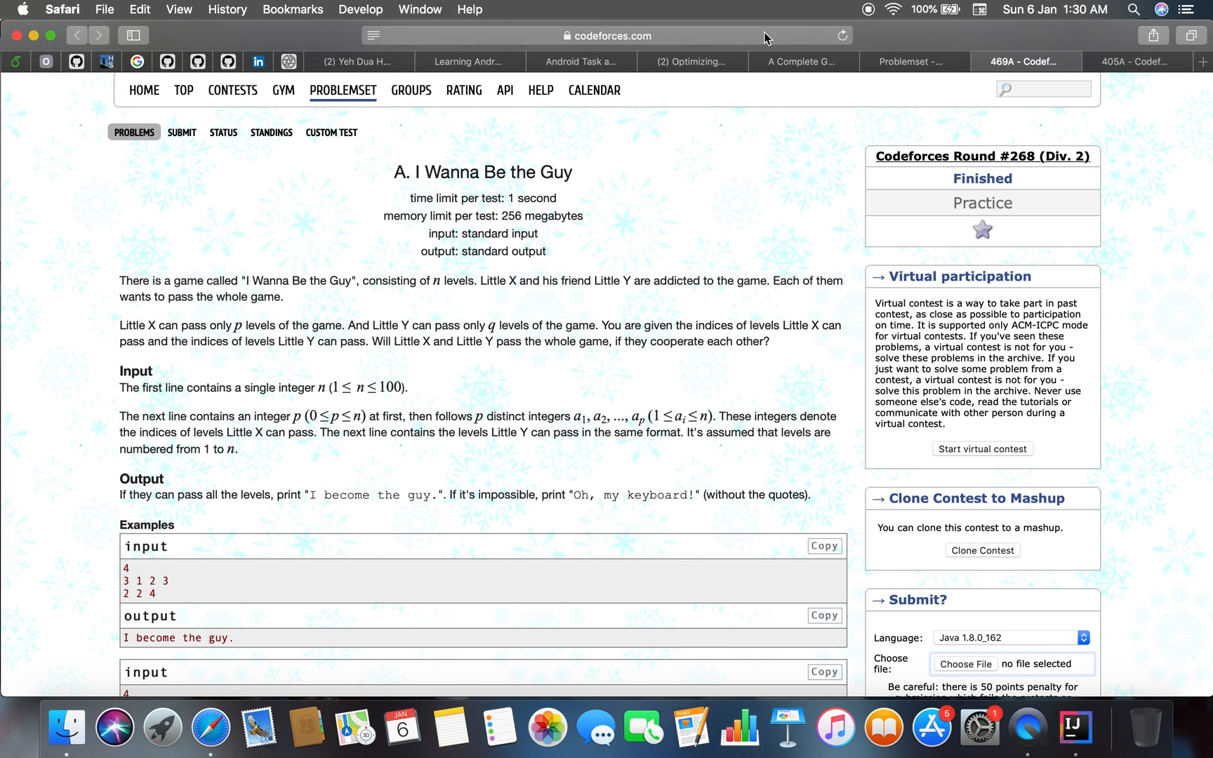
Step: Complete the comment link to codeforces.com/problemset/problem/469/A and start a main method with psv
{"action": "left_click", "coordinate": [1074, 728]}
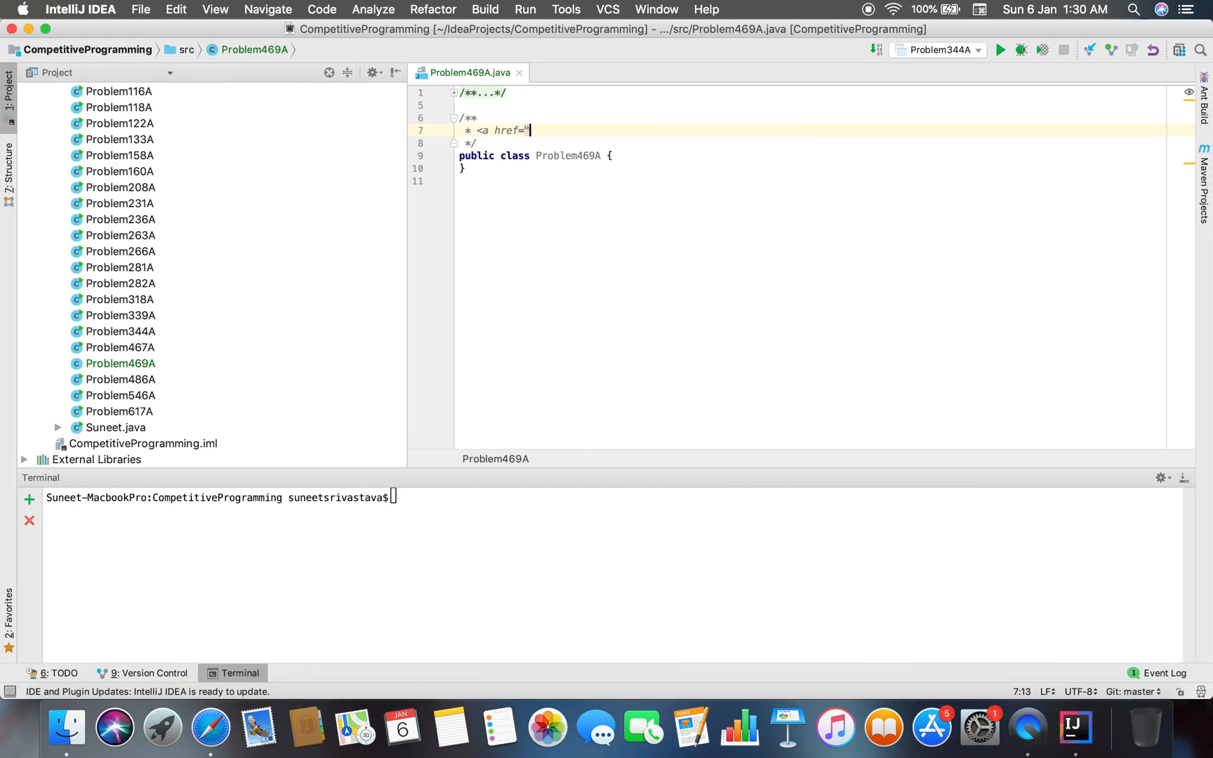
{"action": "type", "text": "https://codeforces.com/problemset/problem/469/A\"></a>"}
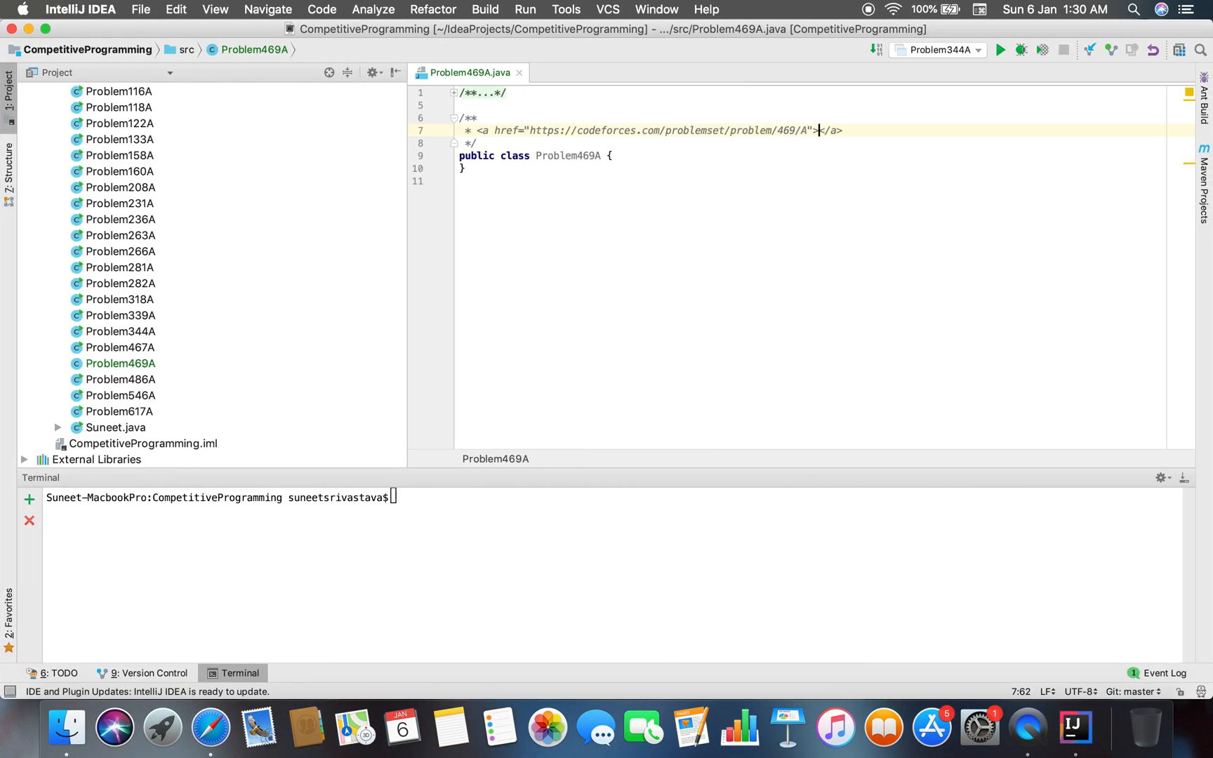
{"action": "left_click", "coordinate": [612, 156]}
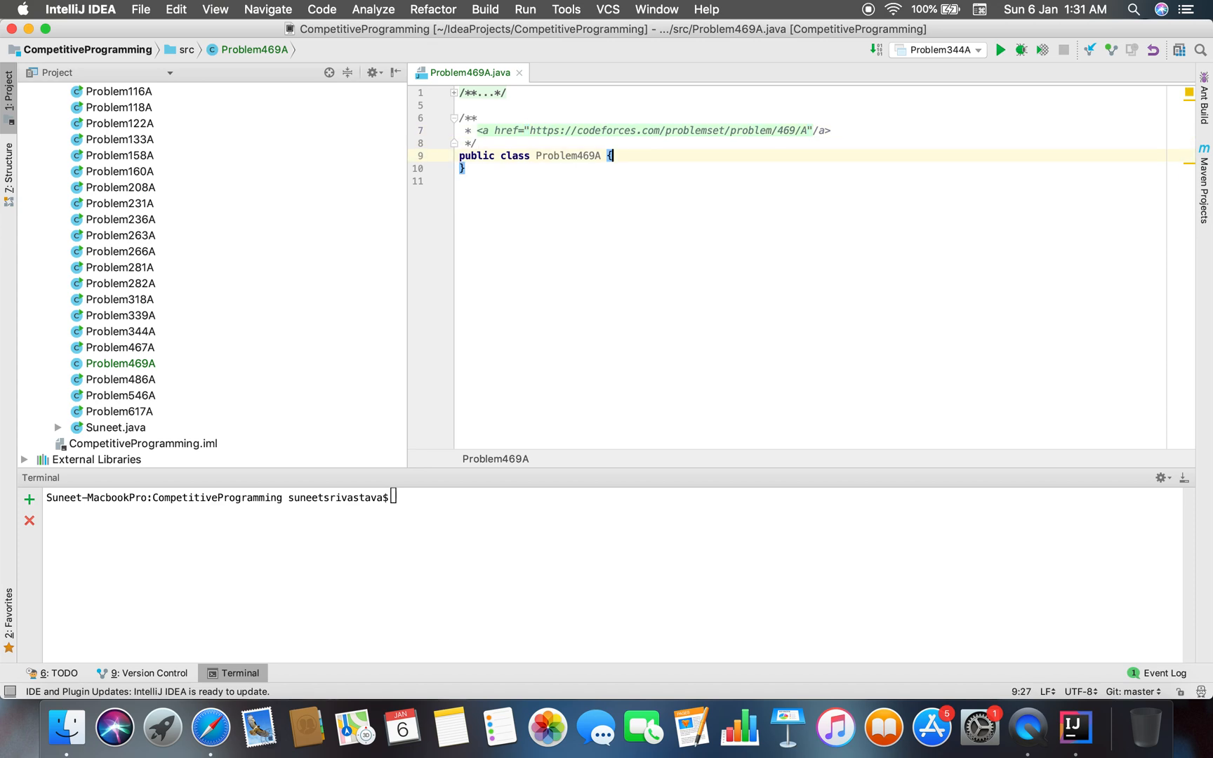
{"action": "left_click", "coordinate": [463, 169]}
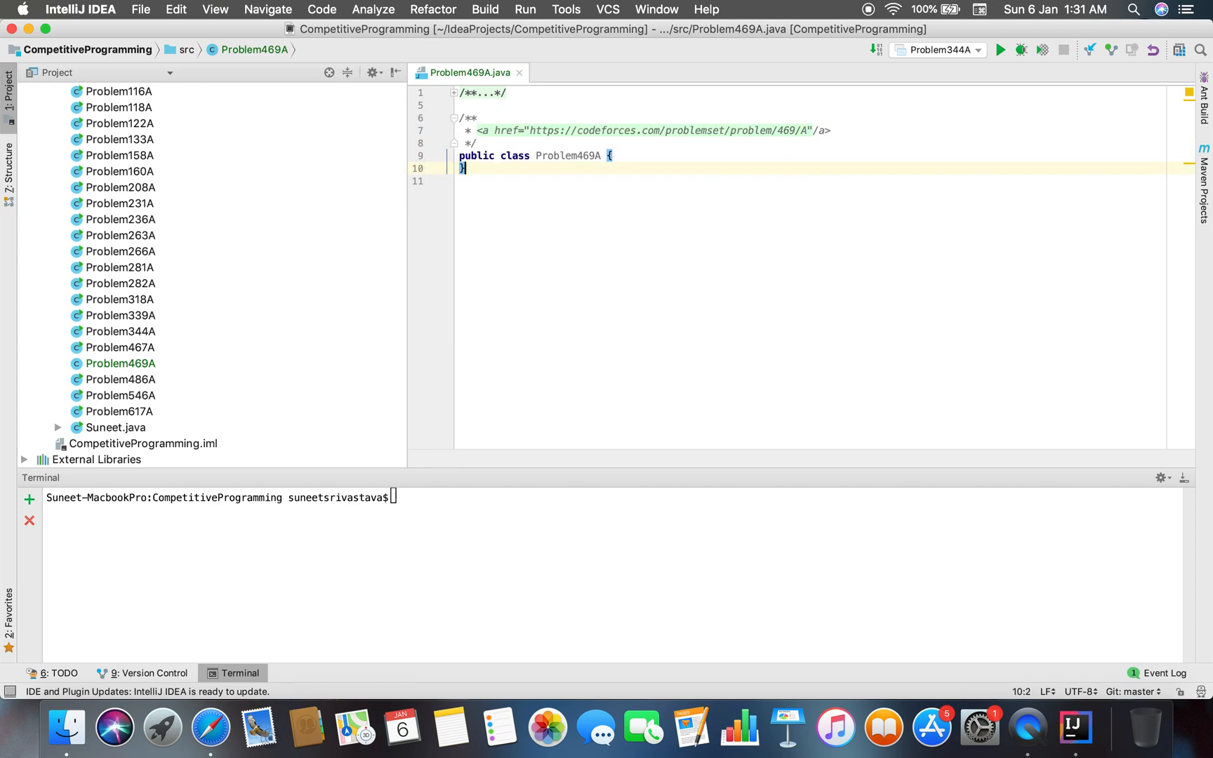
{"action": "left_click", "coordinate": [611, 156]}
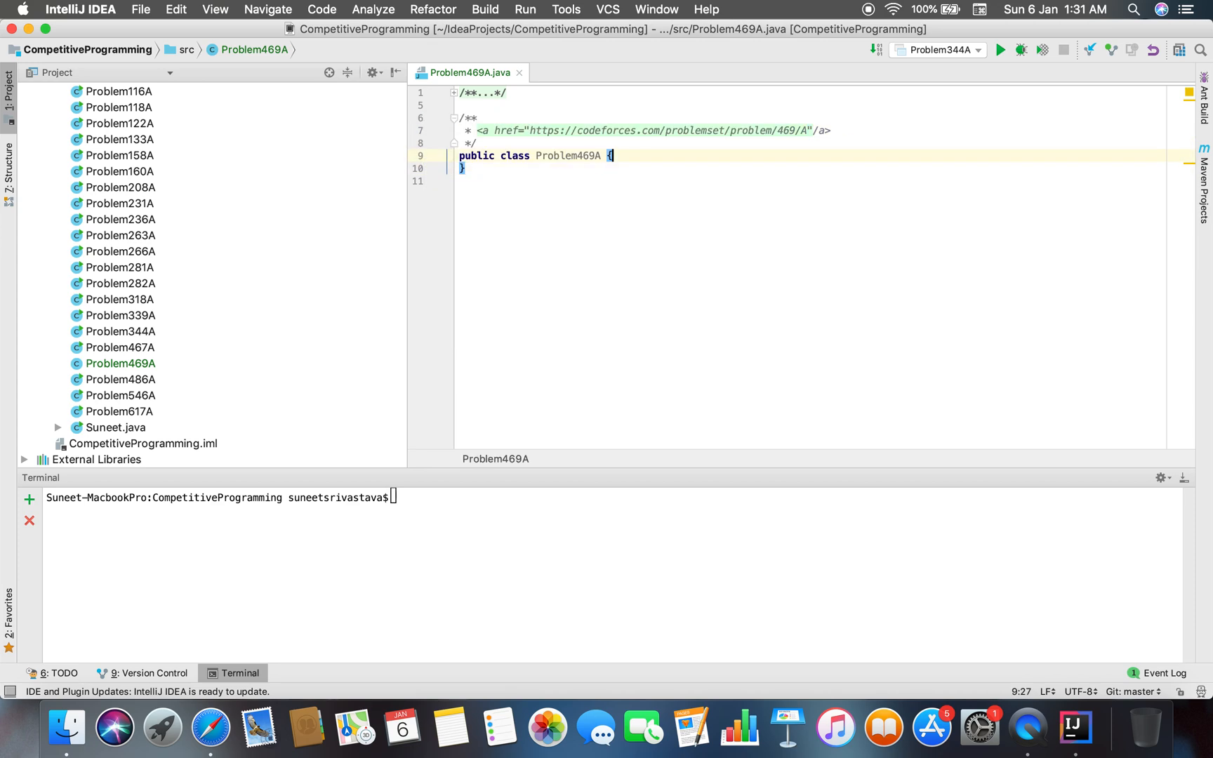
{"action": "type", "text": "psv"}
{"action": "type", "text": "Scanner sc = "}
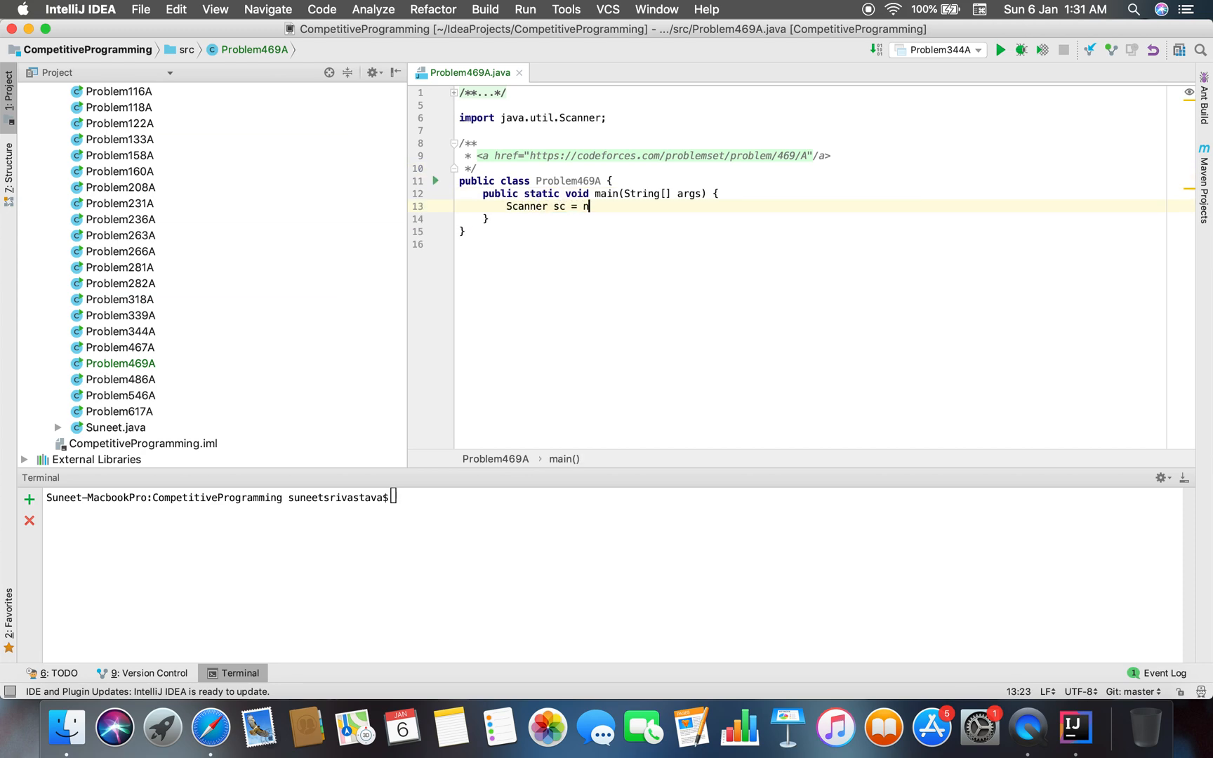
Step: Create a Scanner on System.in and read n and p with sc.nextInt()
{"action": "type", "text": "new Scanner();"}
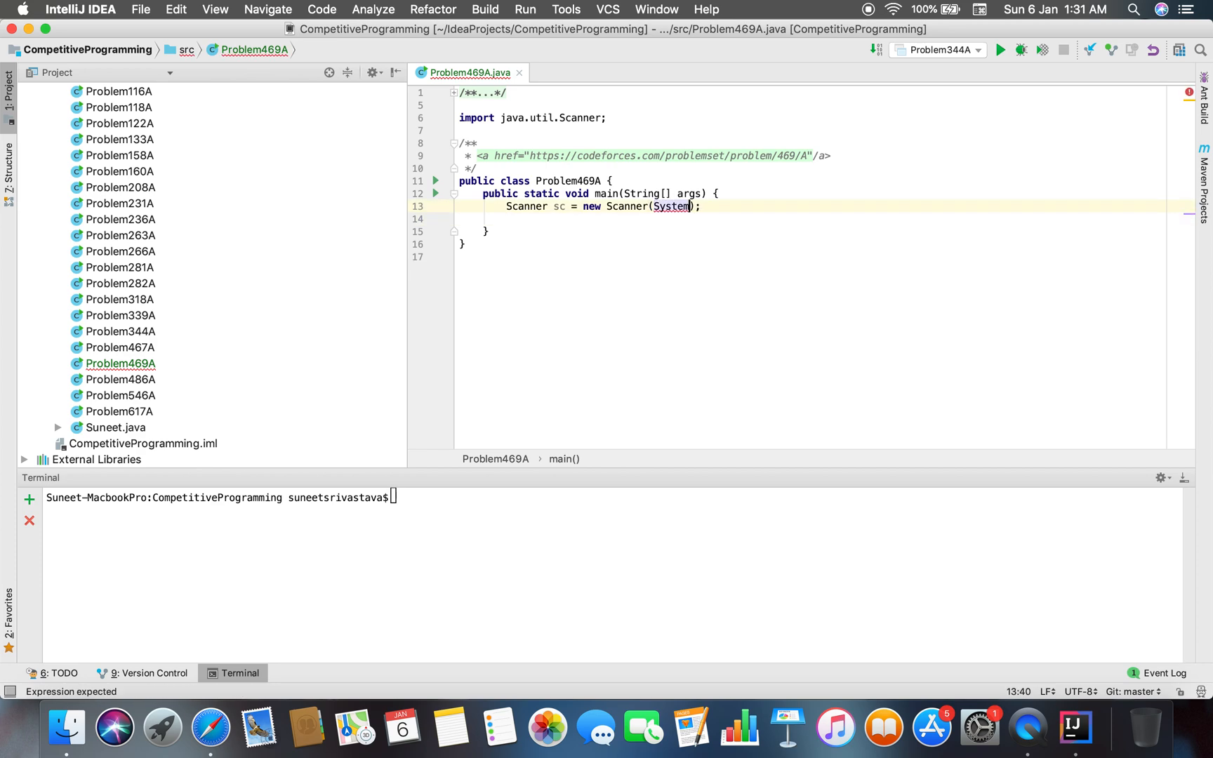
{"action": "type", "text": ".in"}
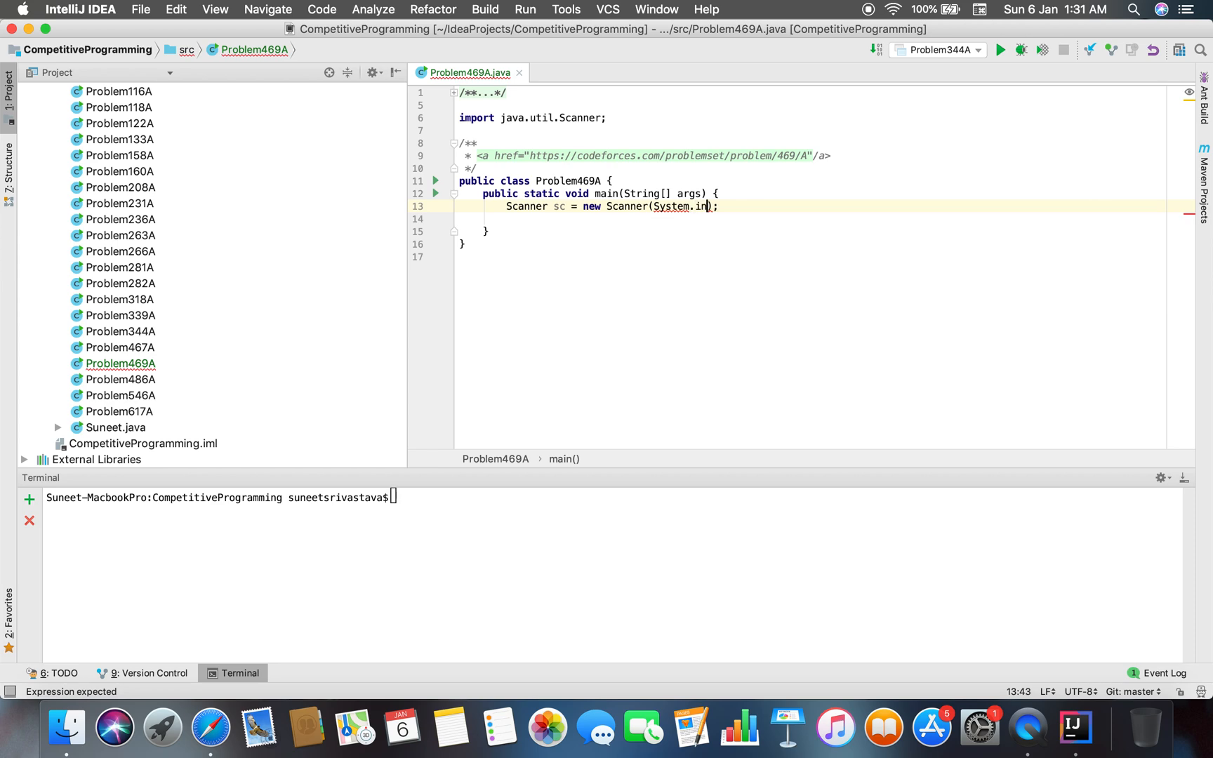
{"action": "type", "text": "int n ="}
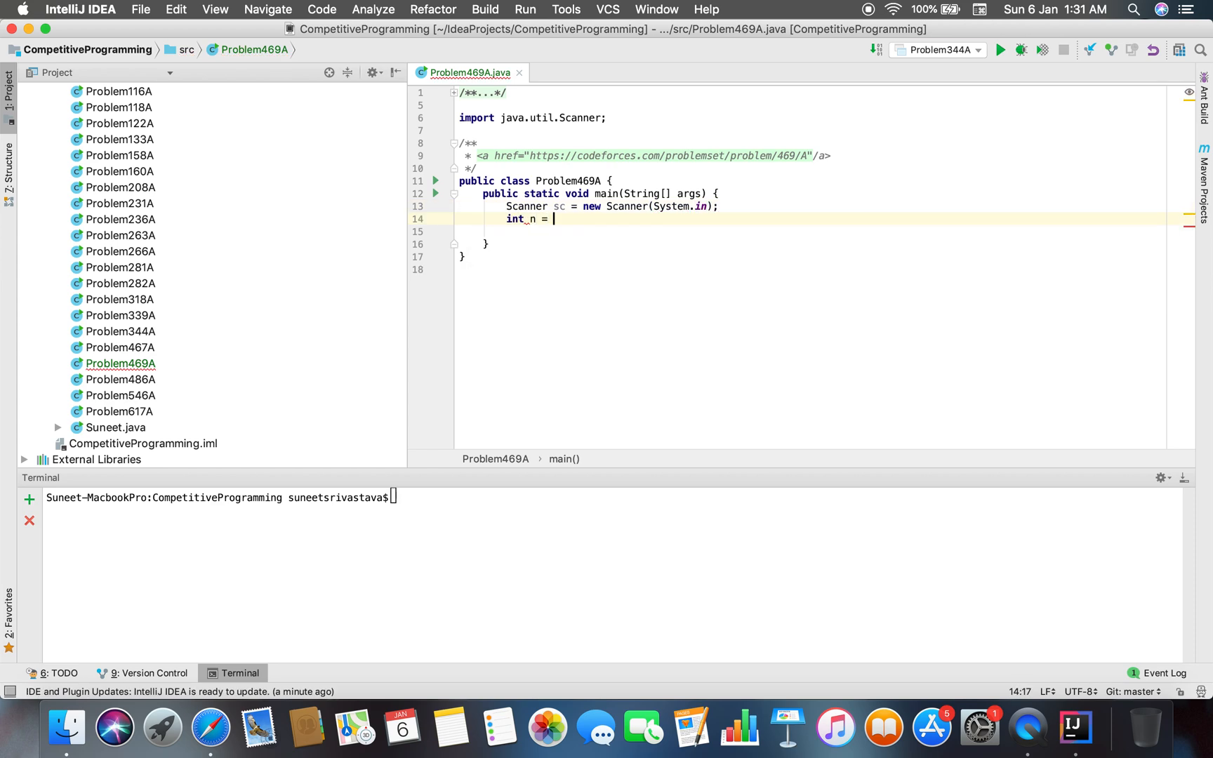
{"action": "type", "text": "sc.nextInt();"}
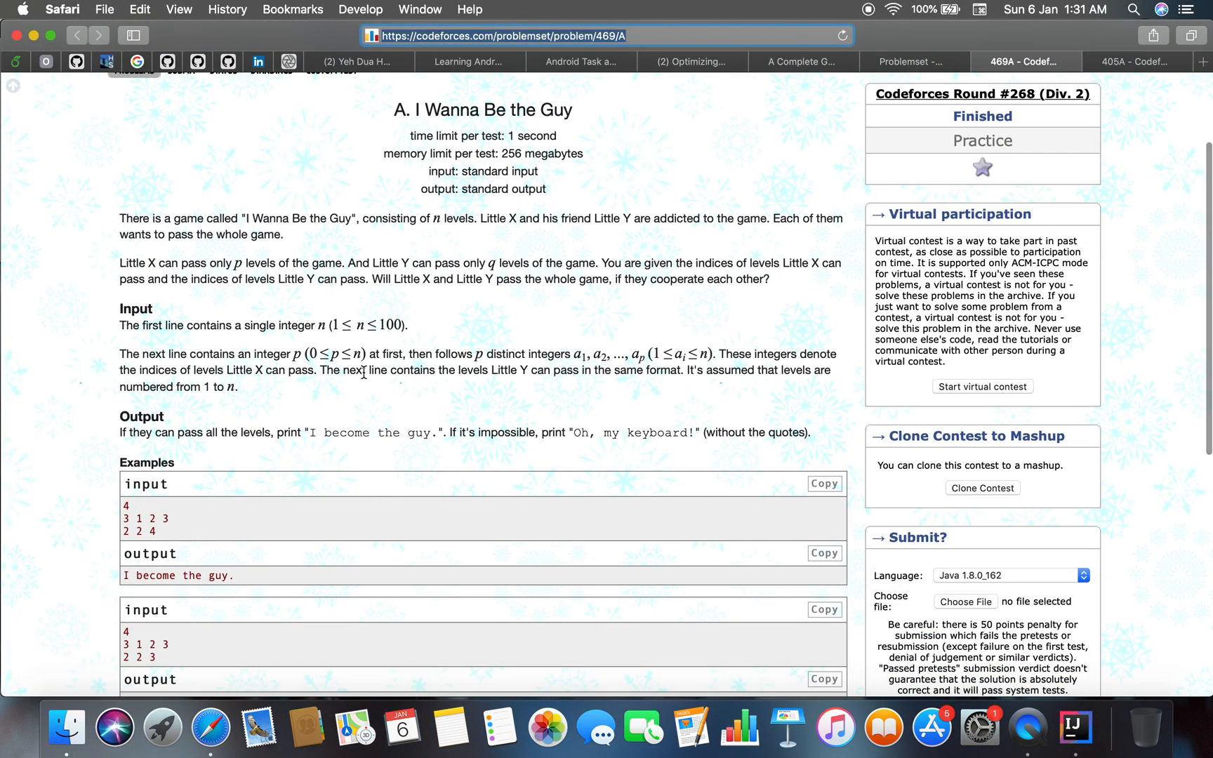
{"action": "mouse_move", "coordinate": [388, 364]}
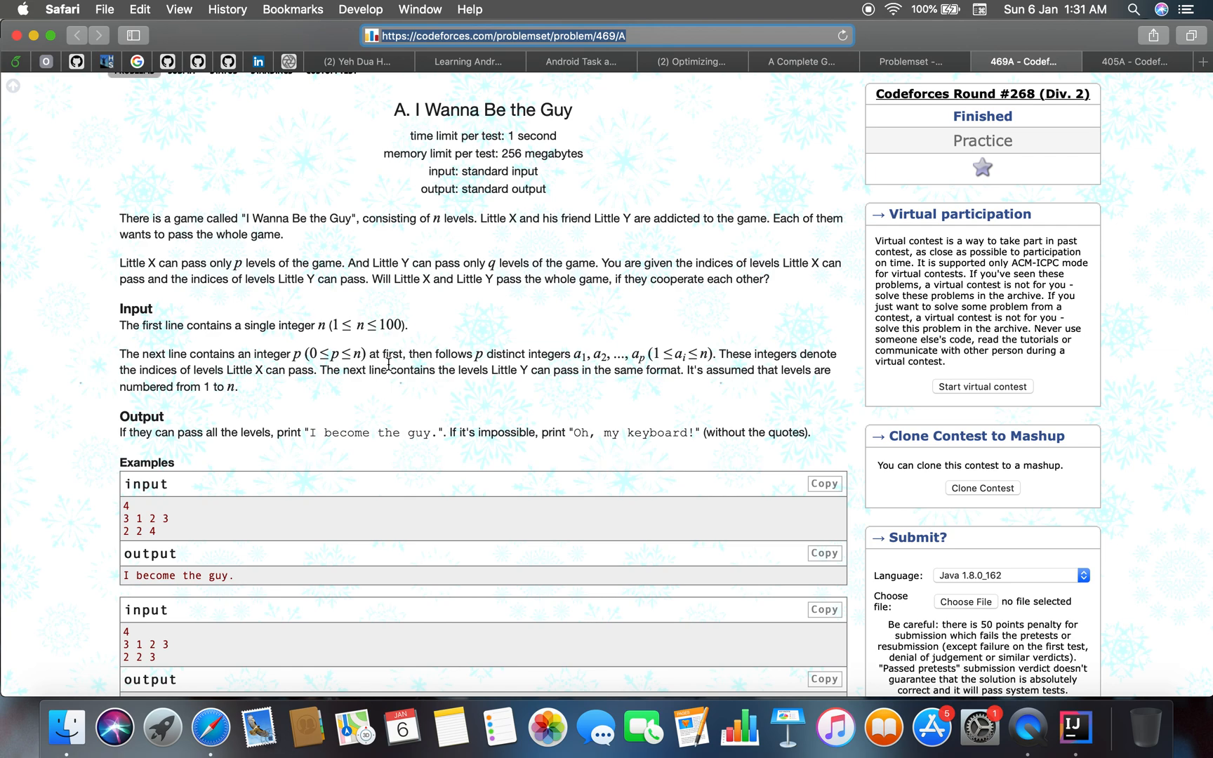
{"action": "left_click", "coordinate": [1076, 728]}
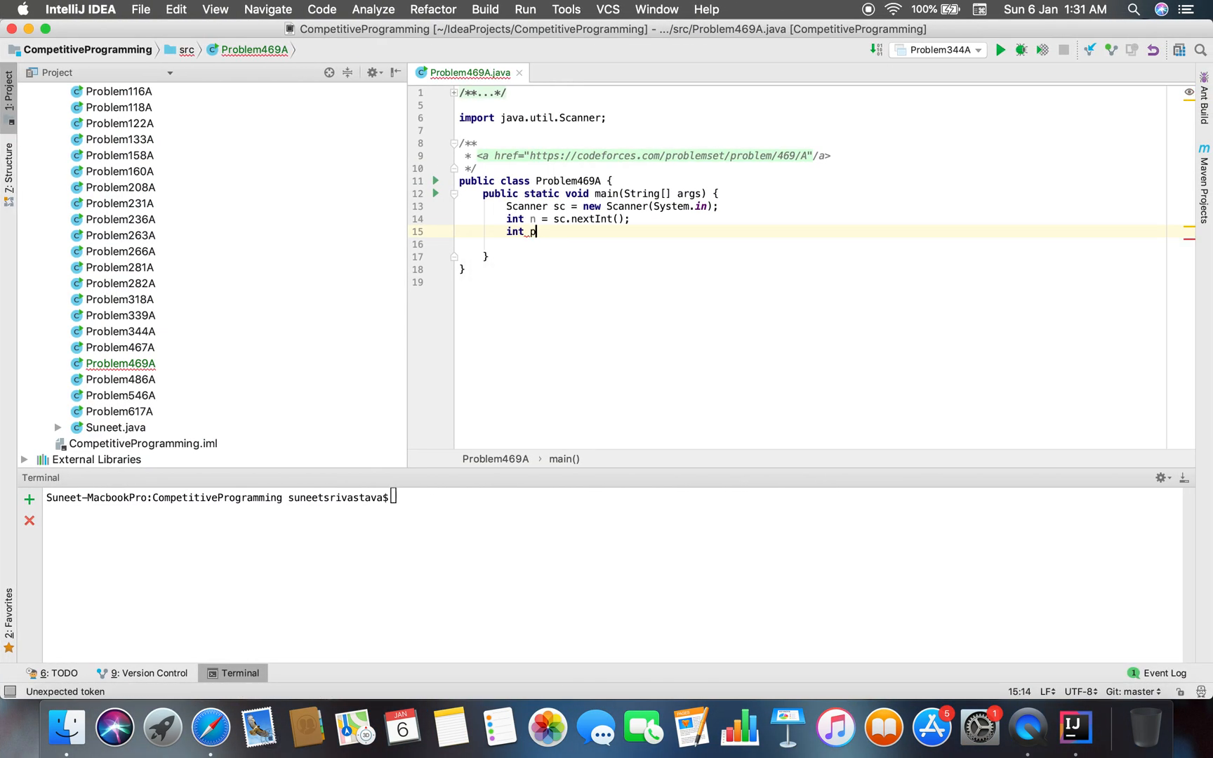
{"action": "type", "text": "= sc.nextInt();"}
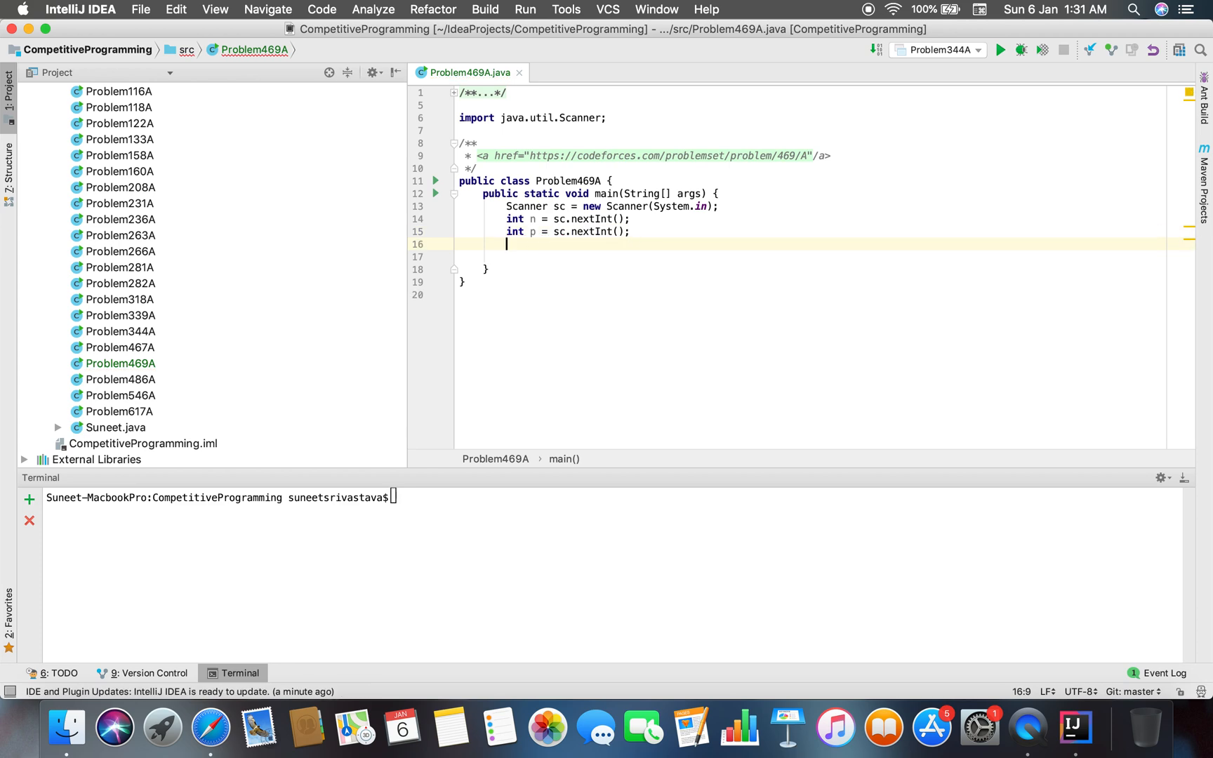
Step: Declare Set<Integer> distinctElements as a new LinkedHashSet
{"action": "type", "text": "Set<i"}
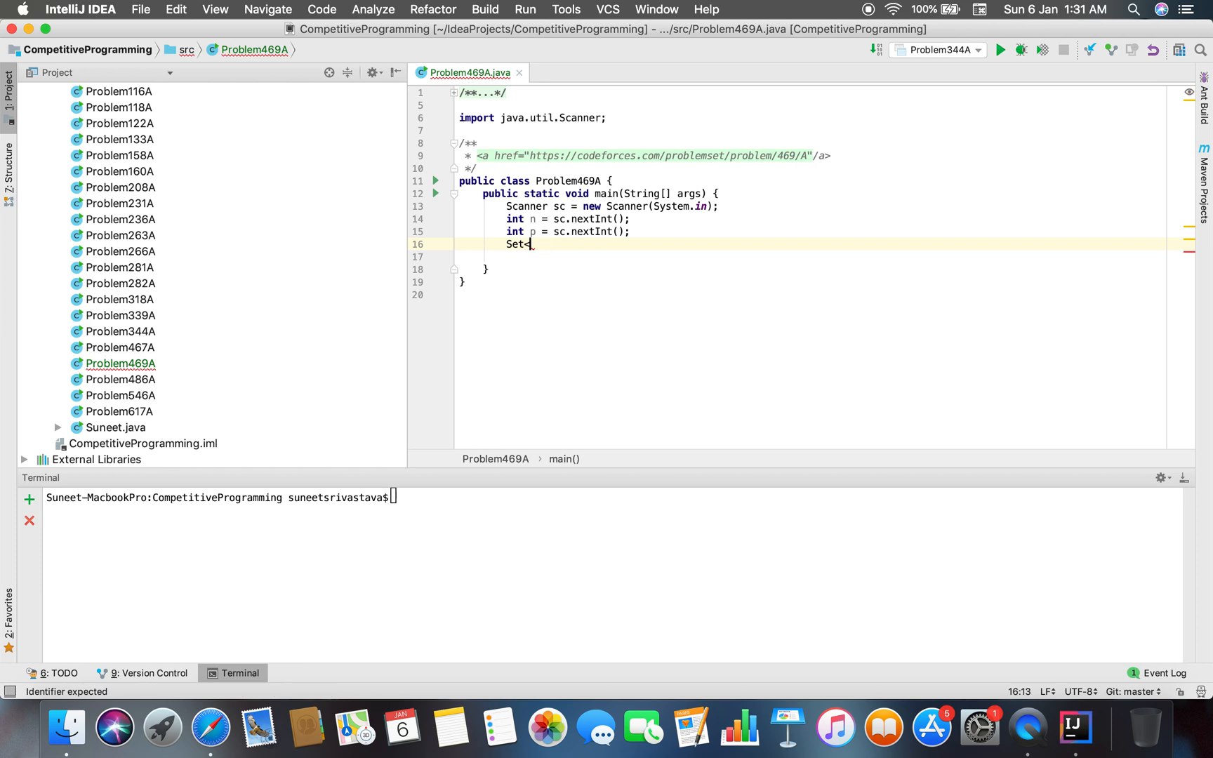
{"action": "type", "text": "Integer>"}
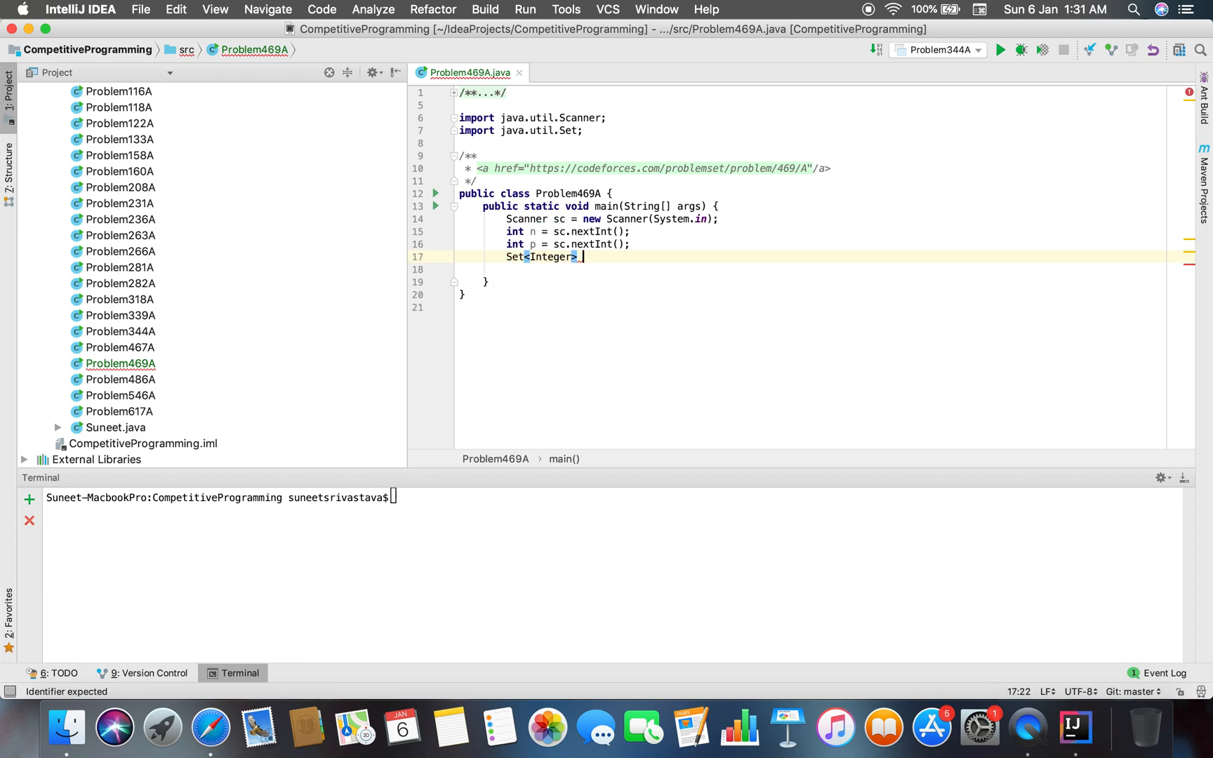
{"action": "type", "text": "distinctElements"}
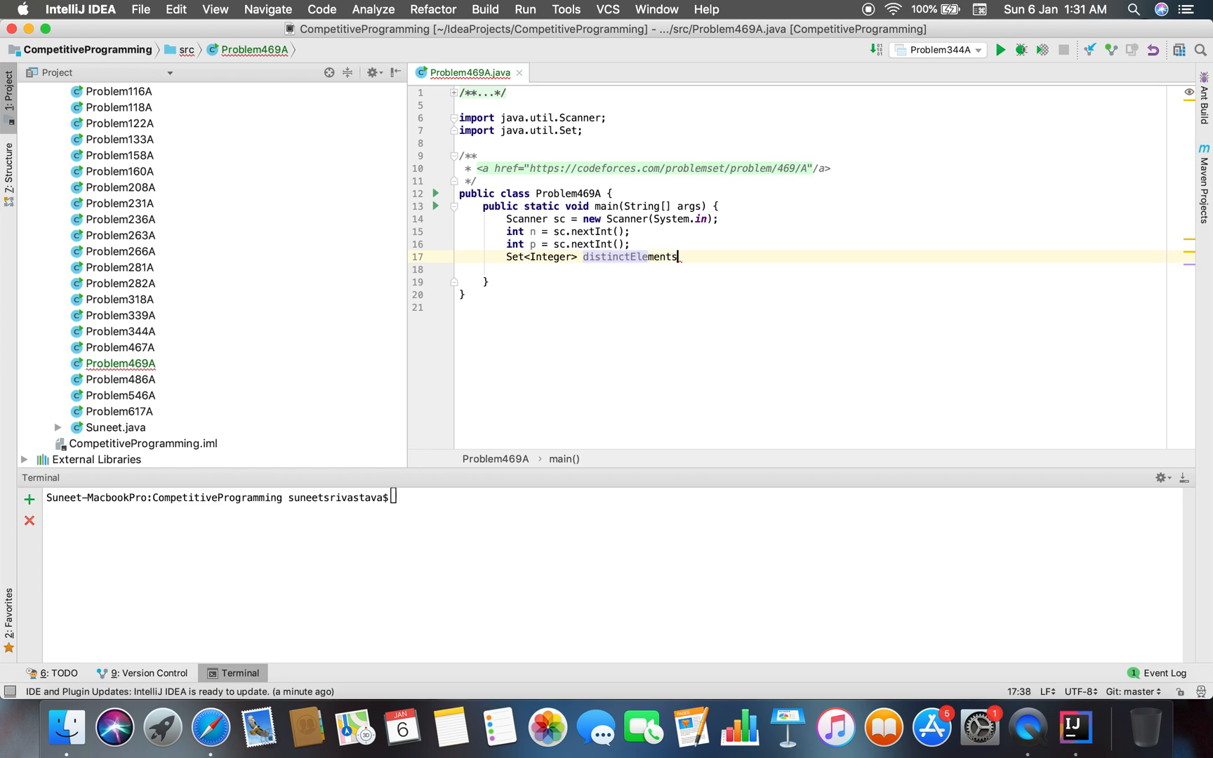
{"action": "type", "text": "= new Set<Integer>() {"}
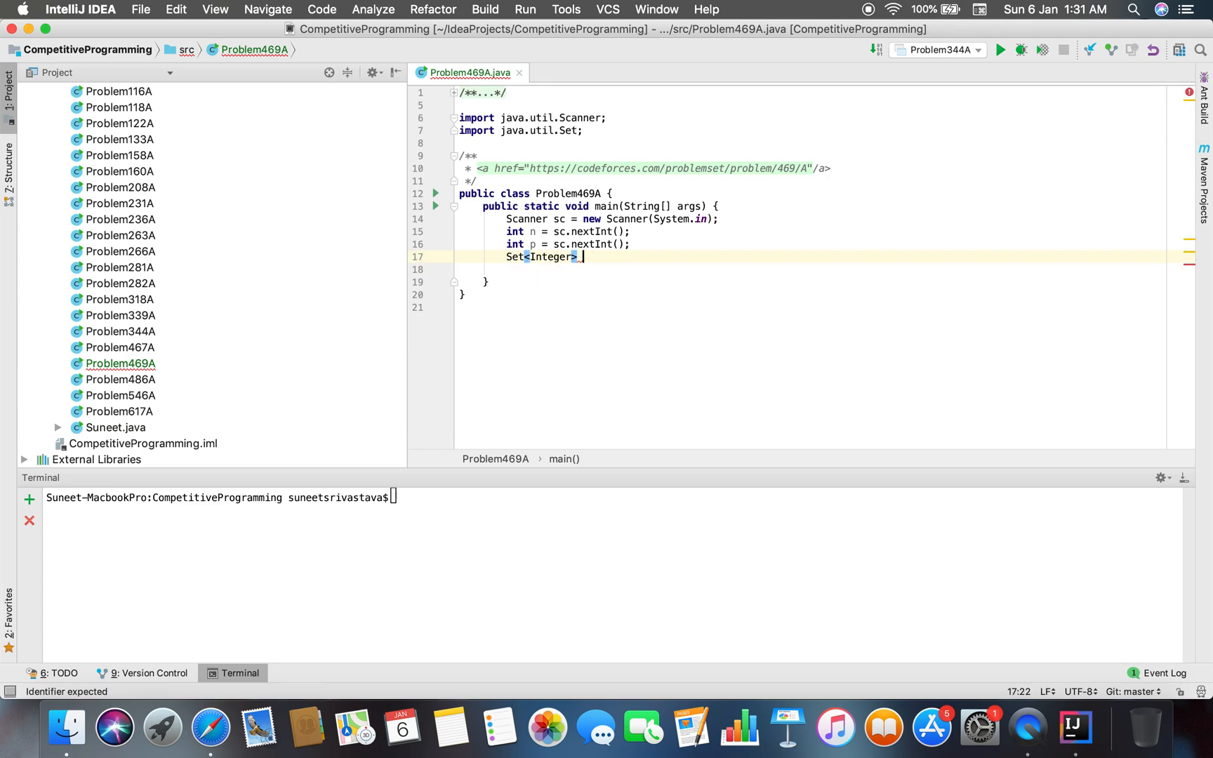
{"action": "type", "text": "distinct"}
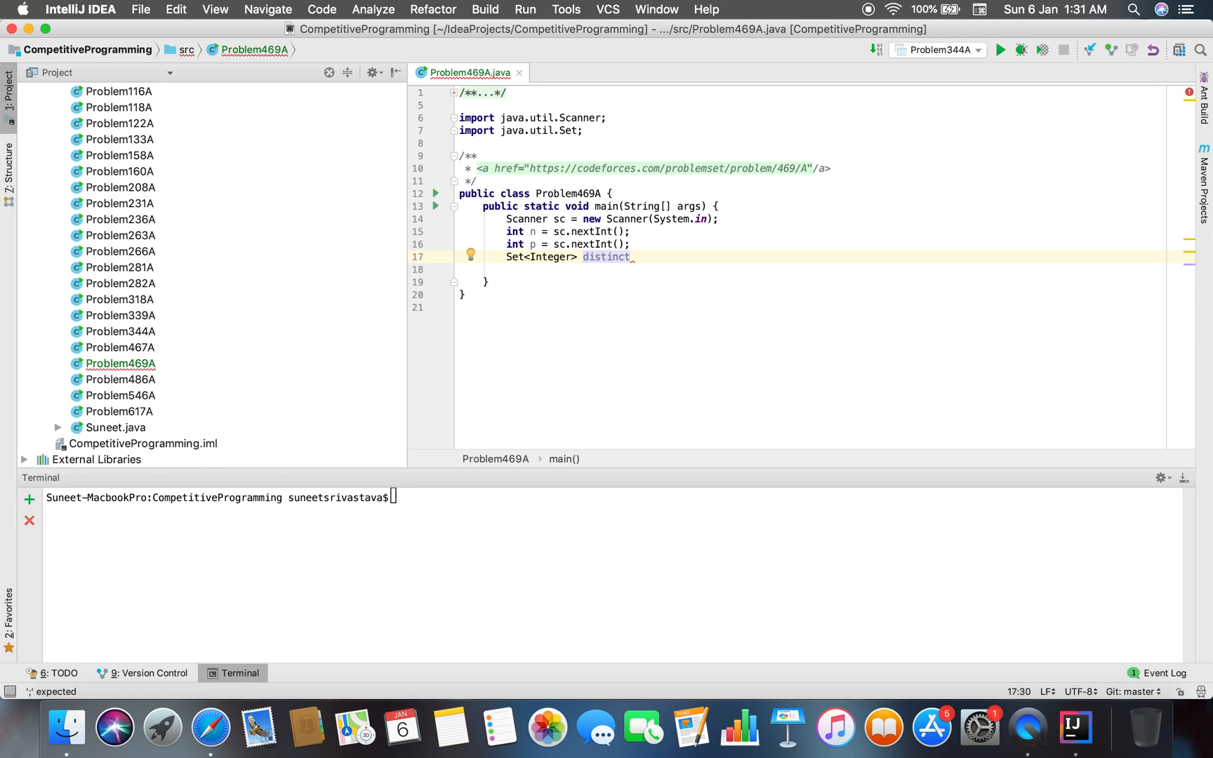
{"action": "type", "text": "Elements ="}
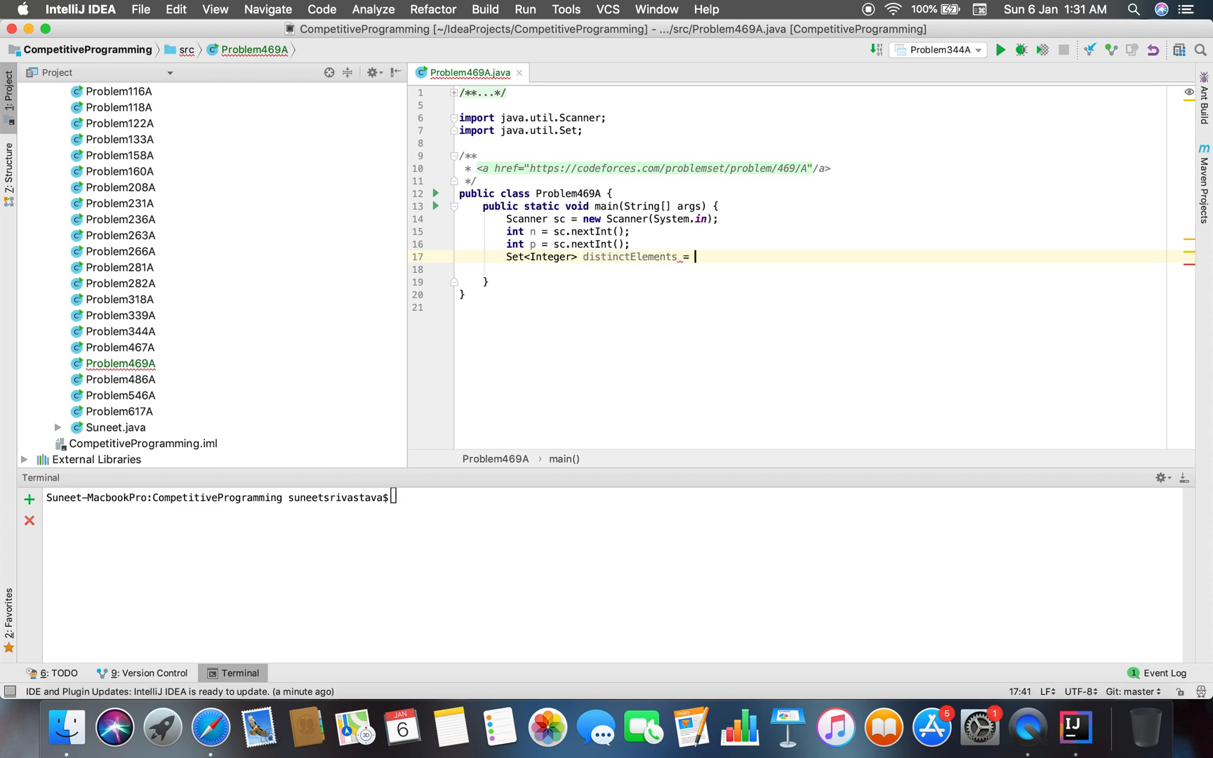
{"action": "type", "text": "new E"}
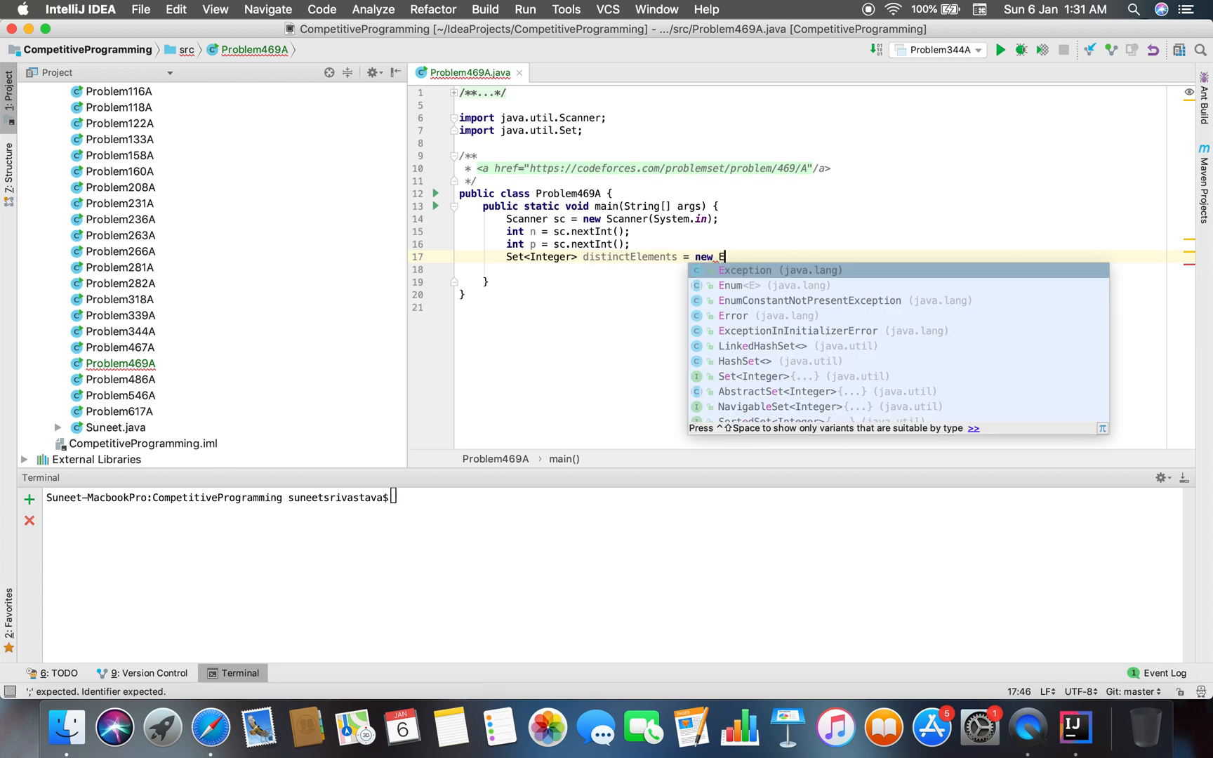
{"action": "left_click", "coordinate": [764, 346]}
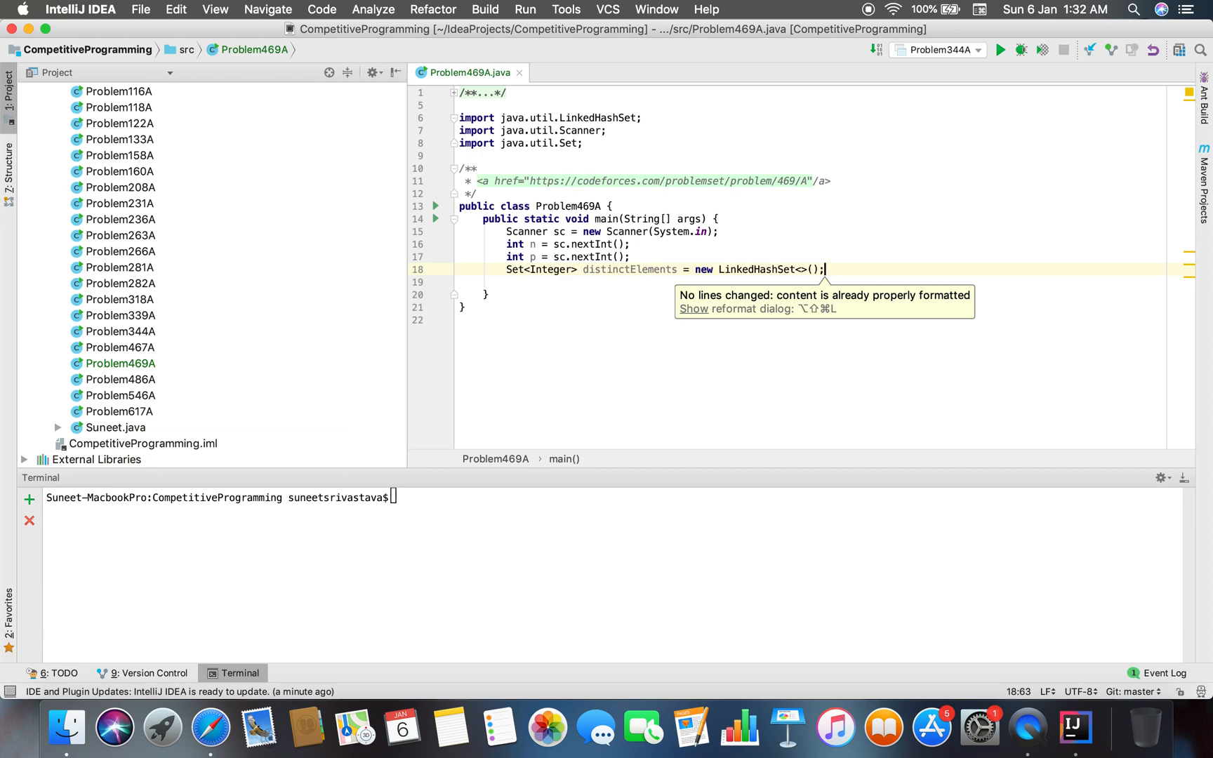
{"action": "mouse_move", "coordinate": [575, 347]}
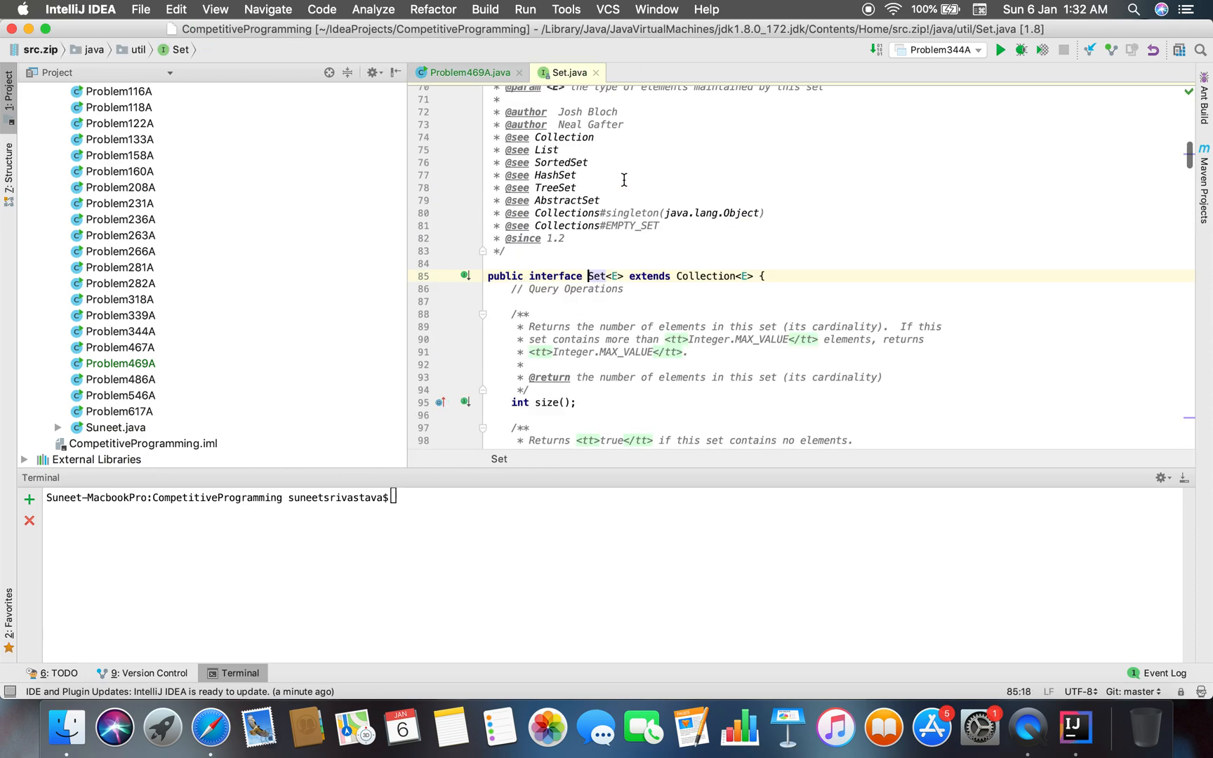
{"action": "scroll", "scroll_direction": "up", "scroll_amount": 3}
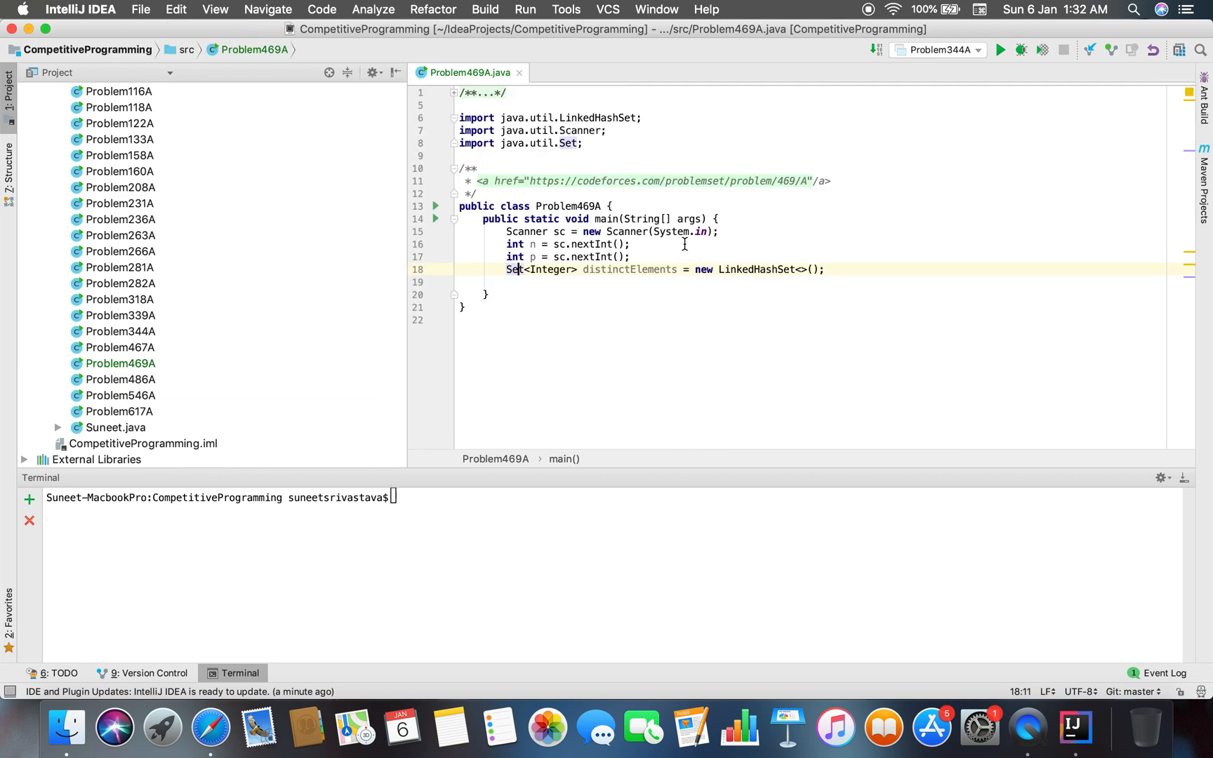
Step: Write a while loop adding the first player's p levels to distinctElements
{"action": "key", "text": "enter"}
{"action": "type", "text": "while(p-- "}
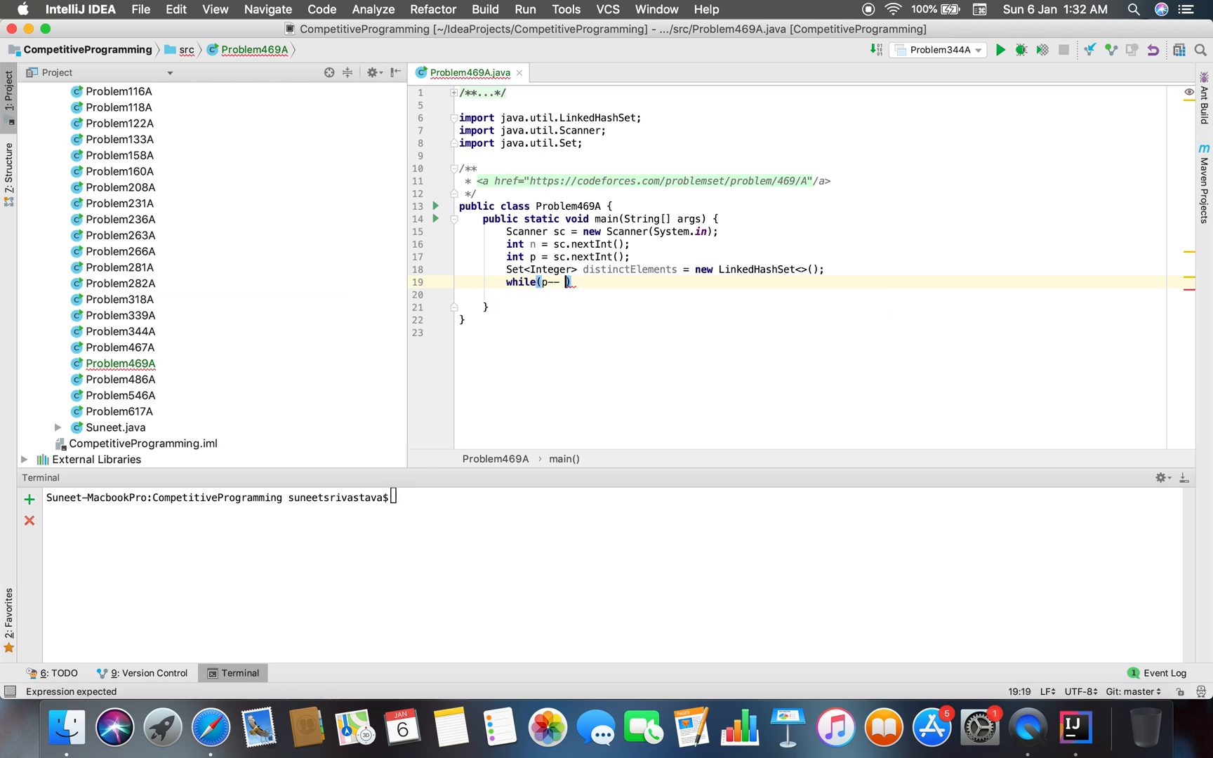
{"action": "type", "text": ">=1){"}
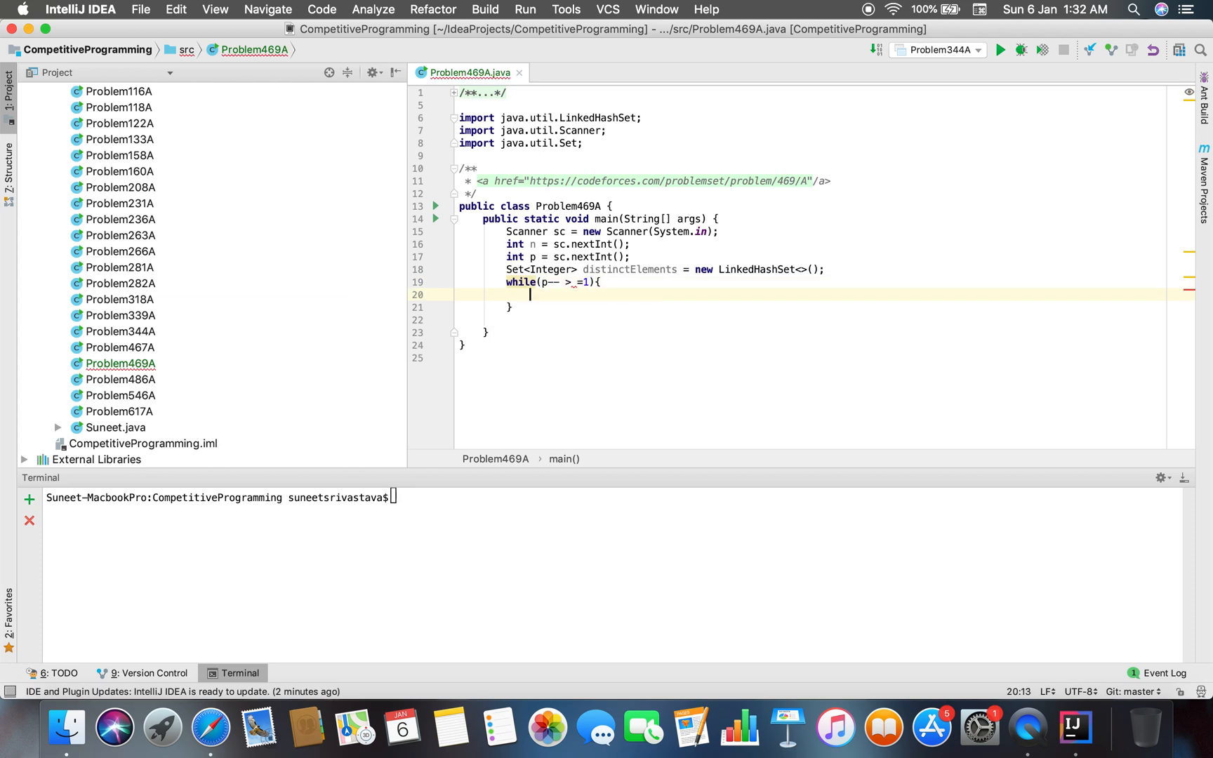
{"action": "type", "text": "set.add"}
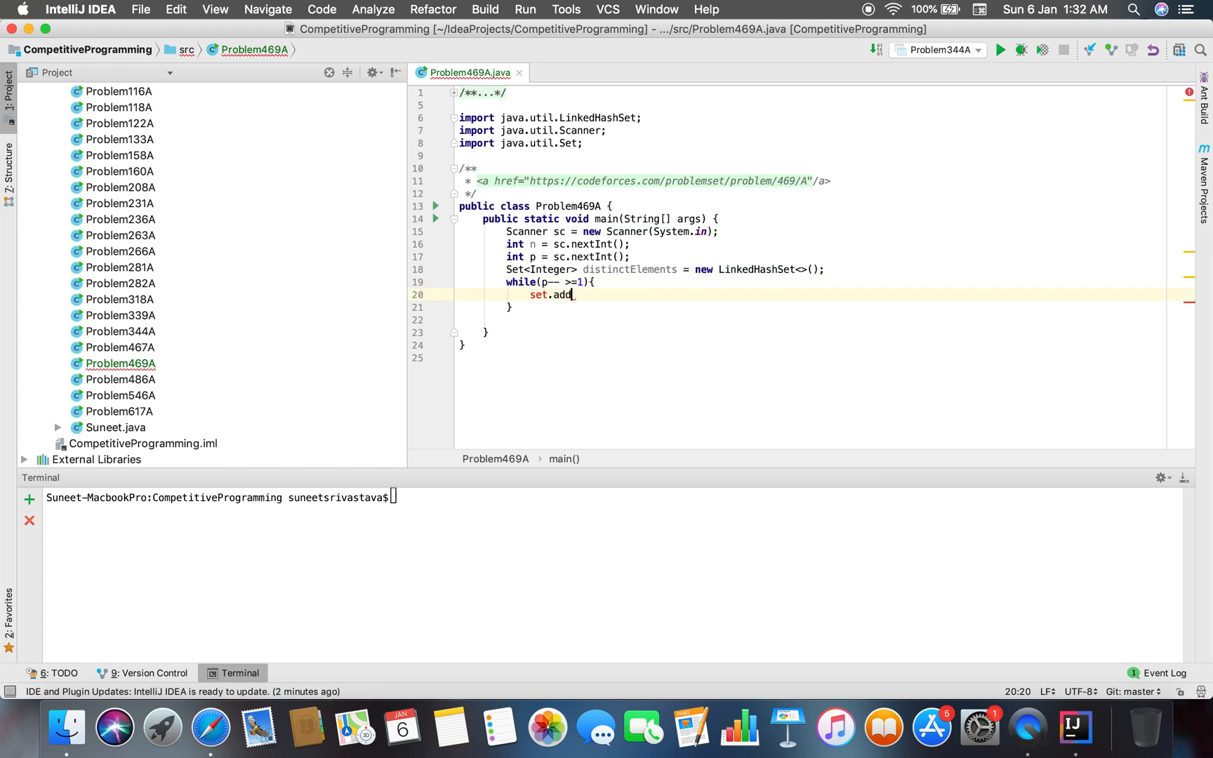
{"action": "type", "text": "distinctElements."}
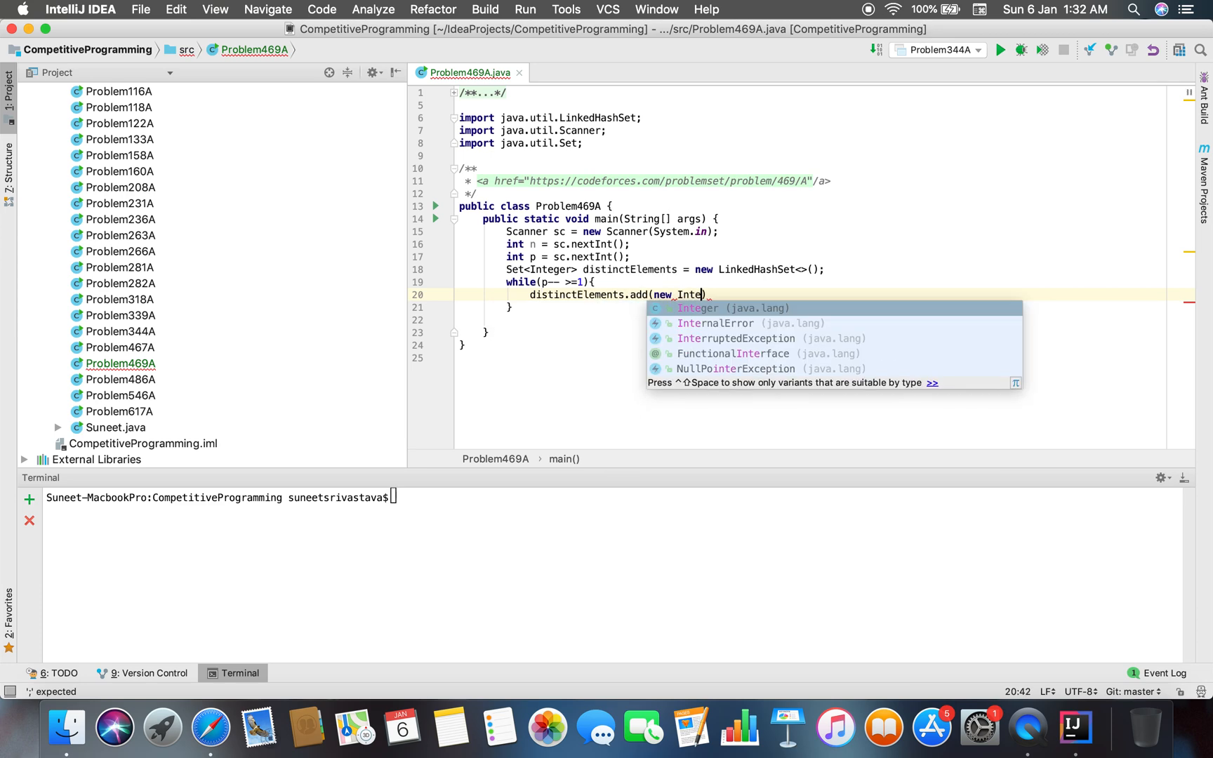
{"action": "type", "text": "sc.next"}
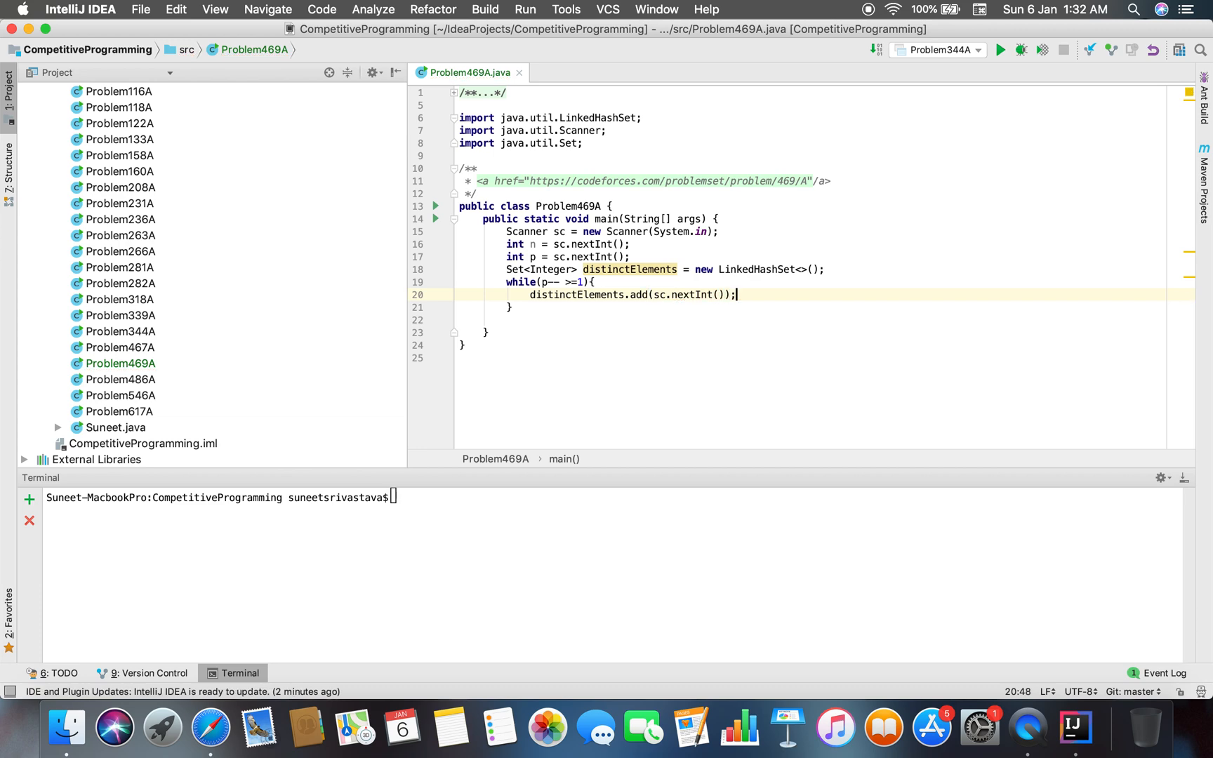
{"action": "type", "text": "w"}
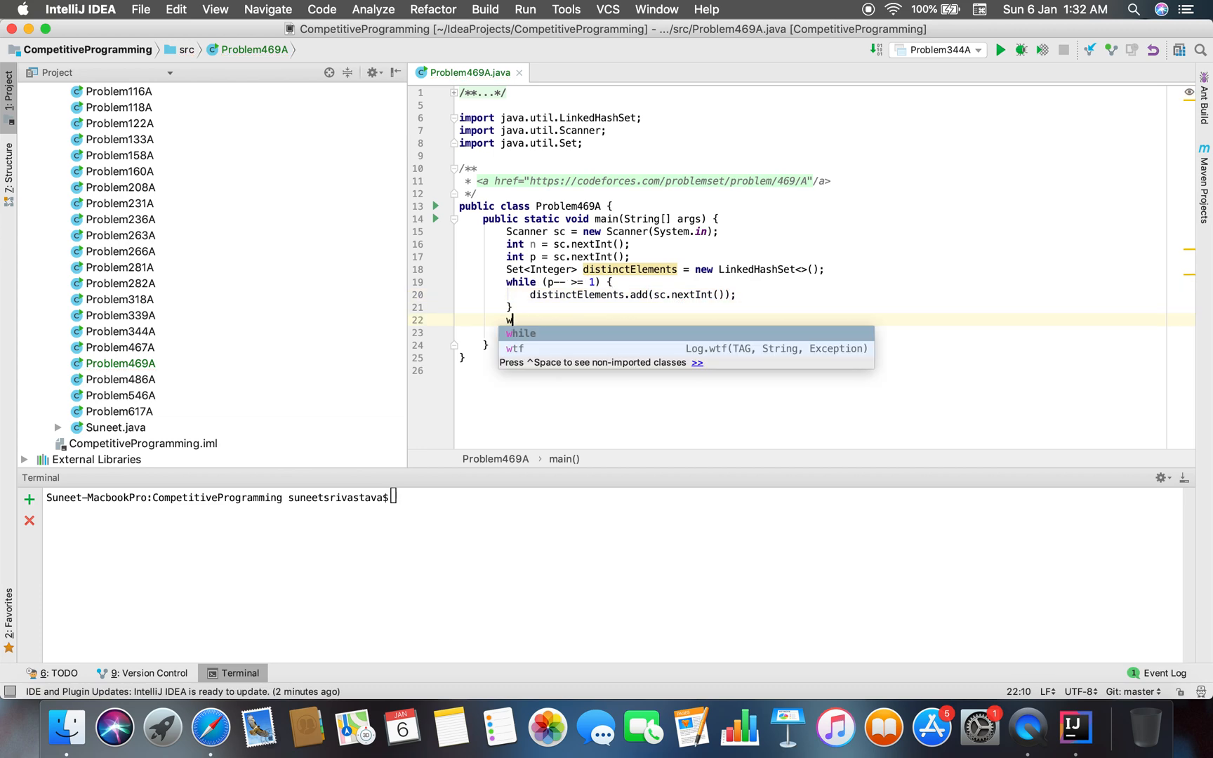
Step: Read q, add its levels in a second loop, and test distinctElements.size() == n
{"action": "type", "text": "int q = sc.nextInt();"}
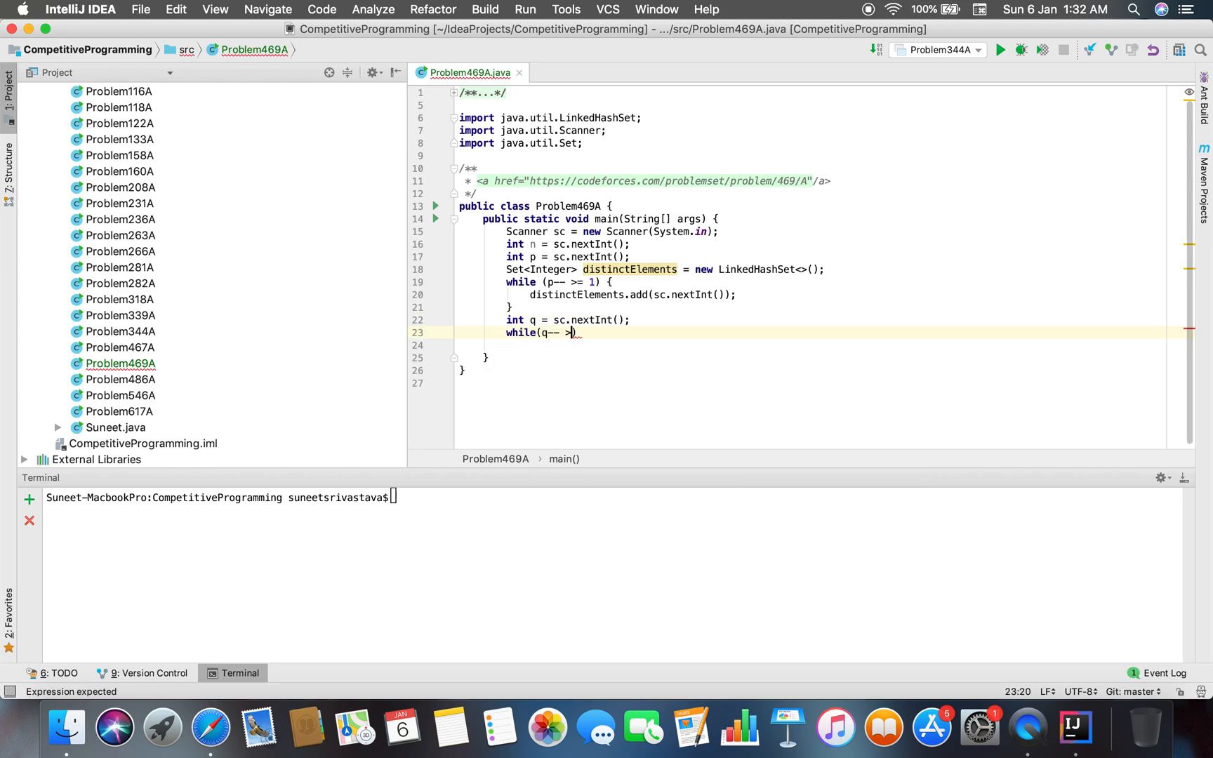
{"action": "type", "text": ">= 1){"}
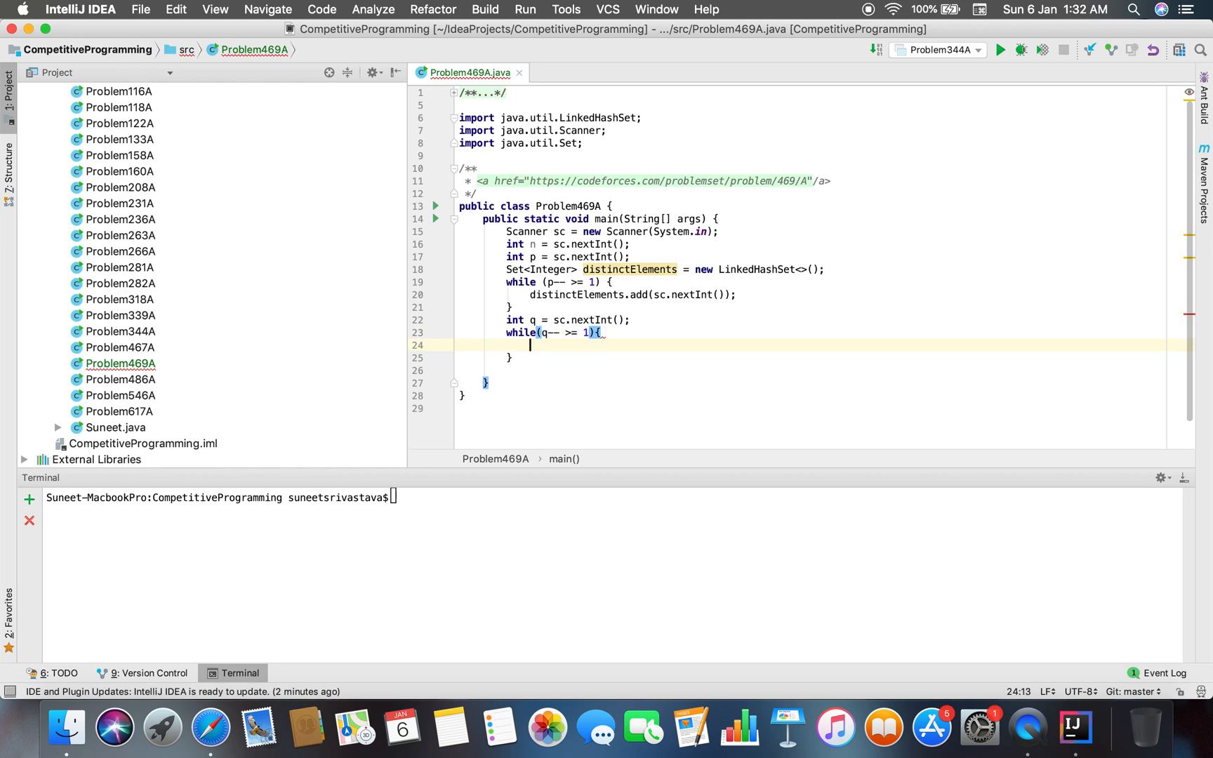
{"action": "type", "text": "distinctElements."}
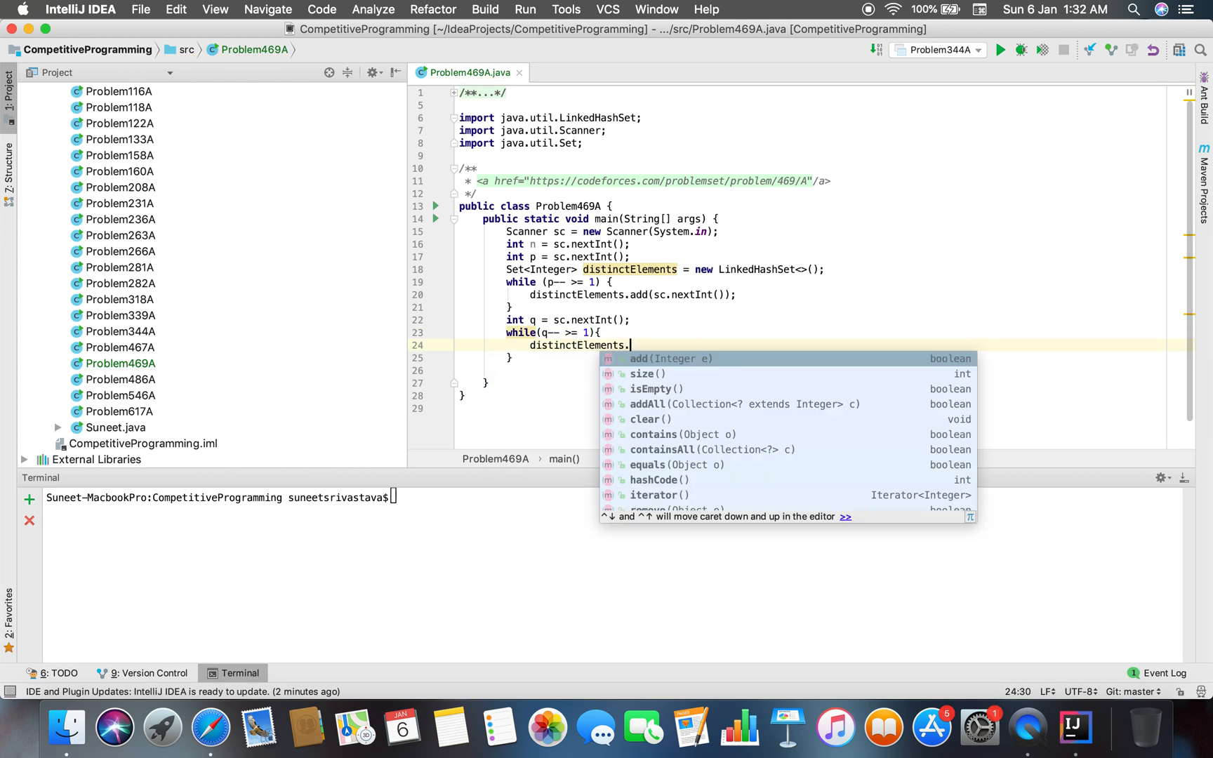
{"action": "type", "text": "add(sc.nextInt());"}
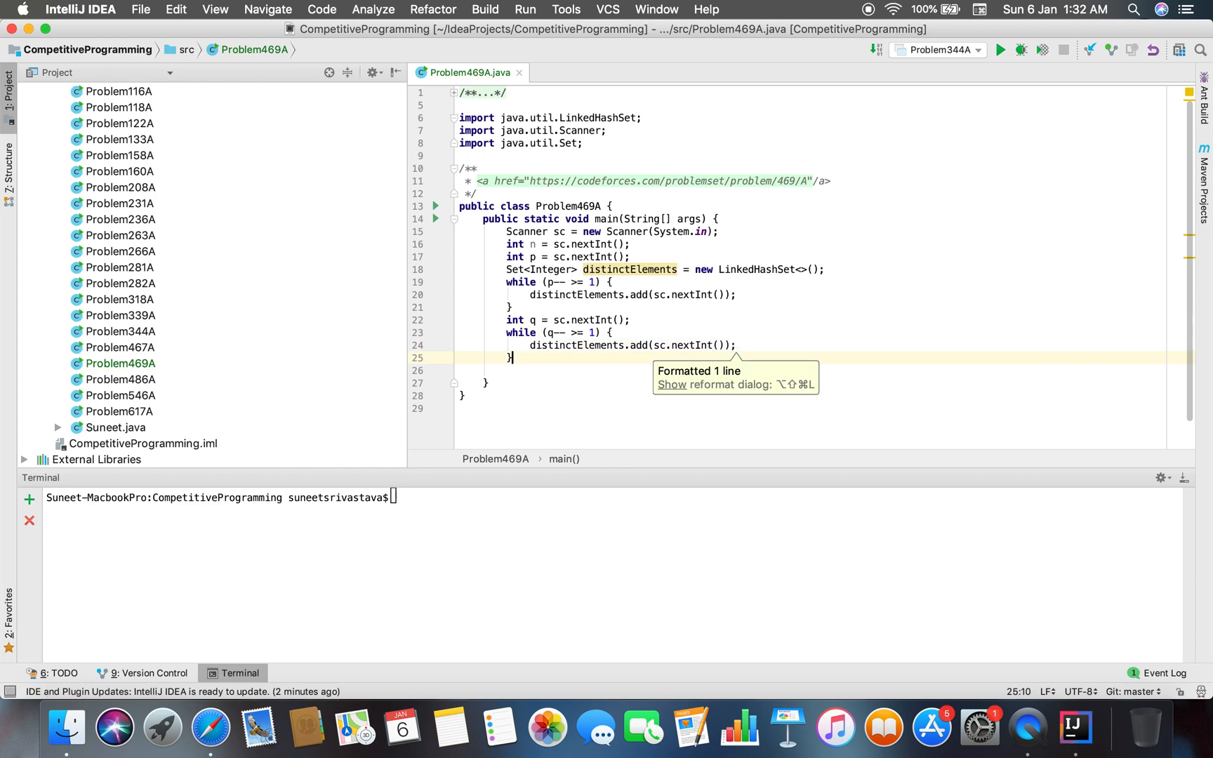
{"action": "type", "text": "if()"}
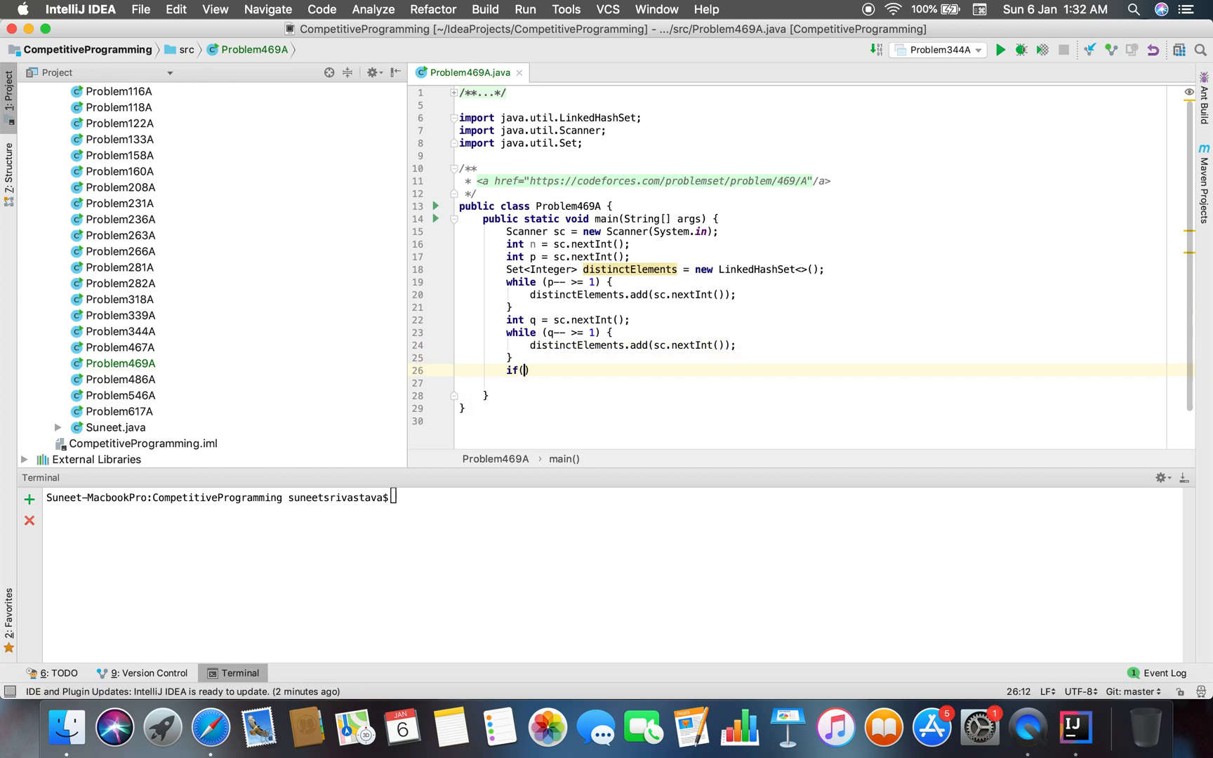
{"action": "type", "text": "distinctElements.s"}
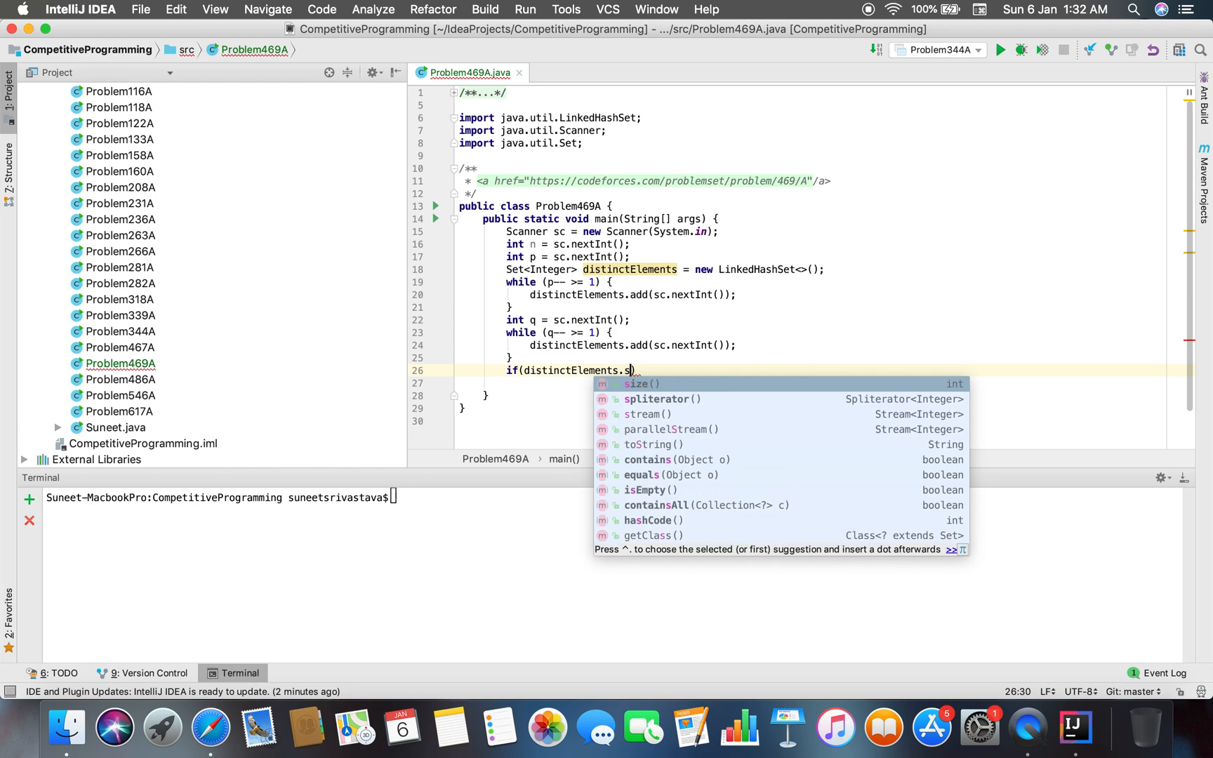
{"action": "type", "text": "ize() == n){"}
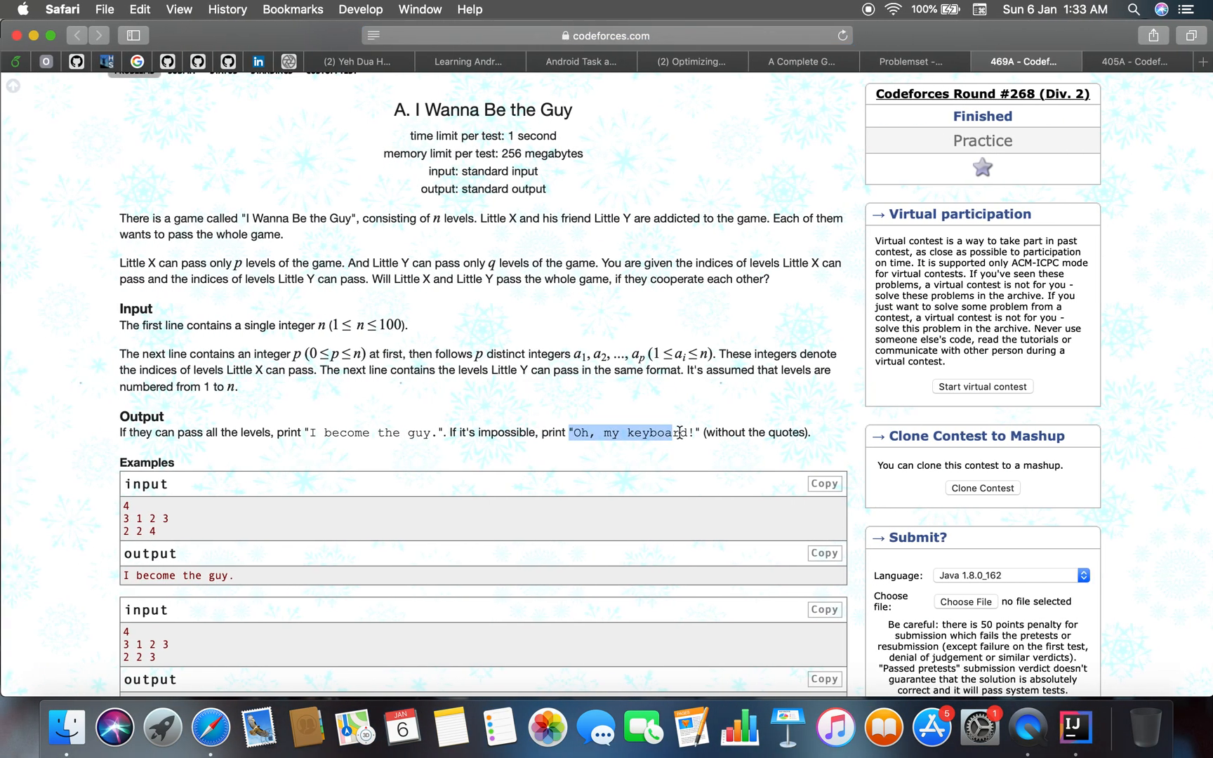
Step: Copy 'I become the guy.' and 'Oh, my keyboard!' into the if–else println calls
{"action": "left_click", "coordinate": [1074, 728]}
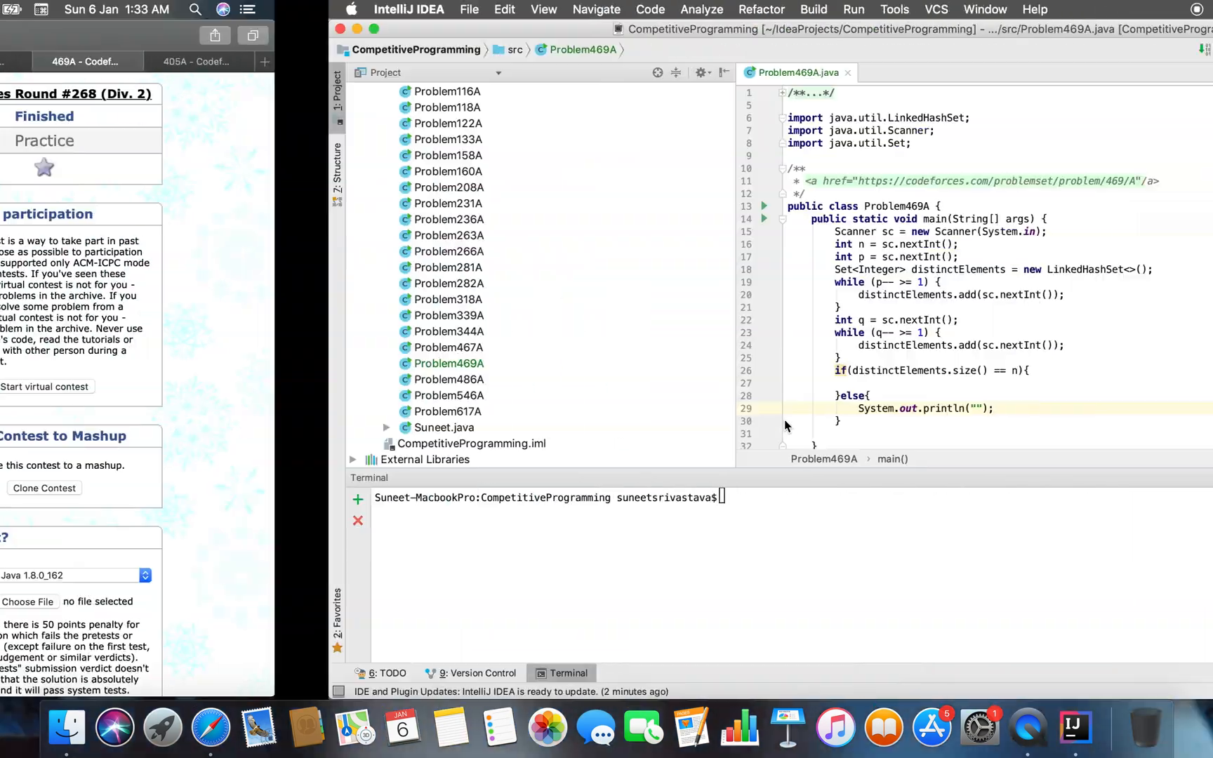
{"action": "left_click", "coordinate": [210, 727]}
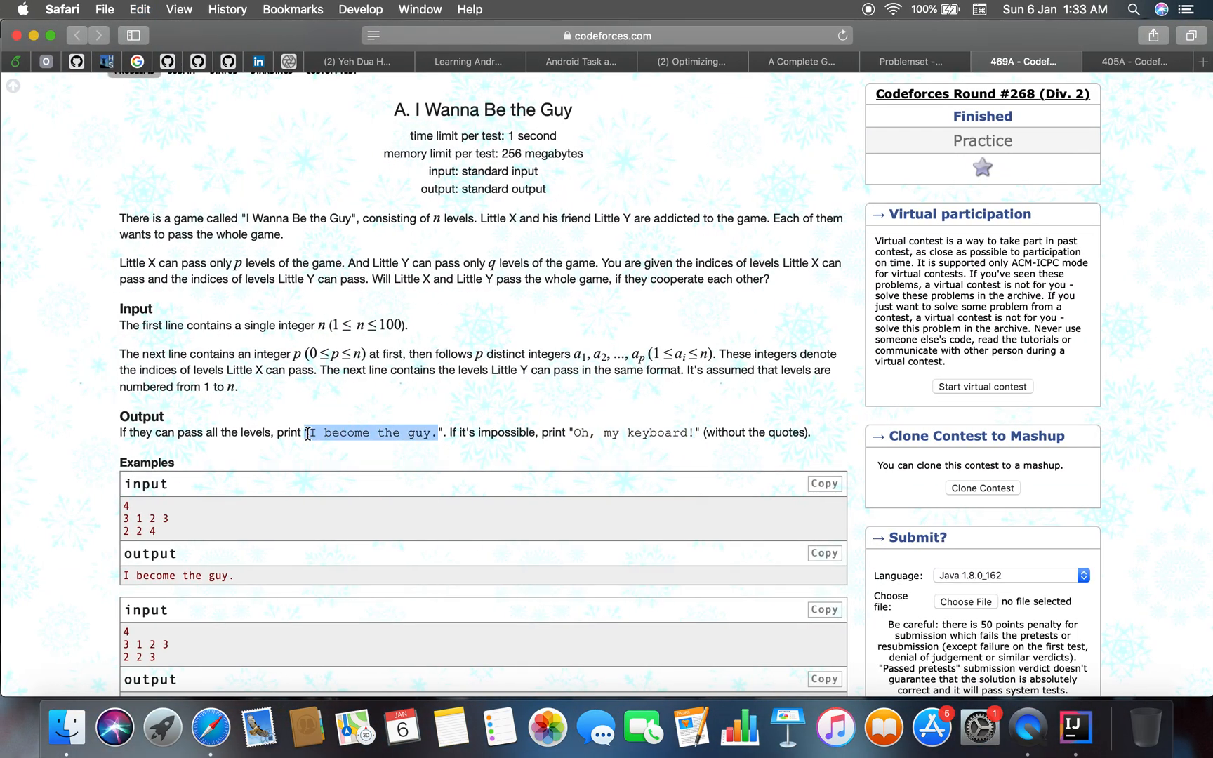
{"action": "mouse_move", "coordinate": [378, 432]}
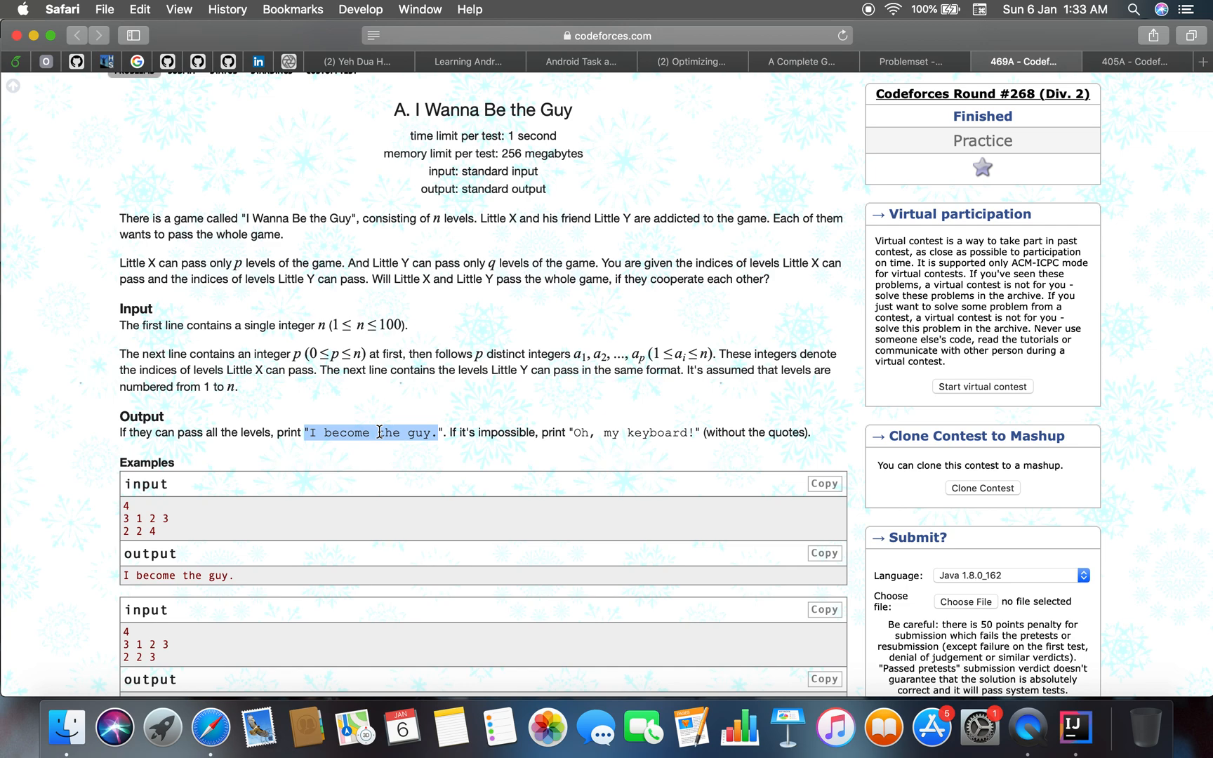
{"action": "left_click", "coordinate": [310, 432]}
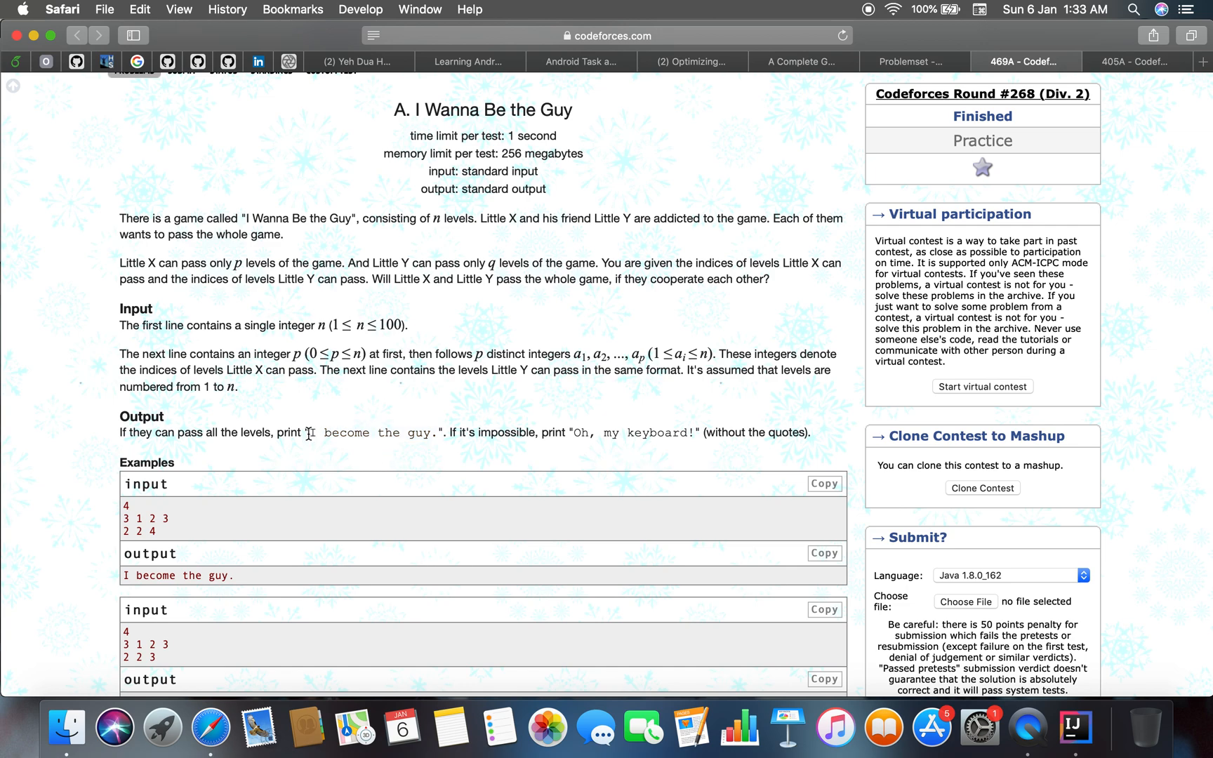
{"action": "left_click", "coordinate": [1075, 727]}
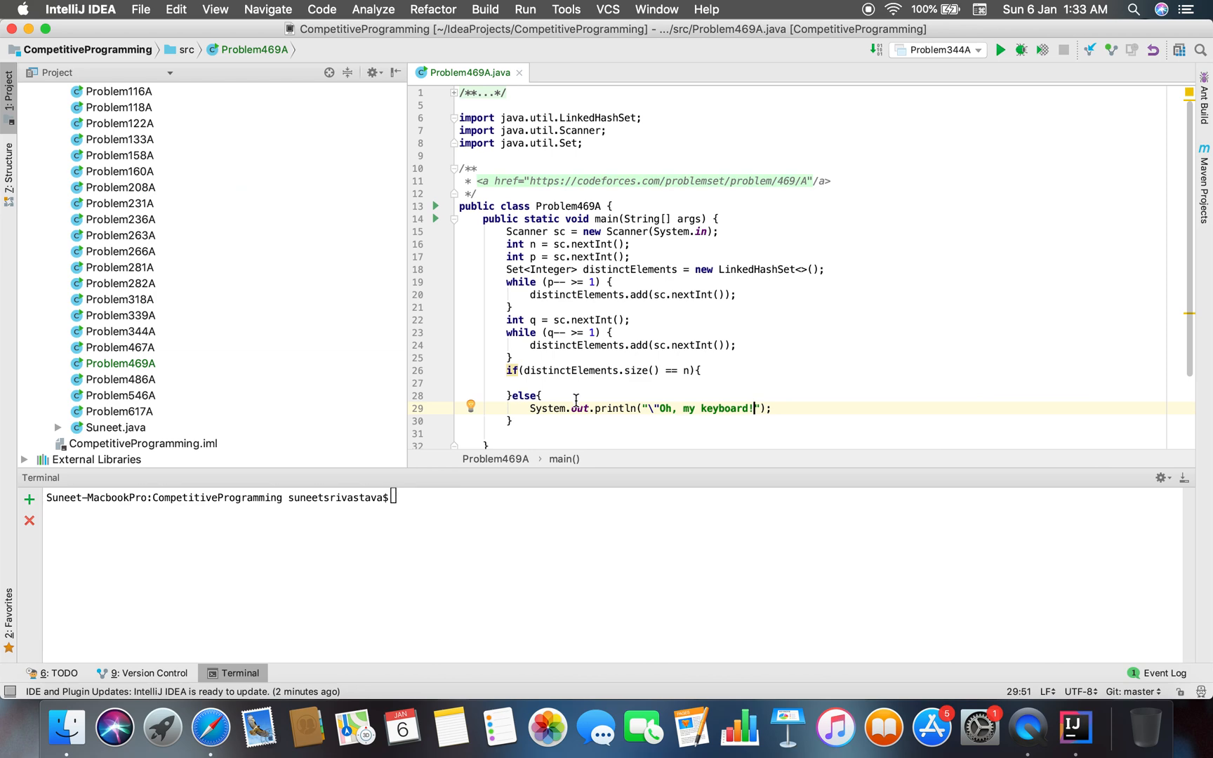
{"action": "type", "text": "sout"}
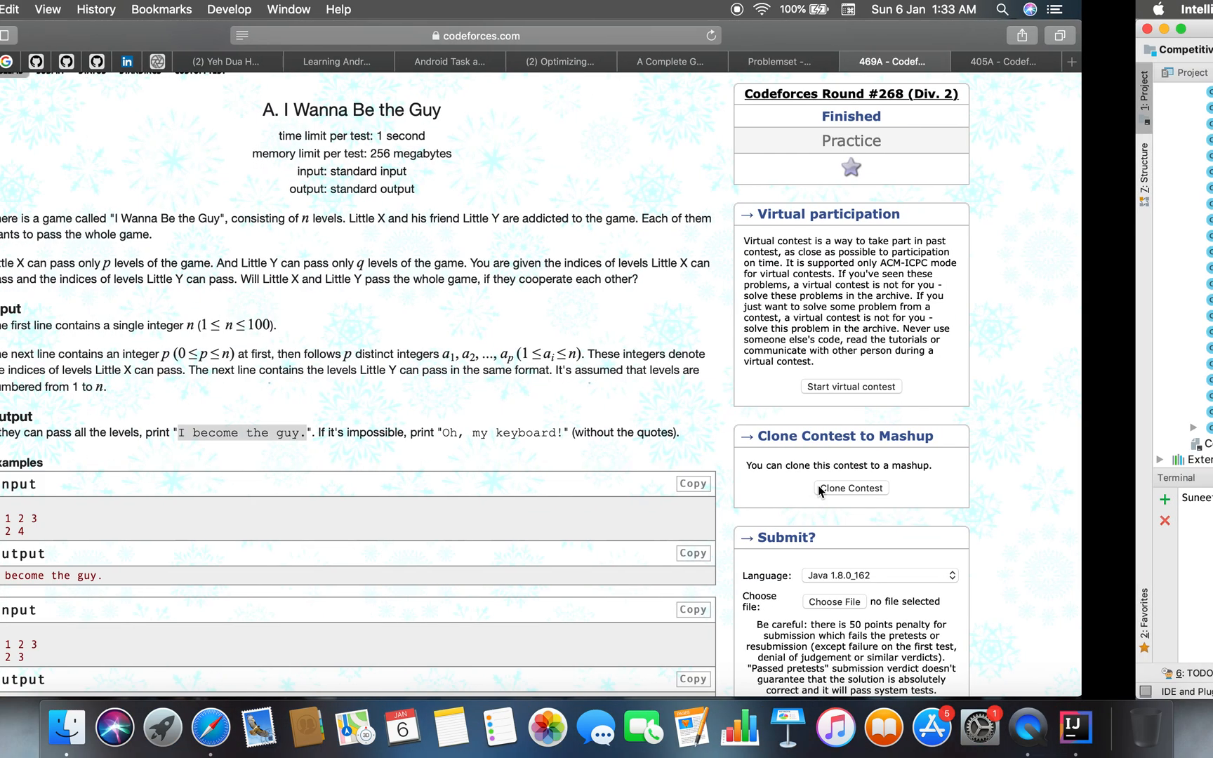
{"action": "left_click", "coordinate": [1074, 727]}
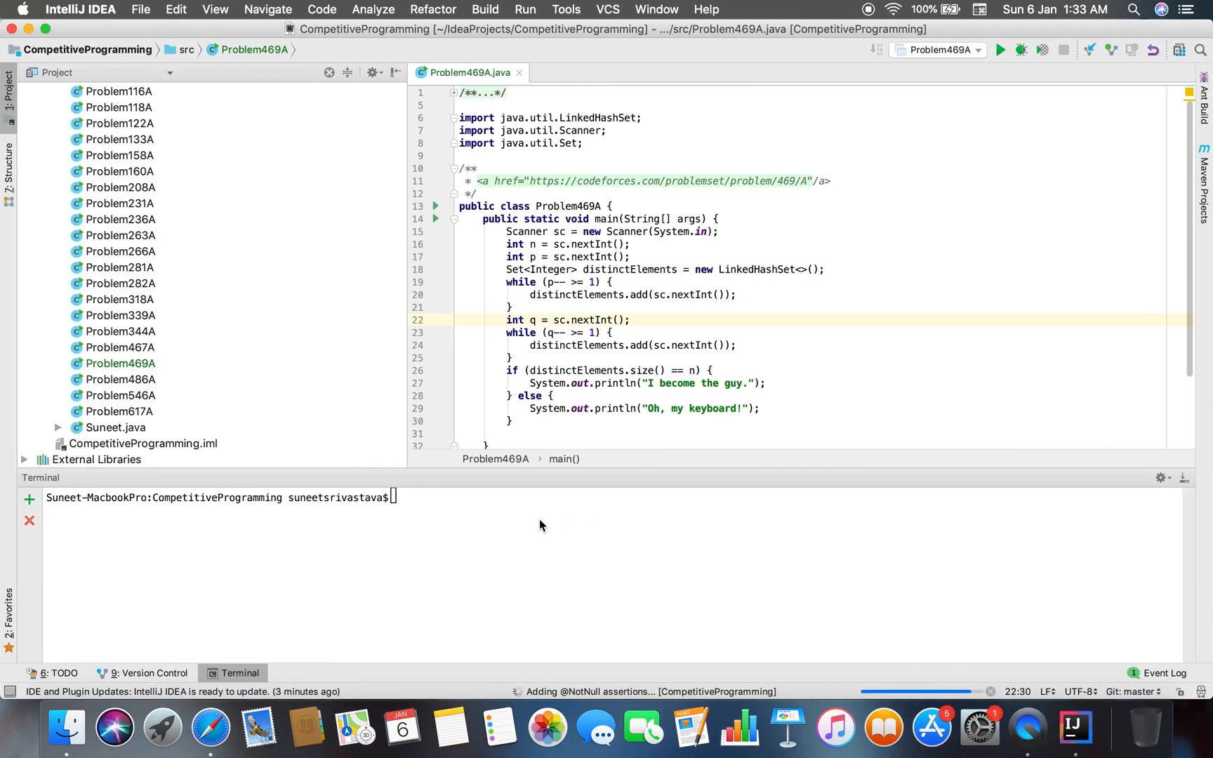
Step: Rerun Problem469A on the second sample and confirm it prints 'Oh, my keyboard!'
{"action": "left_click", "coordinate": [999, 50]}
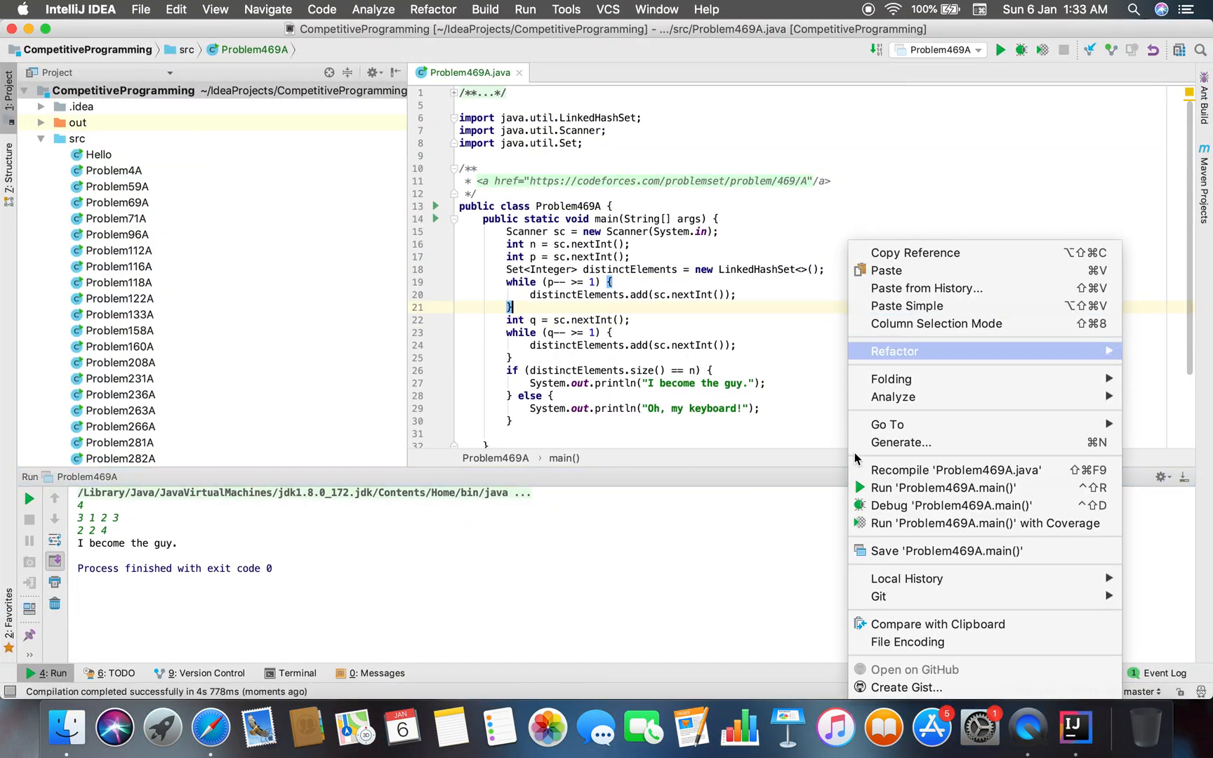
{"action": "left_click", "coordinate": [943, 488]}
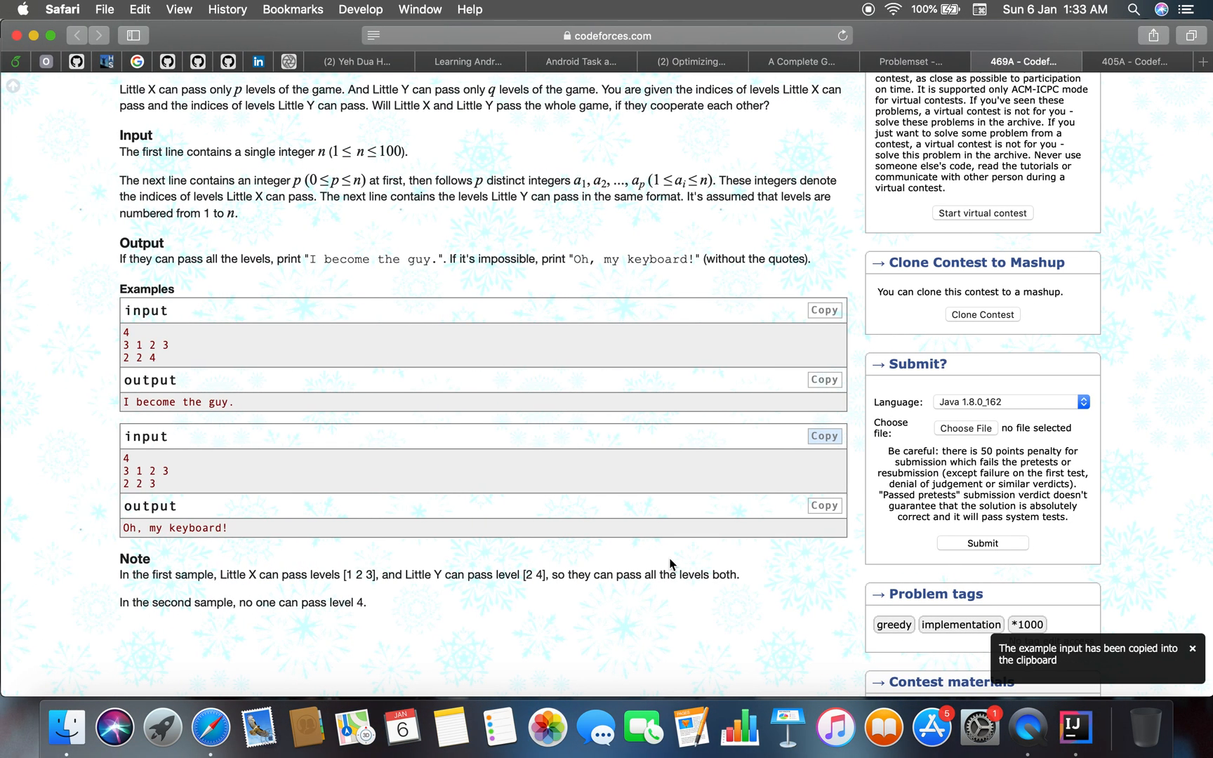
{"action": "scroll", "scroll_direction": "up", "scroll_amount": 3}
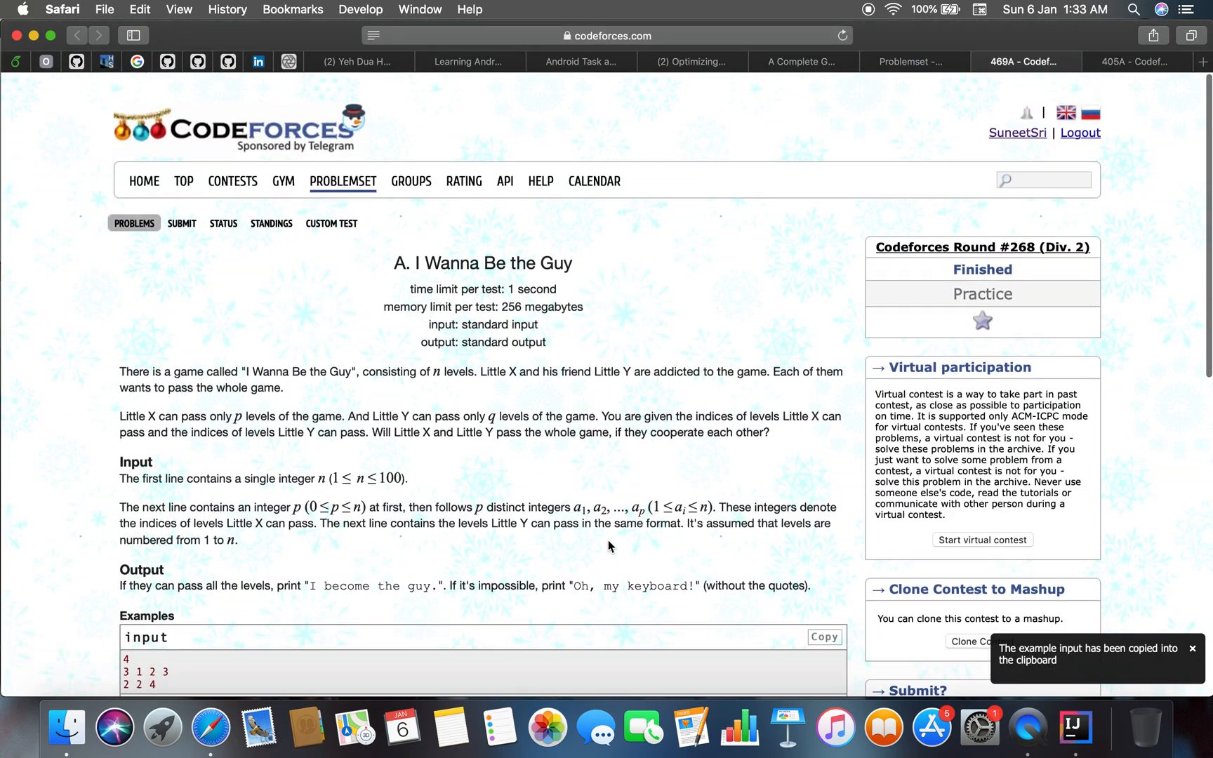
{"action": "scroll", "scroll_direction": "down", "scroll_amount": 3}
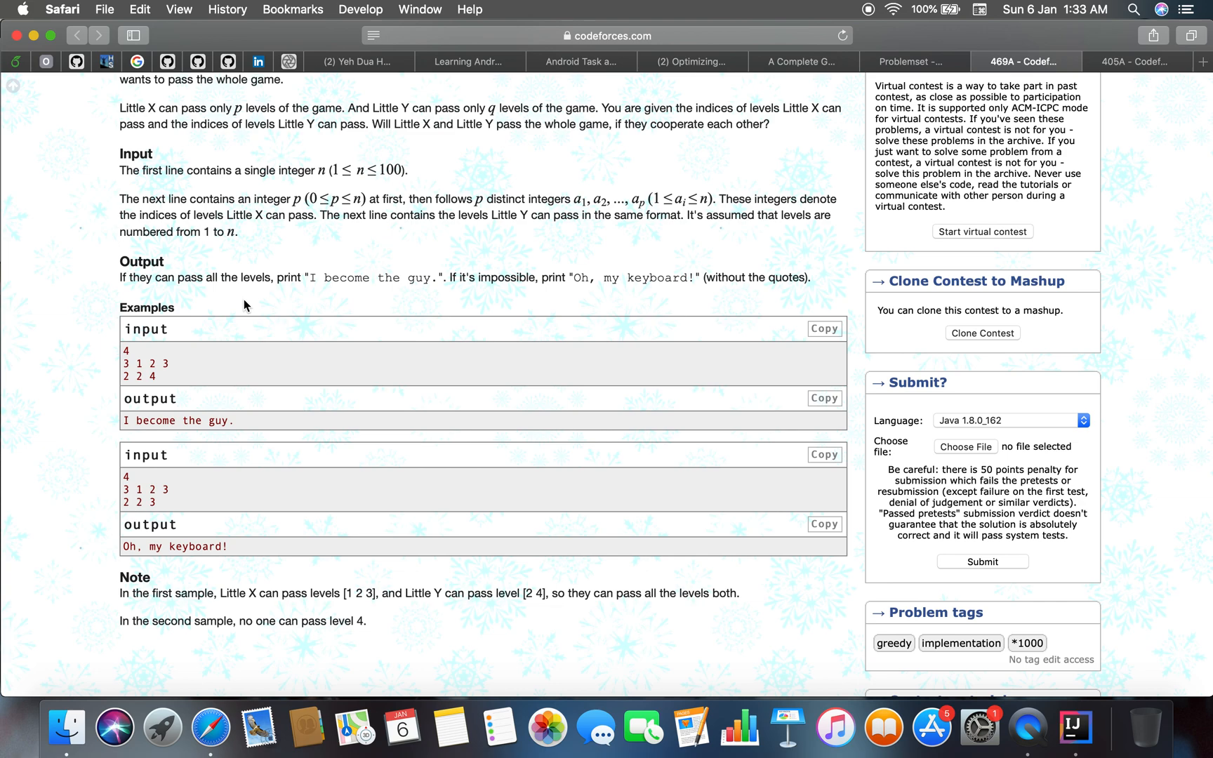
{"action": "scroll", "scroll_direction": "up", "scroll_amount": 3}
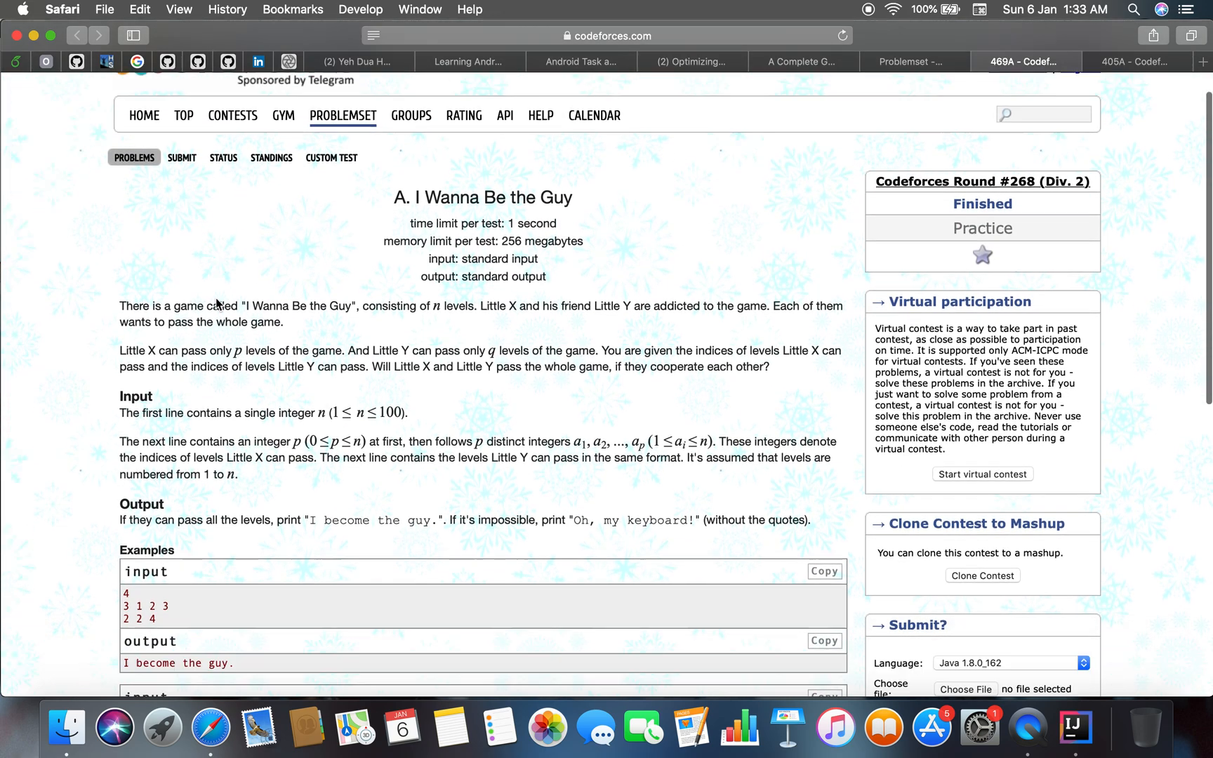
{"action": "left_click", "coordinate": [1073, 727]}
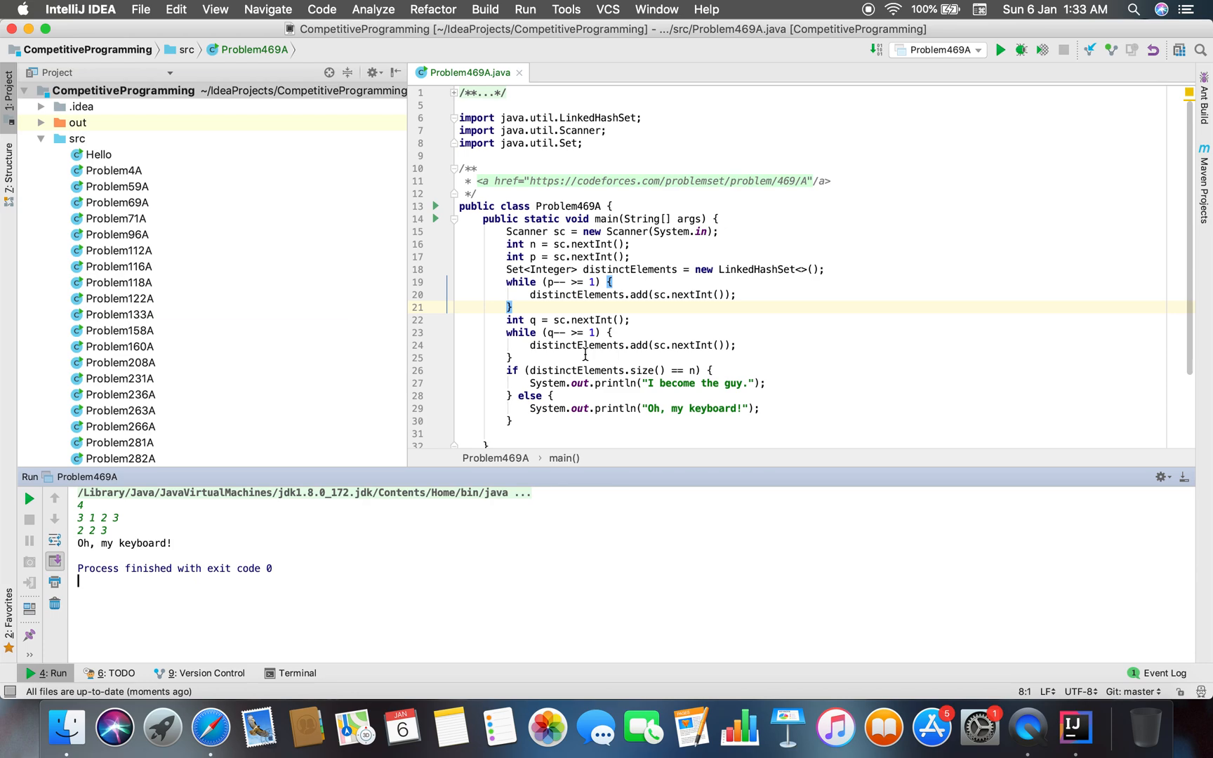
{"action": "left_click", "coordinate": [209, 728]}
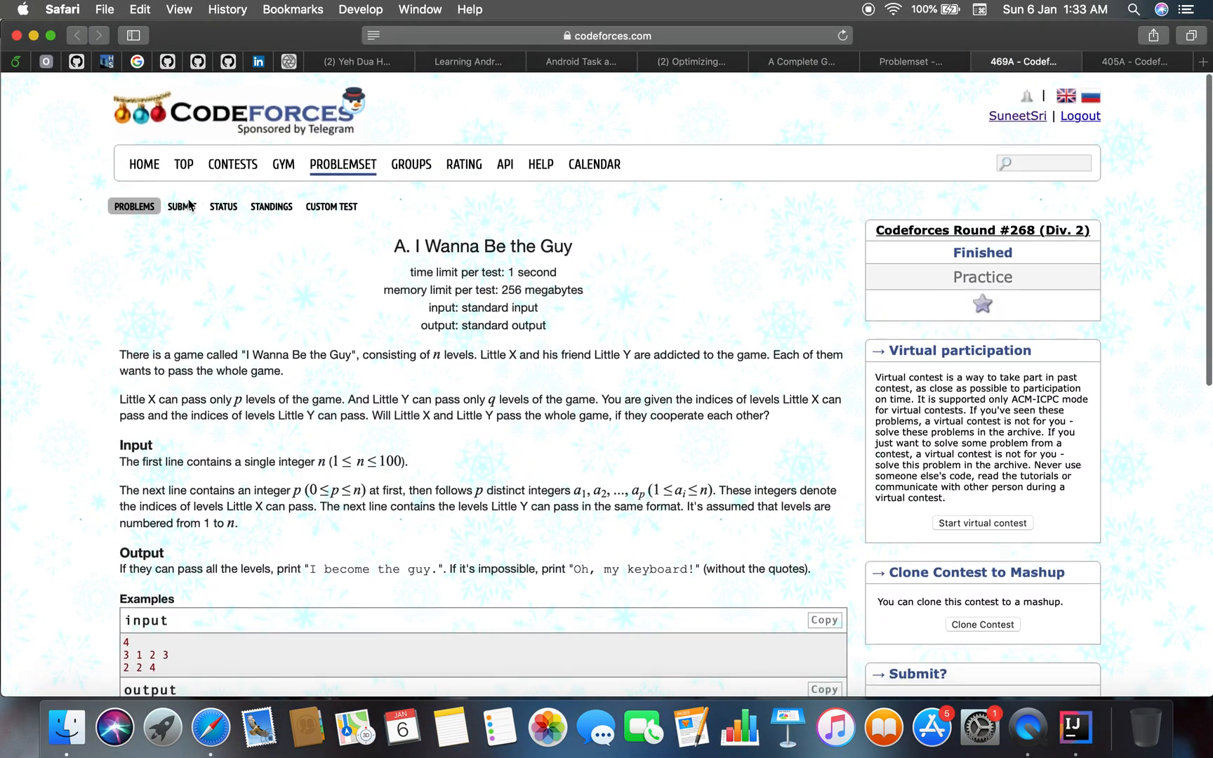
{"action": "left_click", "coordinate": [1074, 728]}
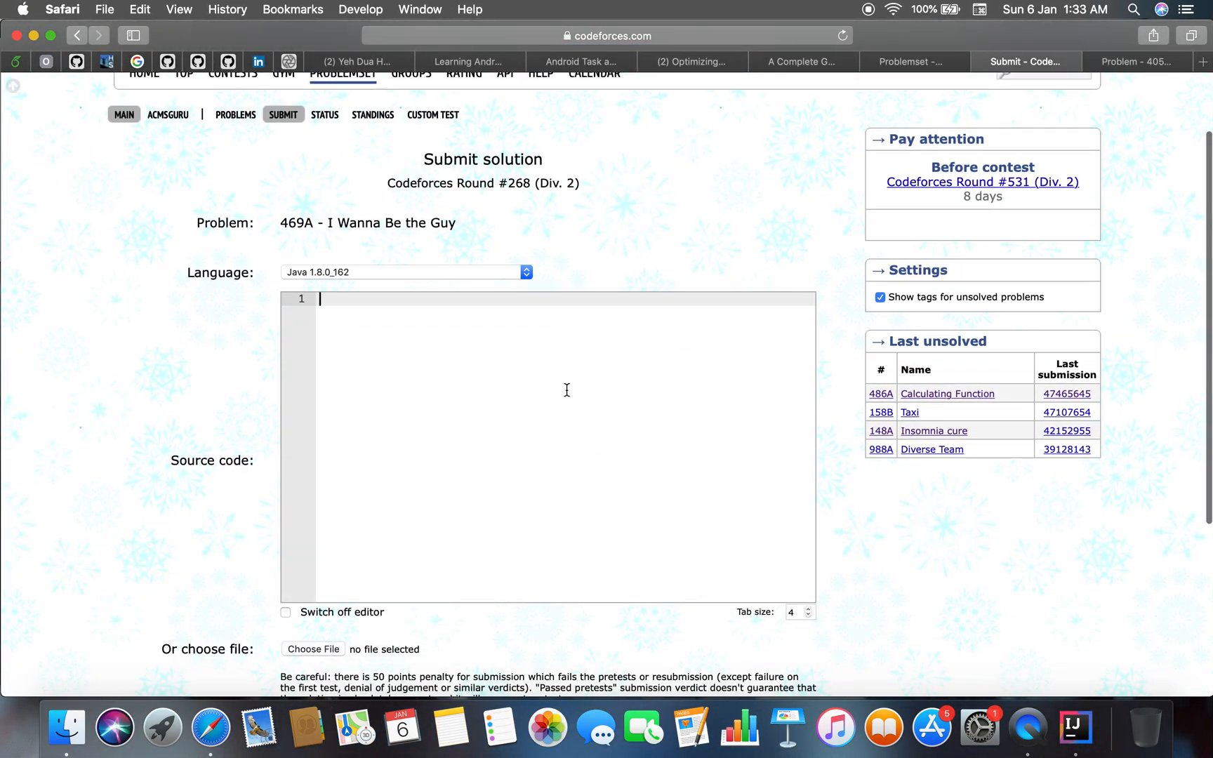
Step: Paste the Problem469A Java code into the Source code box and submit it
{"action": "left_click", "coordinate": [483, 453]}
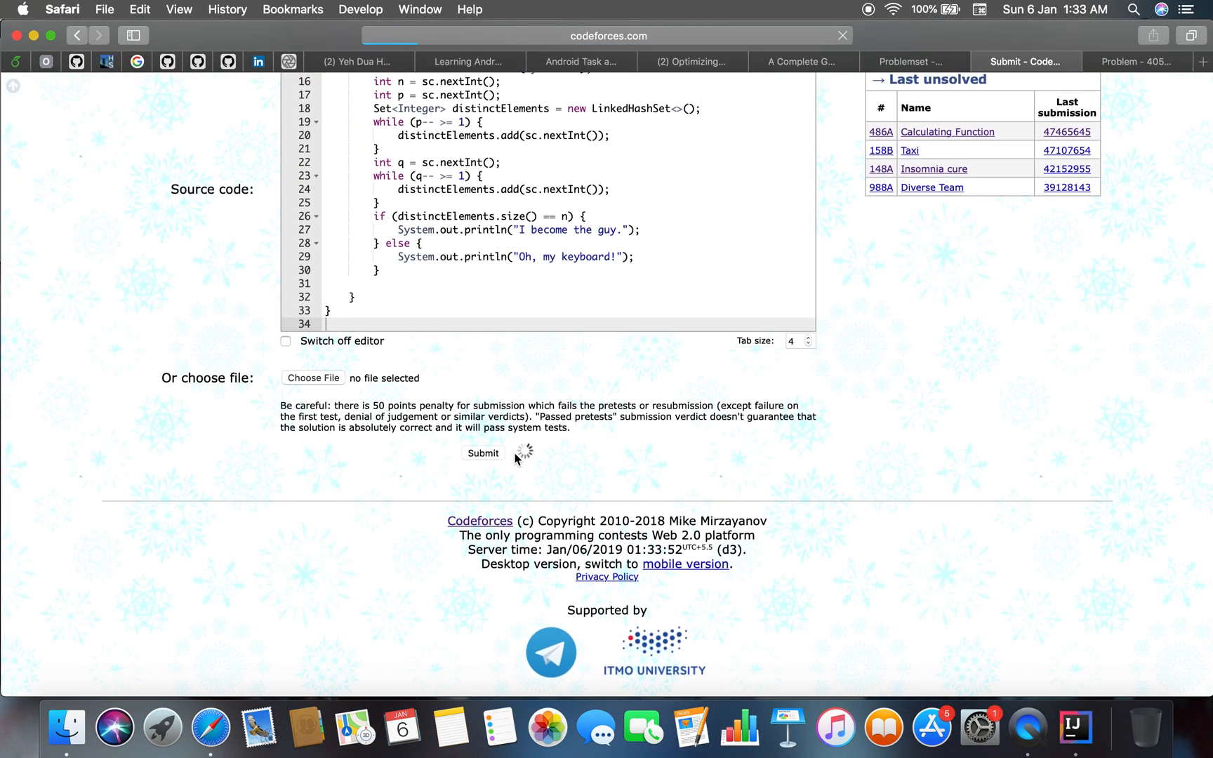
{"action": "left_click", "coordinate": [482, 453]}
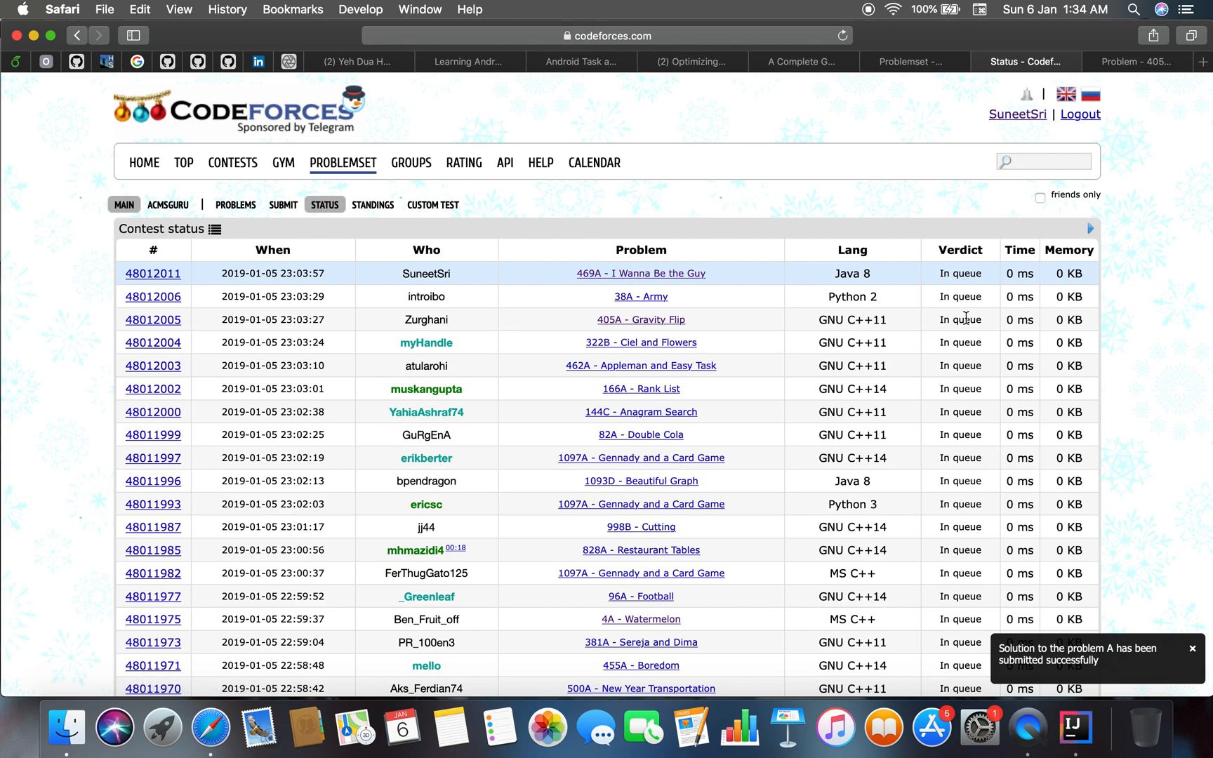
Step: Scroll the status page, view an older submissions page, then return to page 1
{"action": "scroll", "scroll_direction": "down", "scroll_amount": 3}
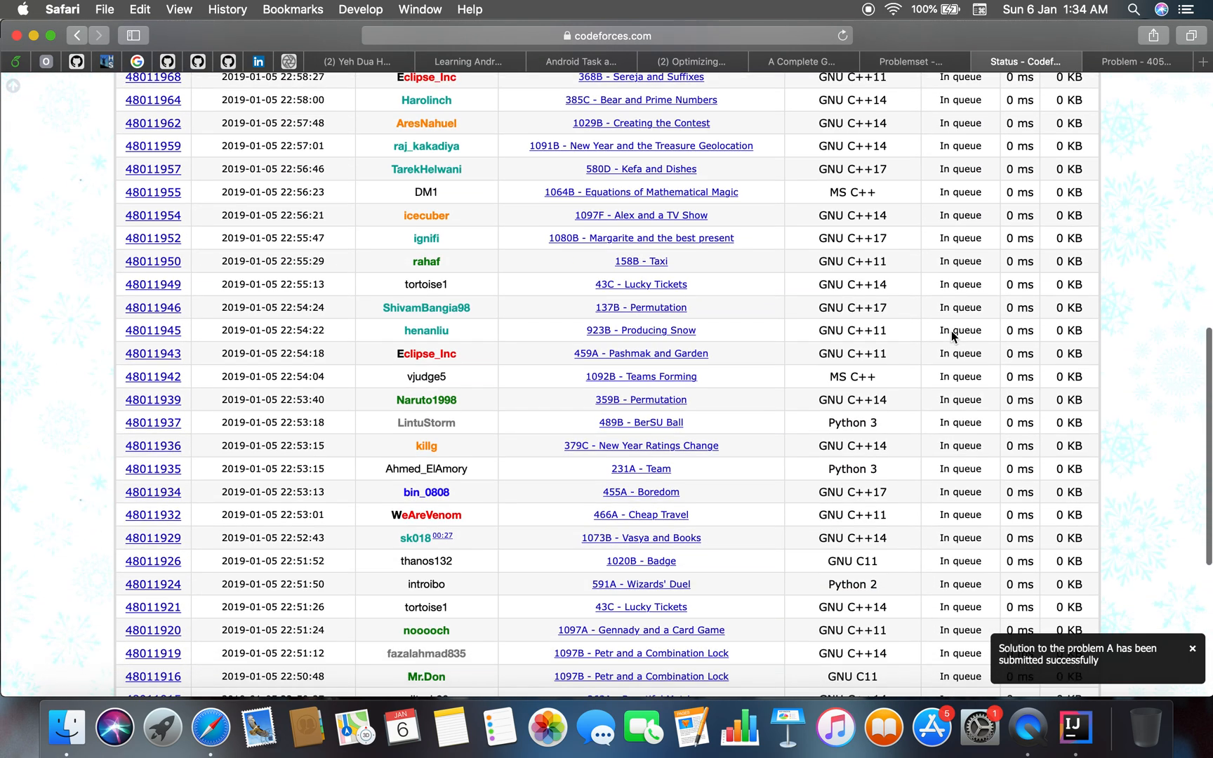
{"action": "scroll", "scroll_direction": "up", "scroll_amount": 3}
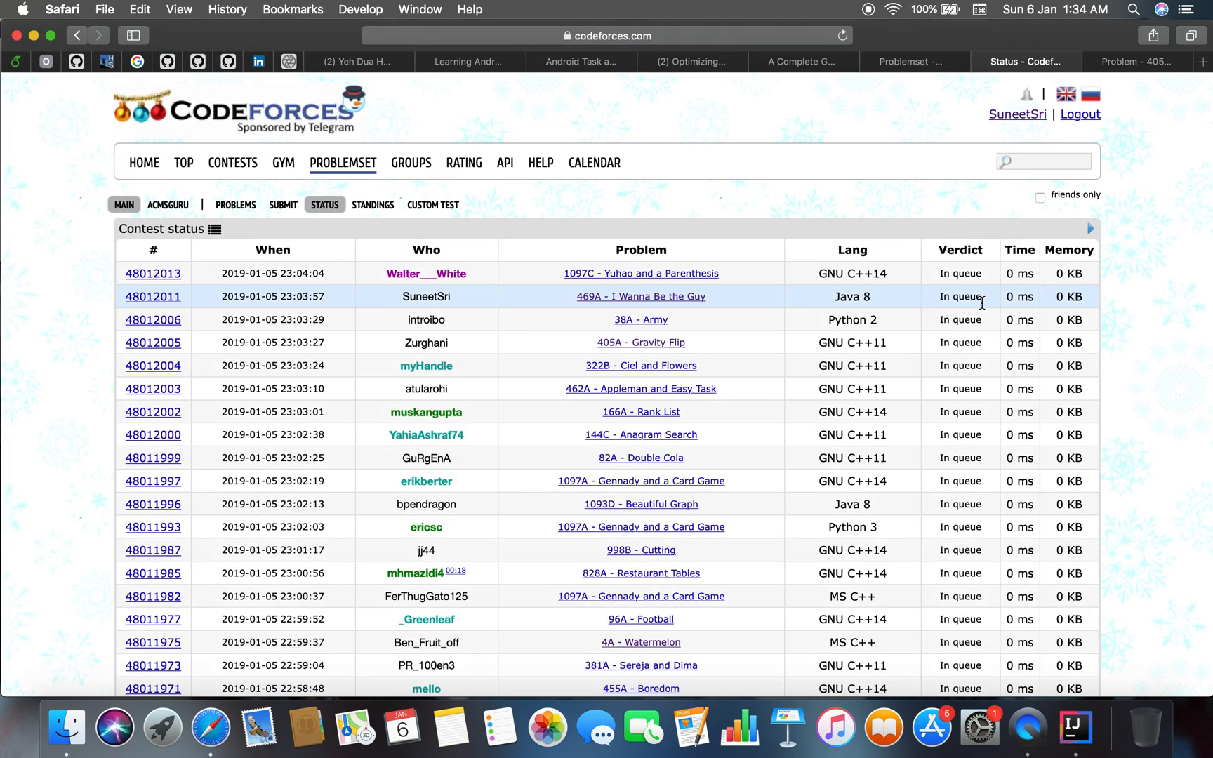
{"action": "scroll", "scroll_direction": "down", "scroll_amount": 3}
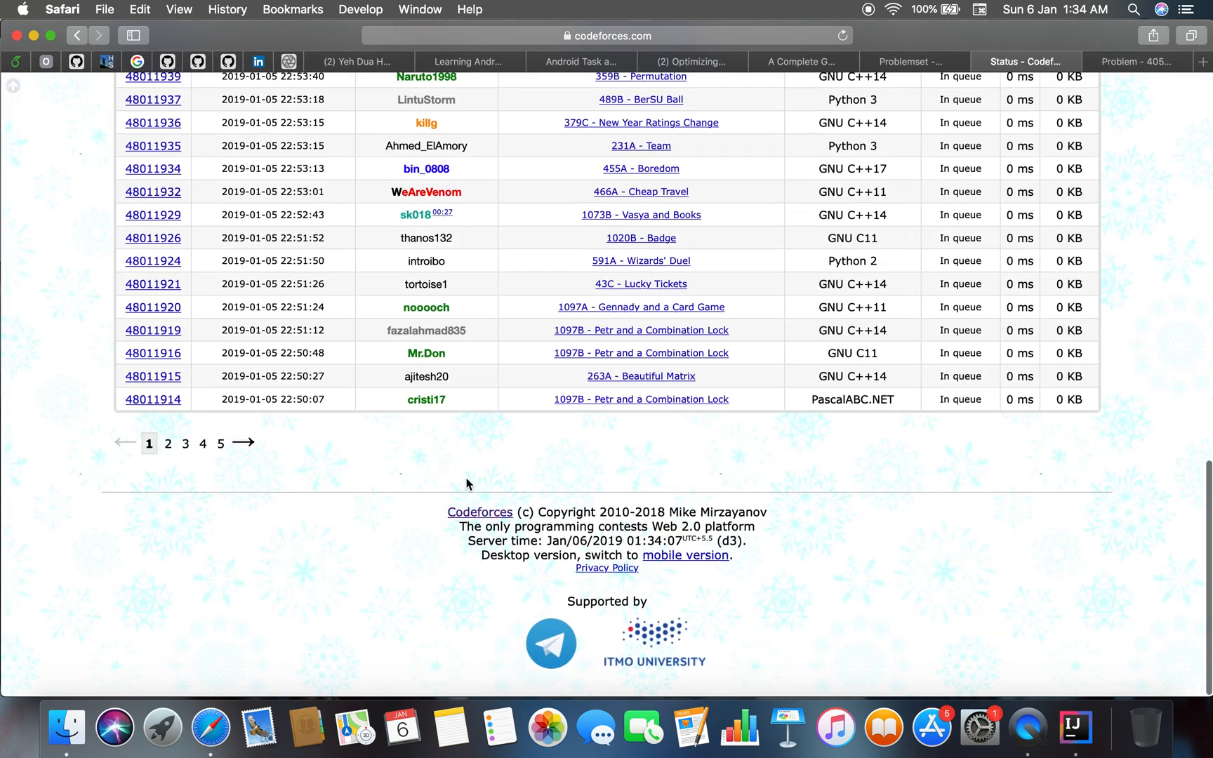
{"action": "scroll", "scroll_direction": "up", "scroll_amount": 3}
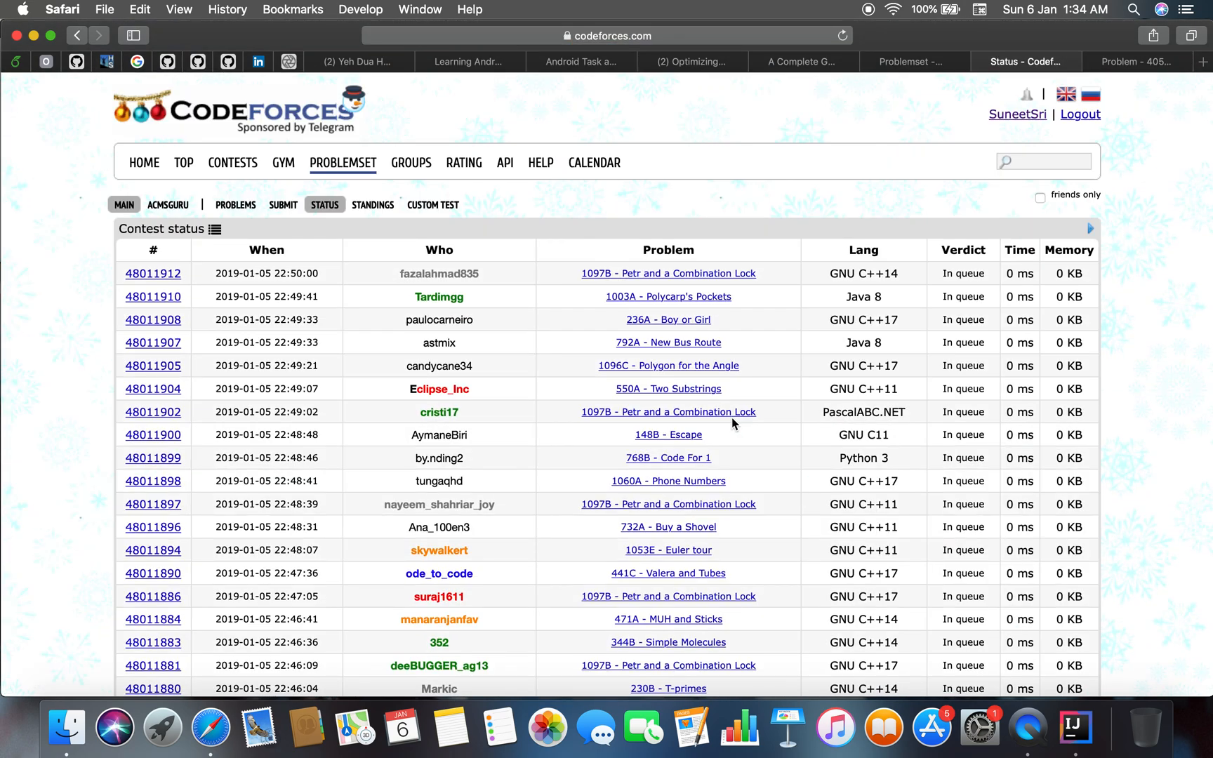
{"action": "left_click", "coordinate": [842, 36]}
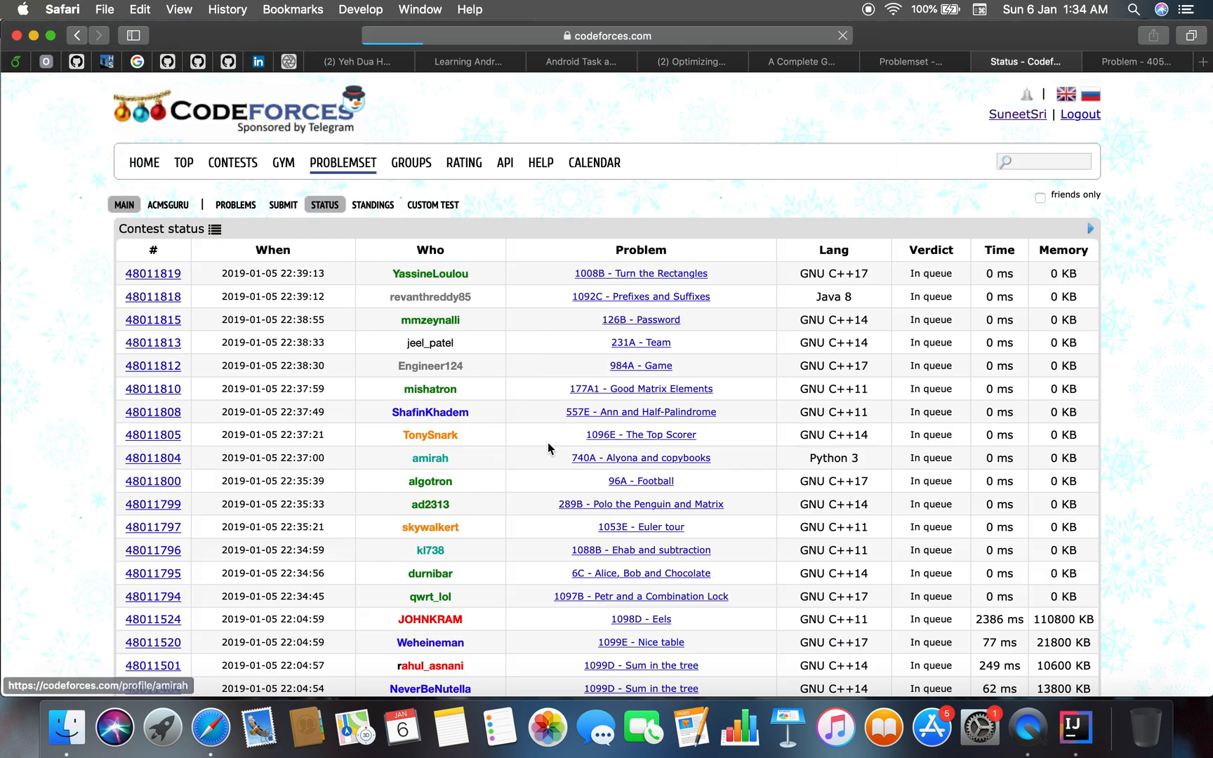
{"action": "scroll", "scroll_direction": "down", "scroll_amount": 3}
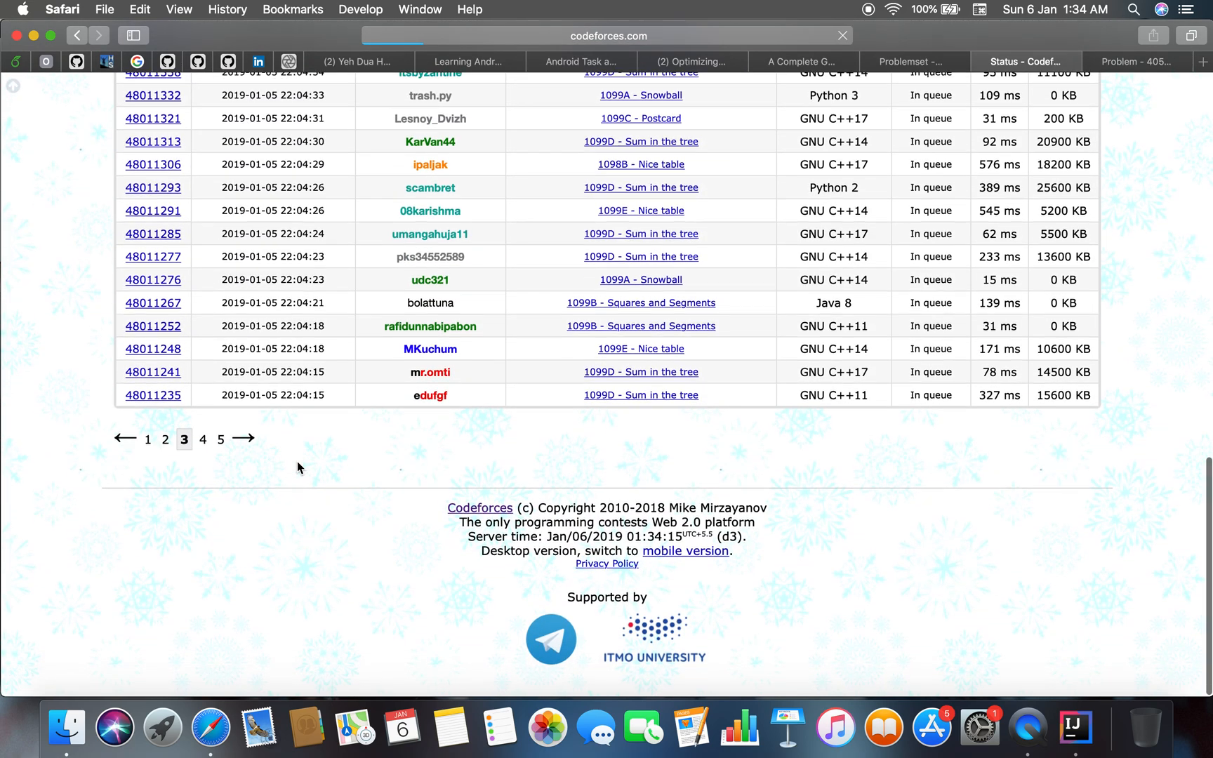
{"action": "scroll", "scroll_direction": "up", "scroll_amount": 3}
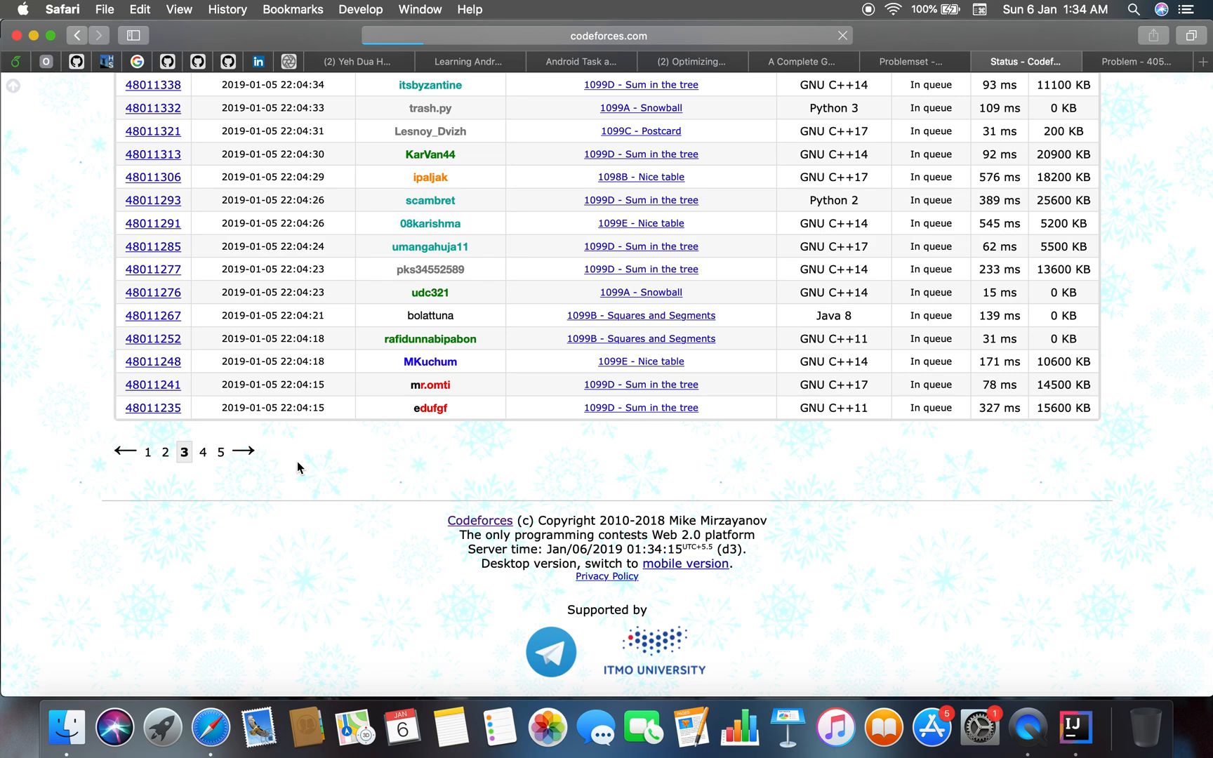
{"action": "left_click", "coordinate": [200, 452]}
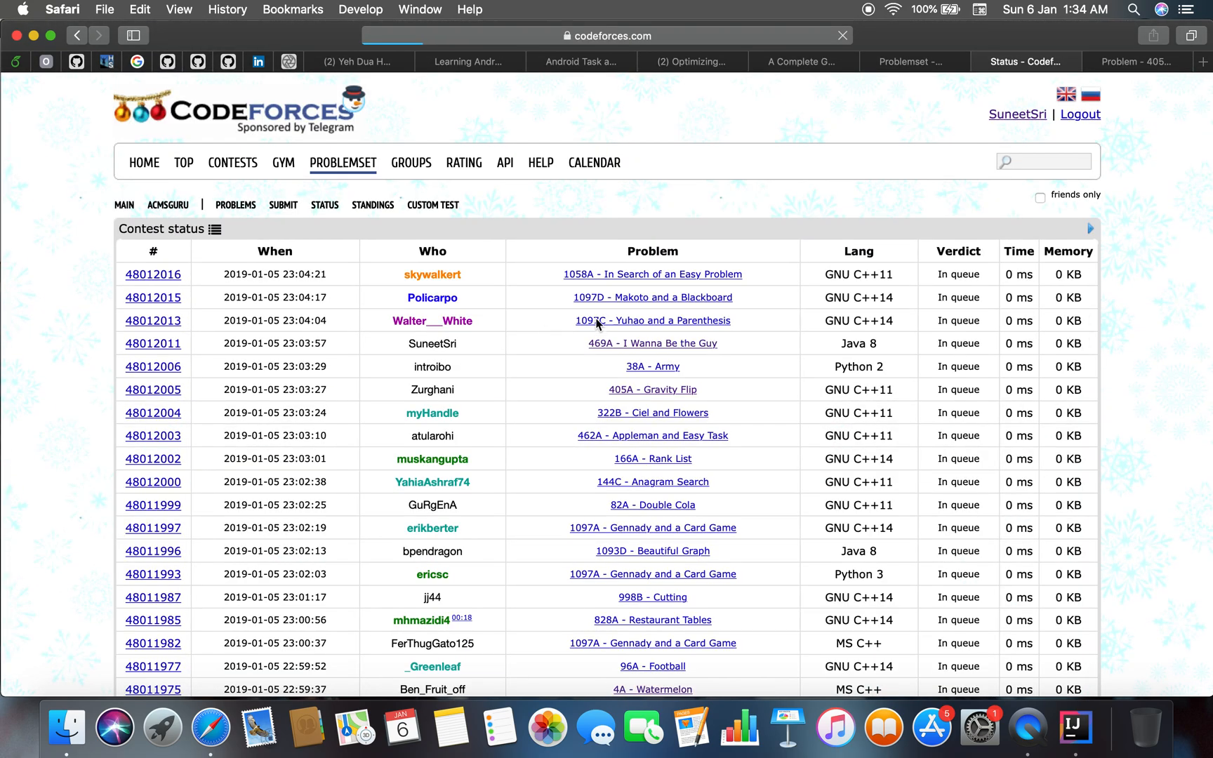
Step: Jump to a much older submissions page, then open the Problemset list
{"action": "scroll", "scroll_direction": "down", "scroll_amount": 3}
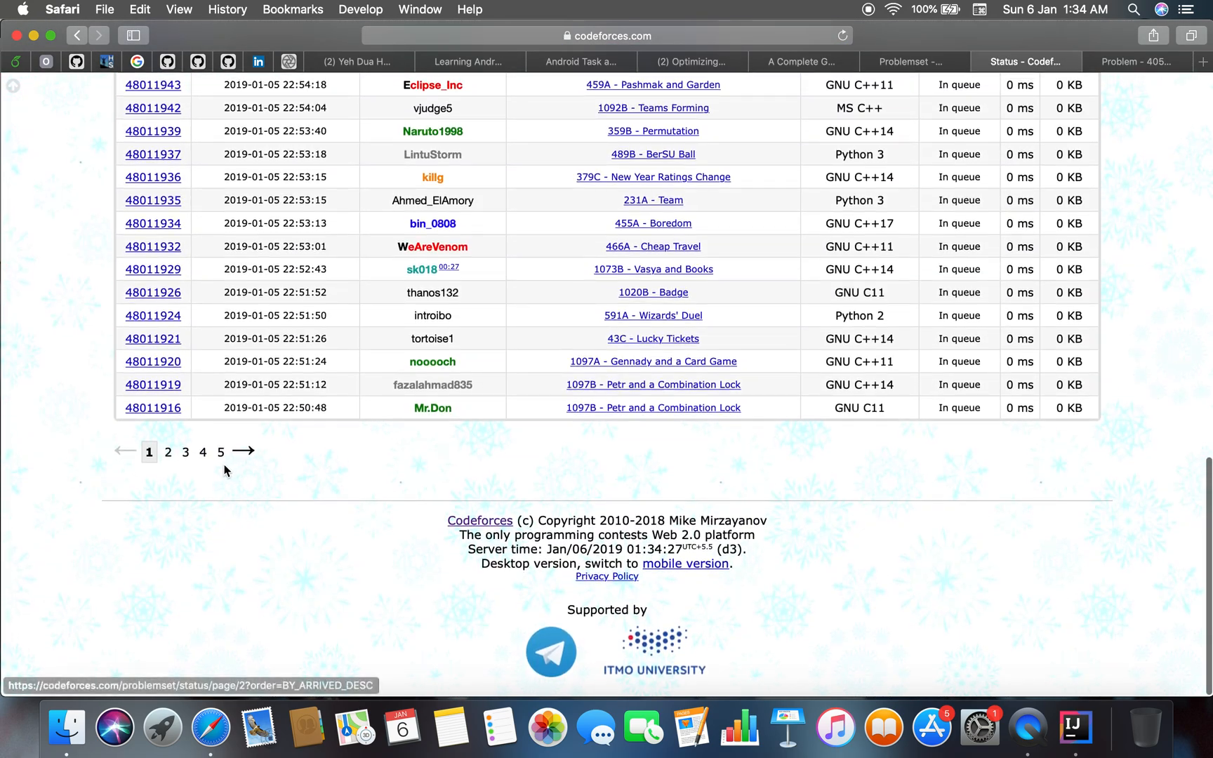
{"action": "left_click", "coordinate": [167, 451]}
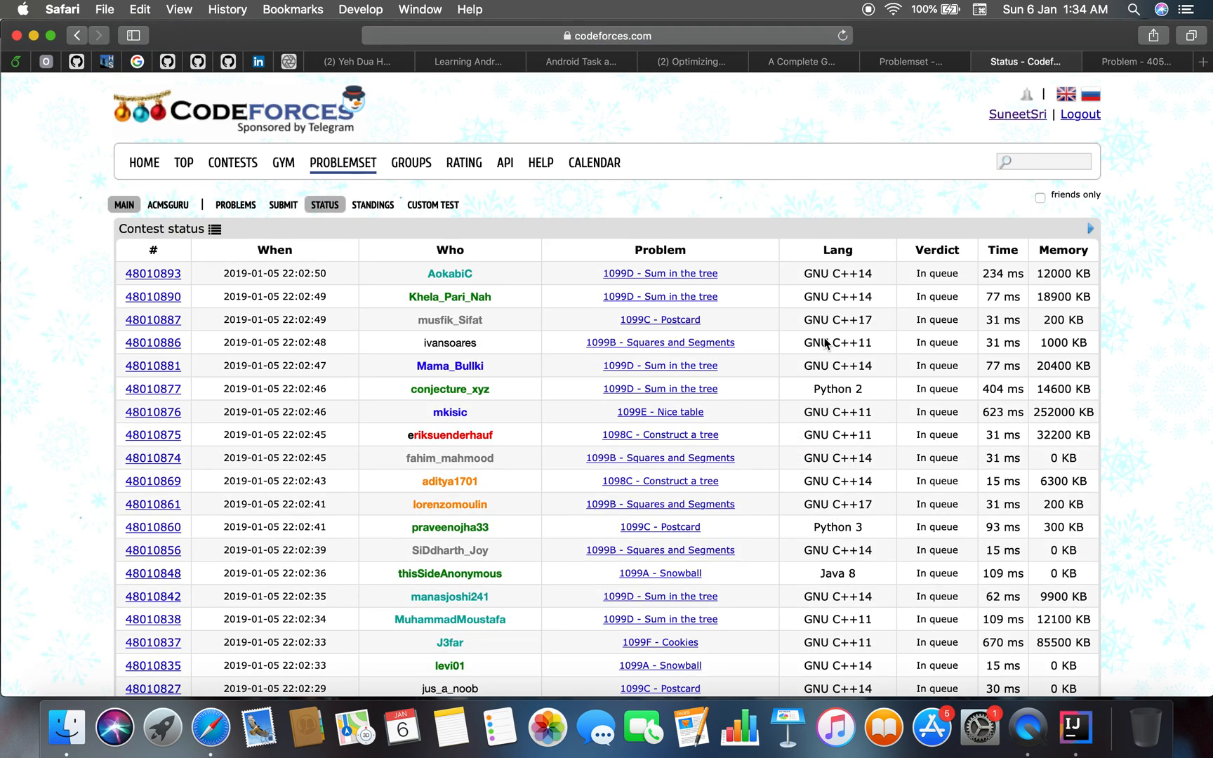
{"action": "scroll", "scroll_direction": "down", "scroll_amount": 3}
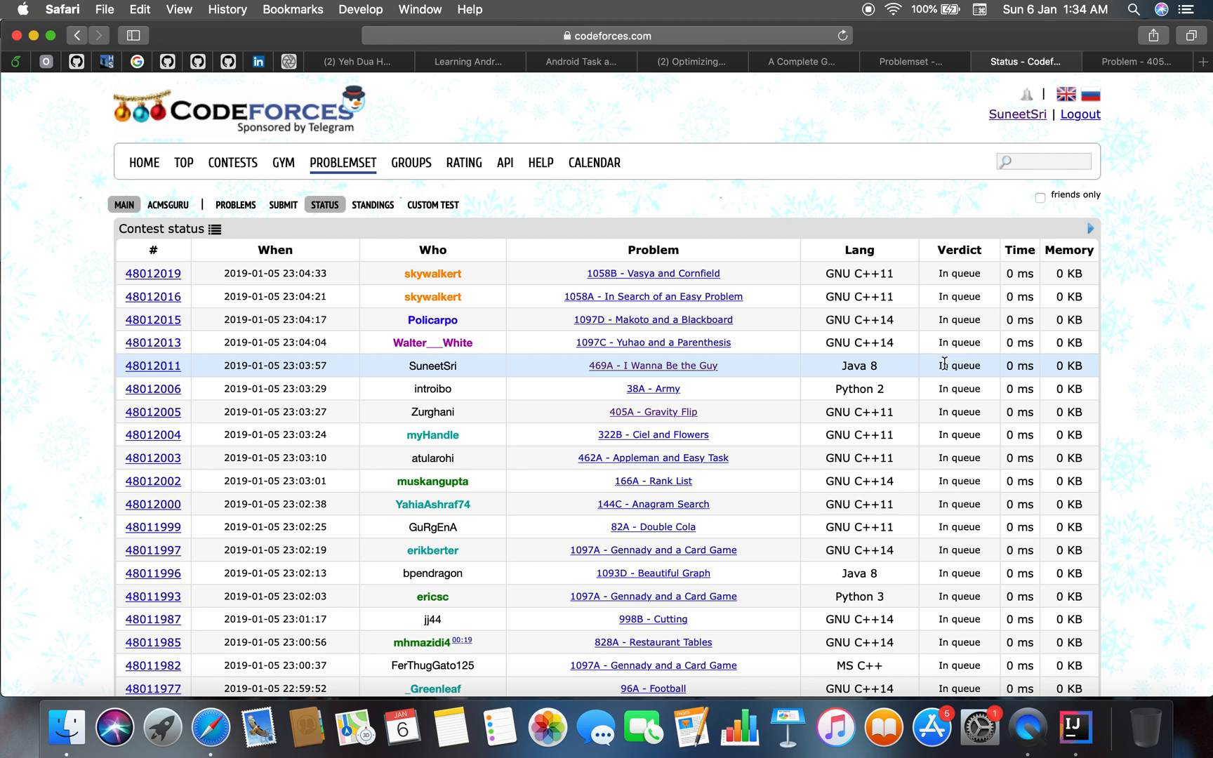
{"action": "mouse_move", "coordinate": [714, 369]}
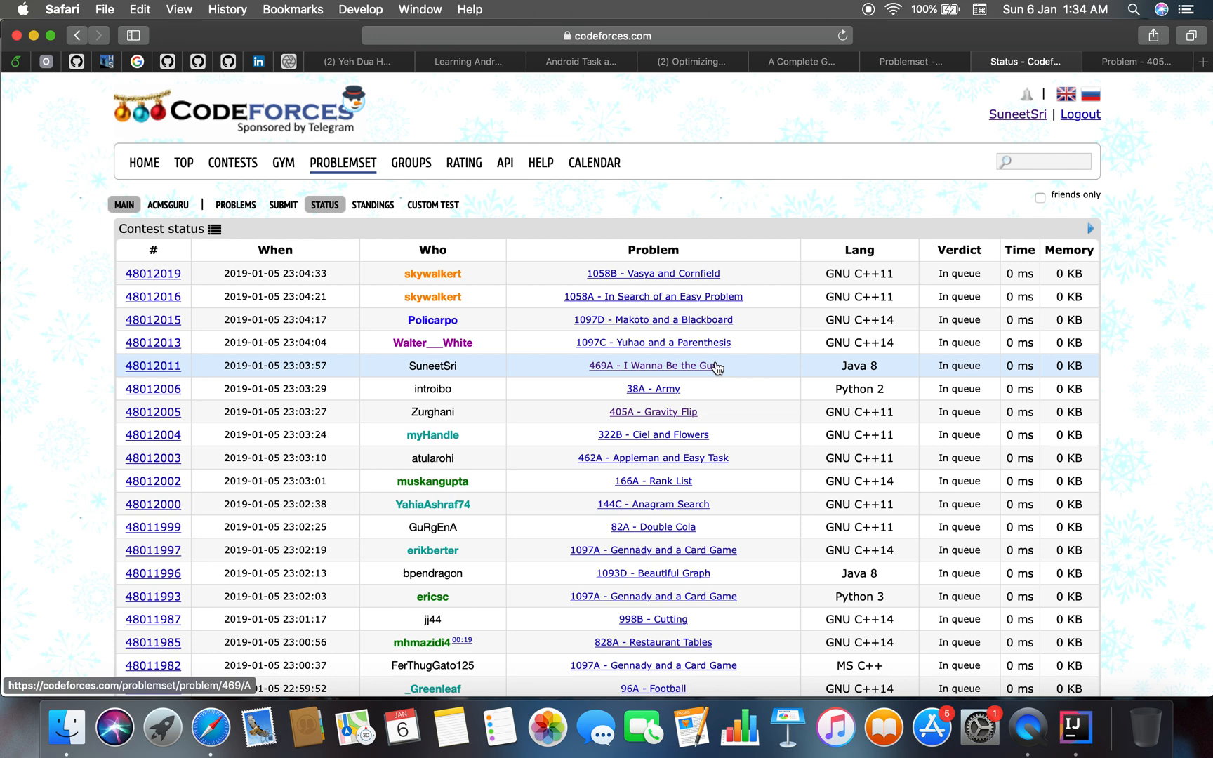
{"action": "mouse_move", "coordinate": [975, 380]}
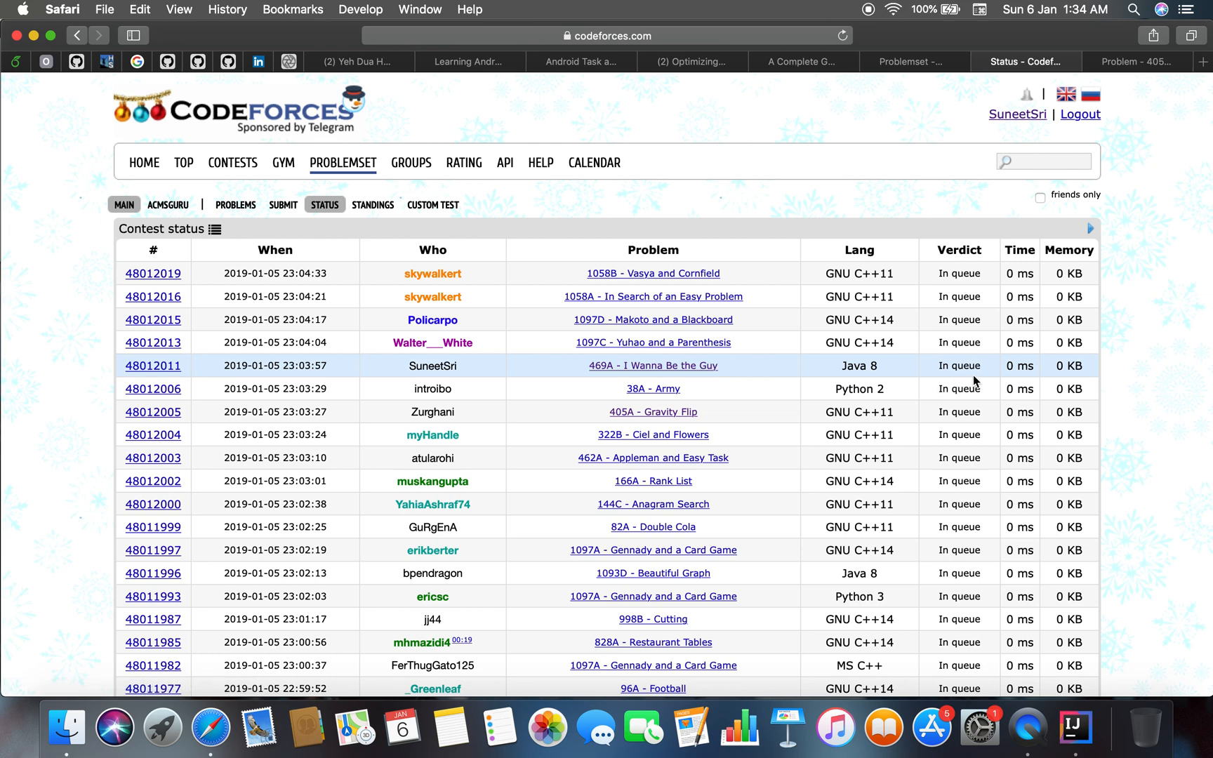
{"action": "mouse_move", "coordinate": [996, 371]}
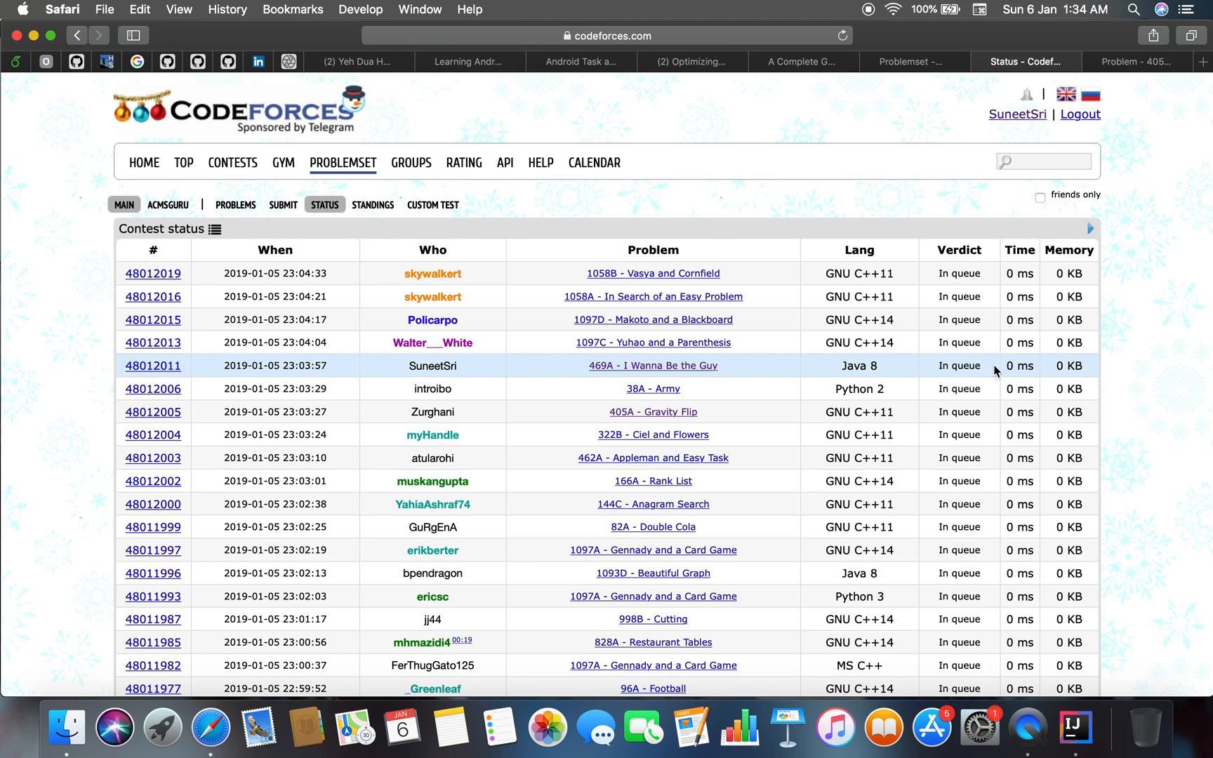
{"action": "mouse_move", "coordinate": [914, 388]}
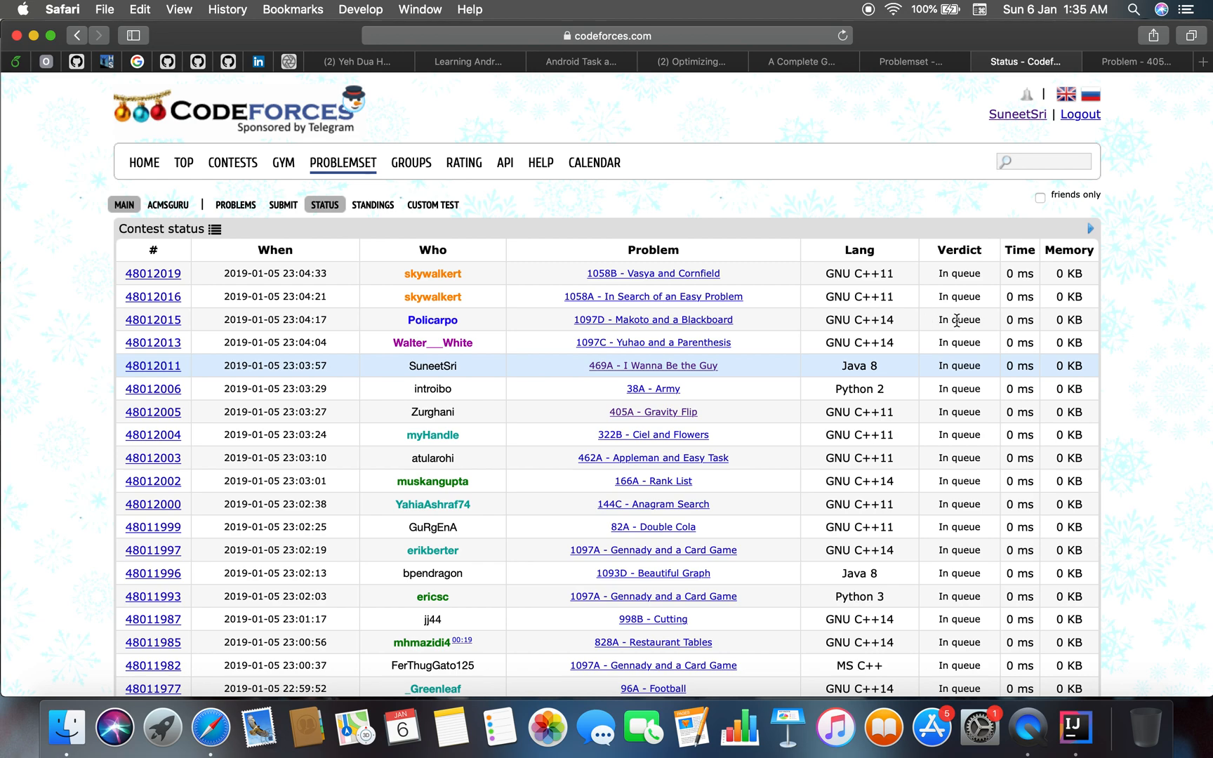
{"action": "mouse_move", "coordinate": [728, 410]}
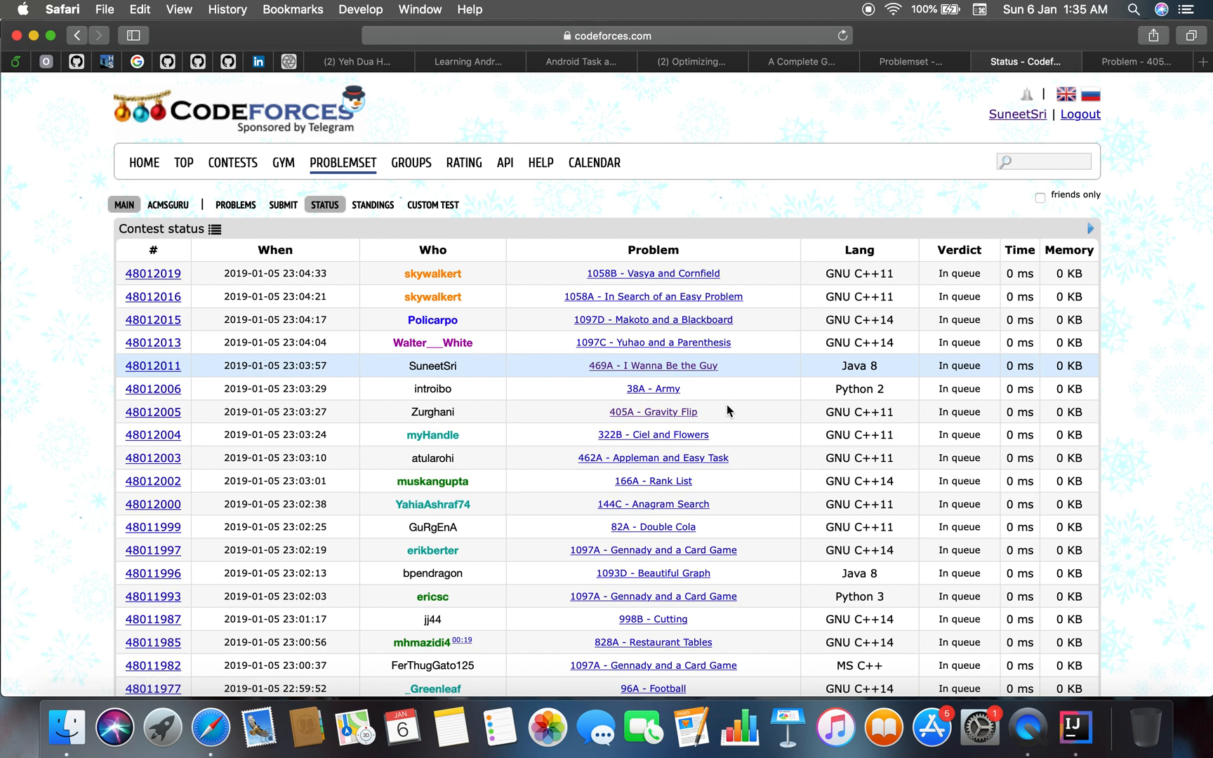
{"action": "left_click", "coordinate": [913, 61]}
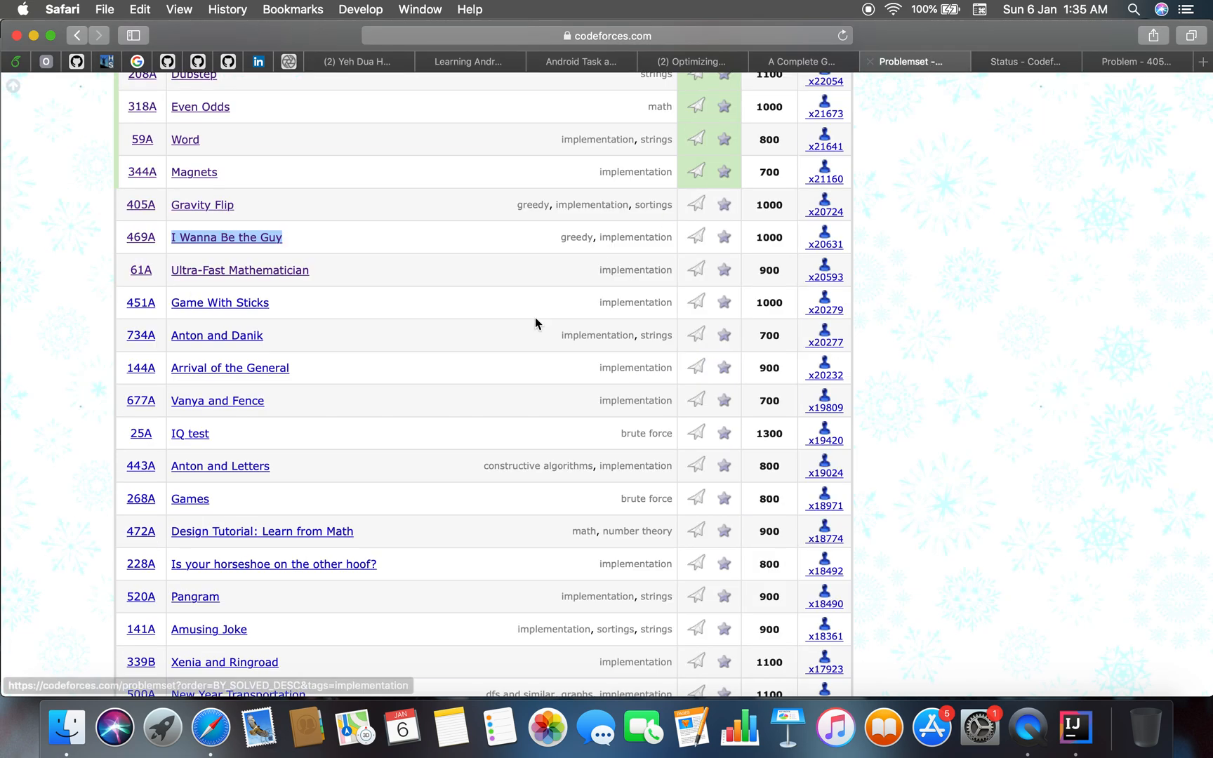
Step: Switch back to the Codeforces status page showing the 469A Java 8 submission in queue
{"action": "scroll", "scroll_direction": "down", "scroll_amount": 3}
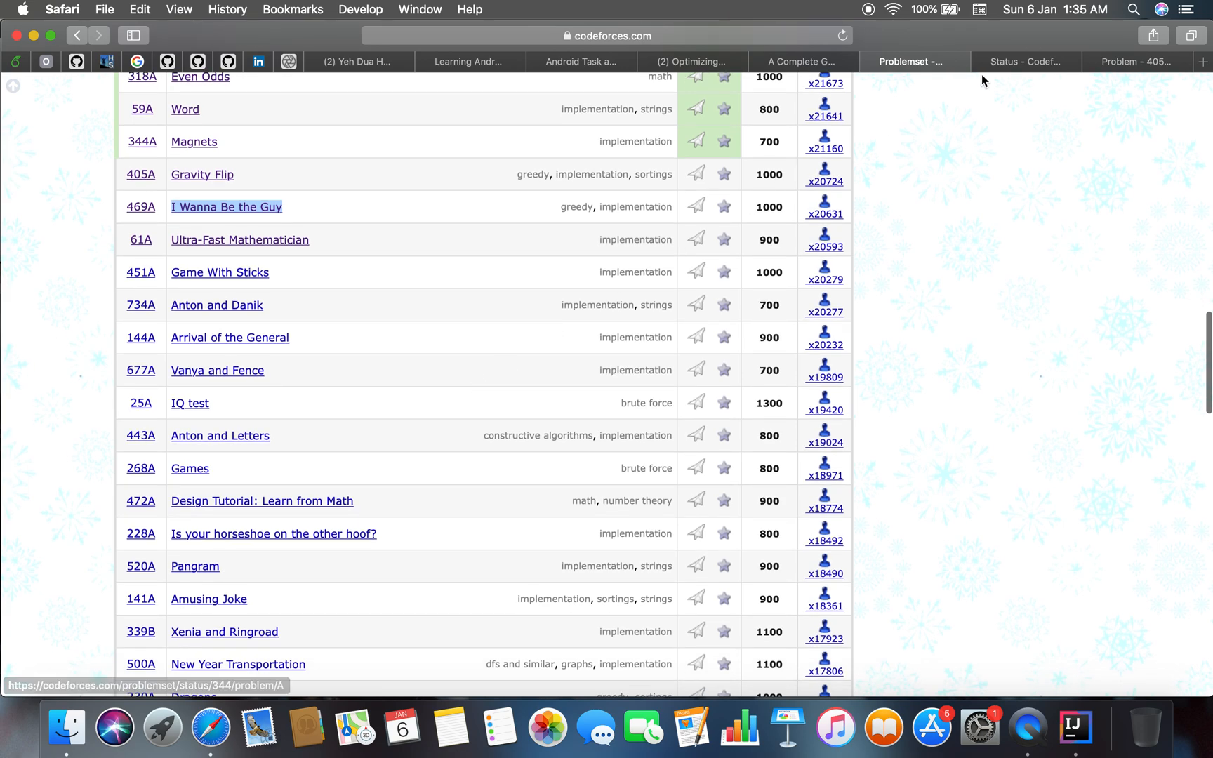
{"action": "left_click", "coordinate": [1025, 61]}
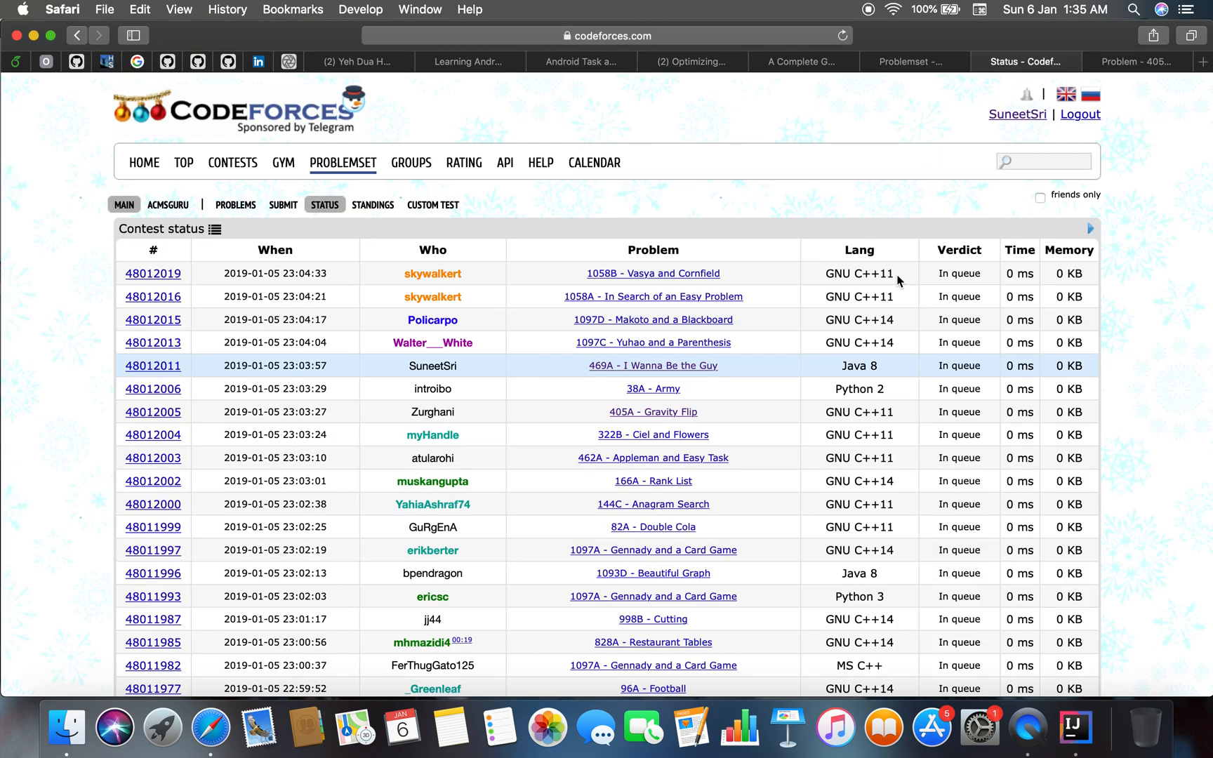